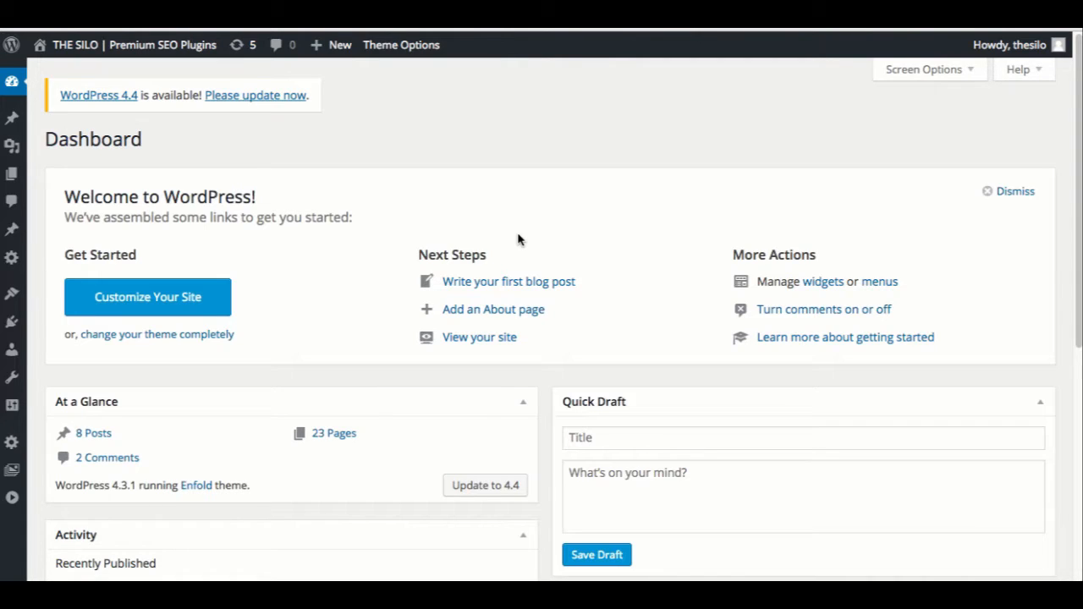
mouse_move(457, 255)
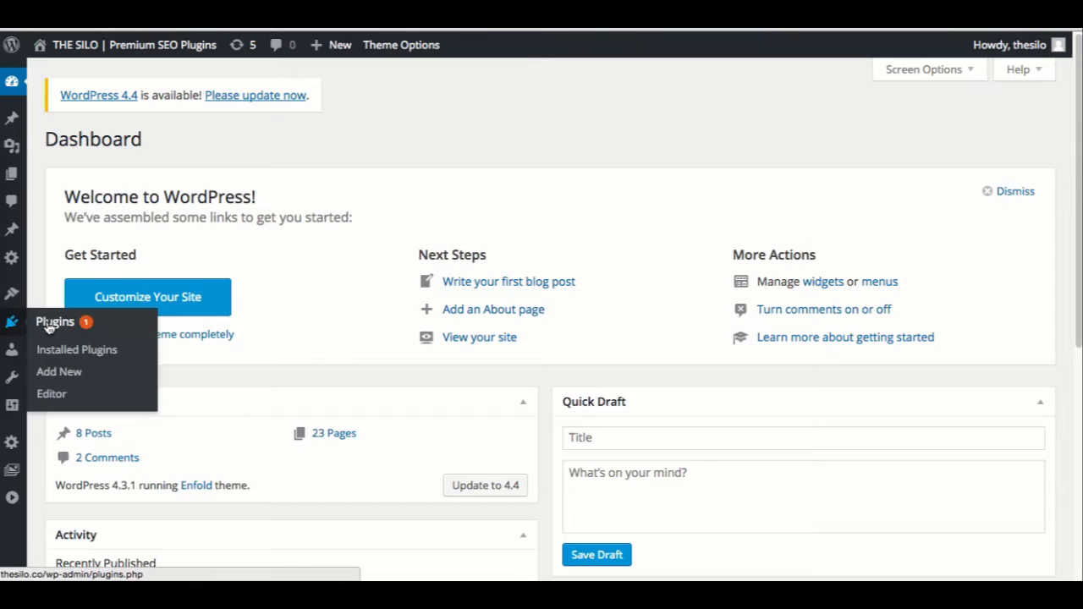
Go to Installed Plugins from the admin sidebar and start adding a new plugin
left_click(76, 349)
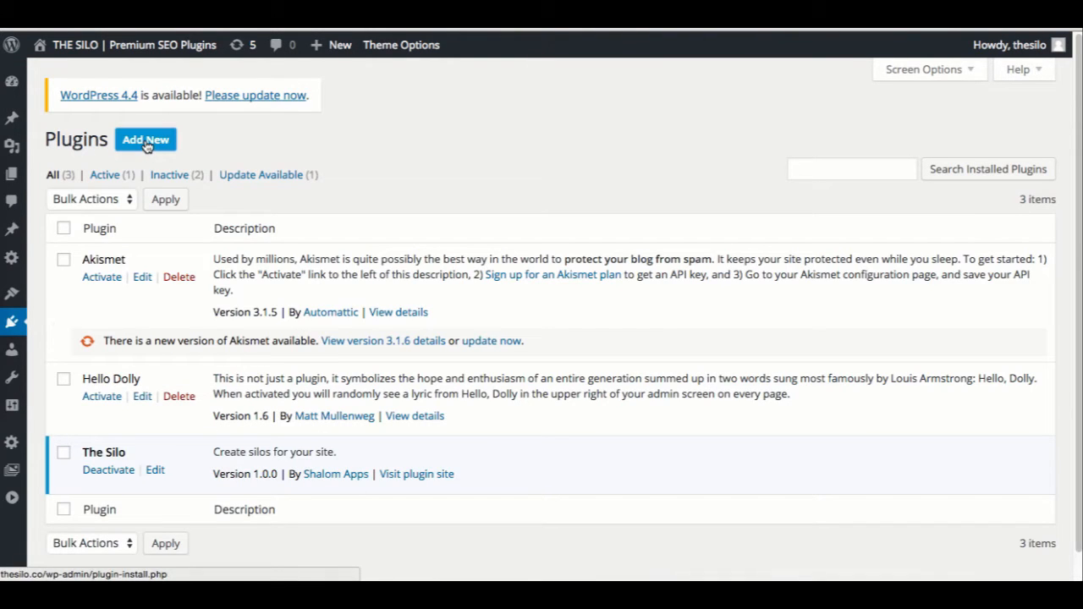
left_click(145, 139)
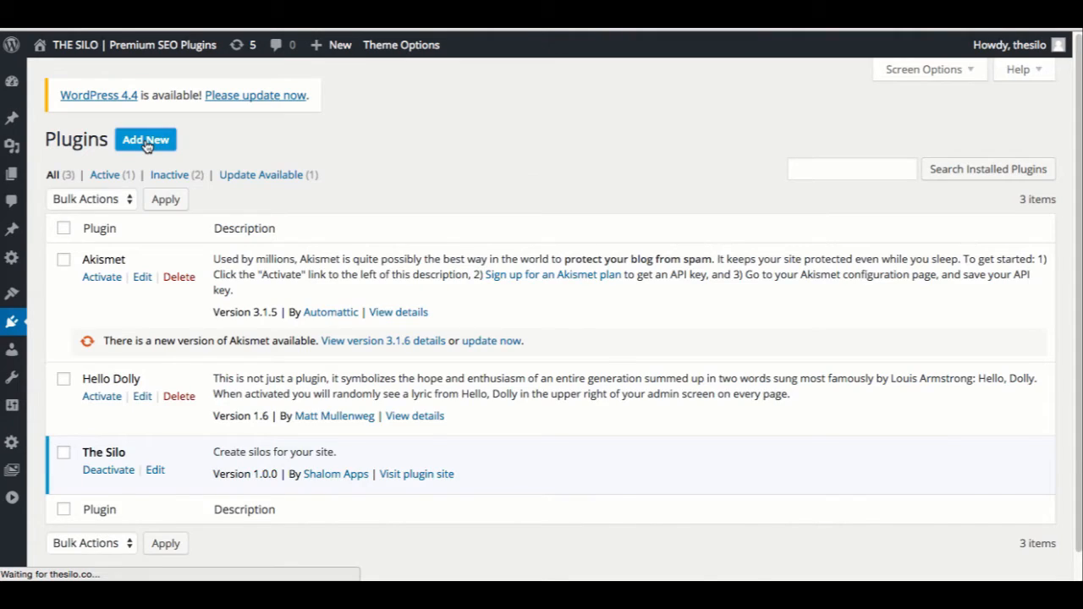
Upload ezy_bonus.zip from the computer and run Install Now
left_click(145, 138)
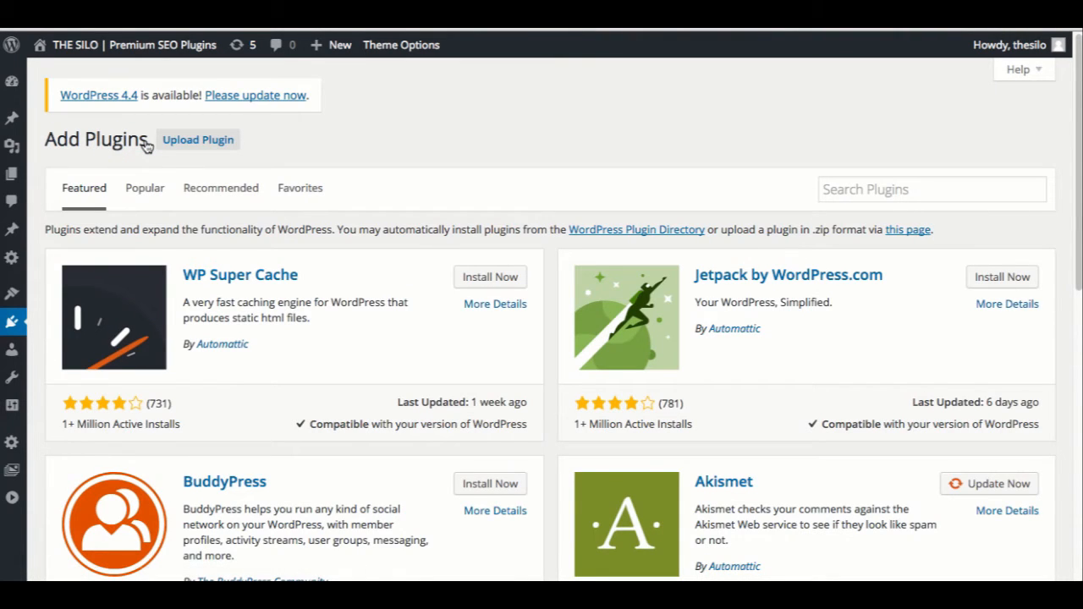
left_click(197, 138)
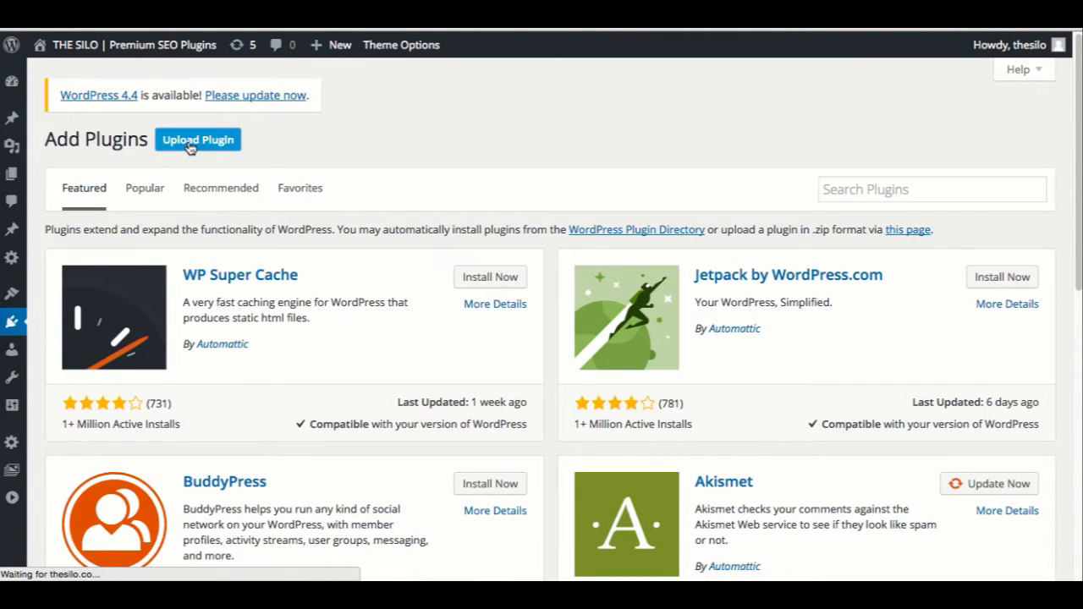
left_click(198, 138)
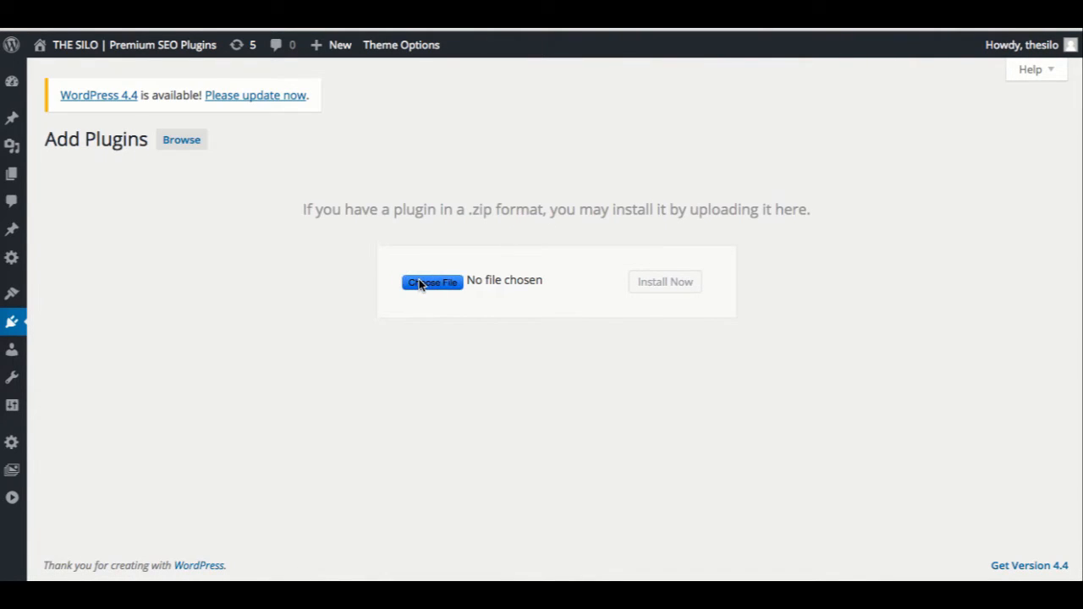
left_click(433, 281)
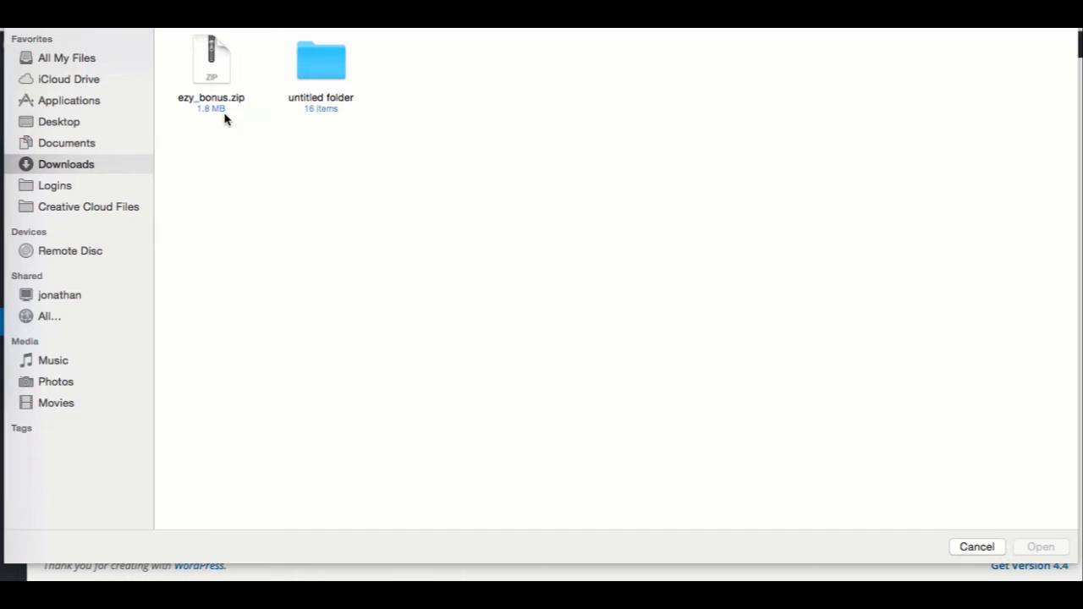
left_click(210, 59)
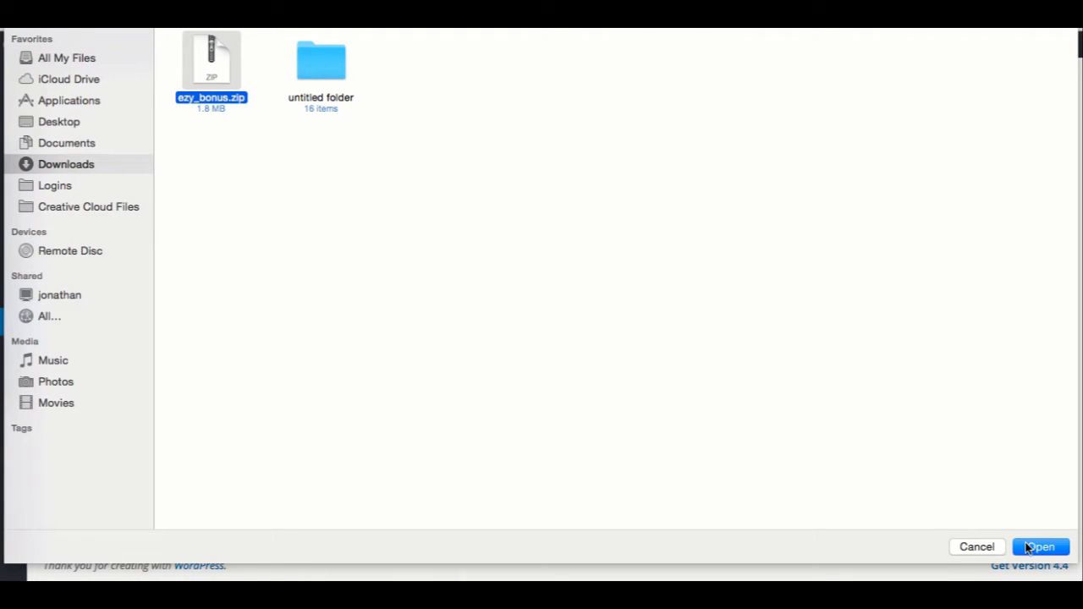
left_click(1040, 546)
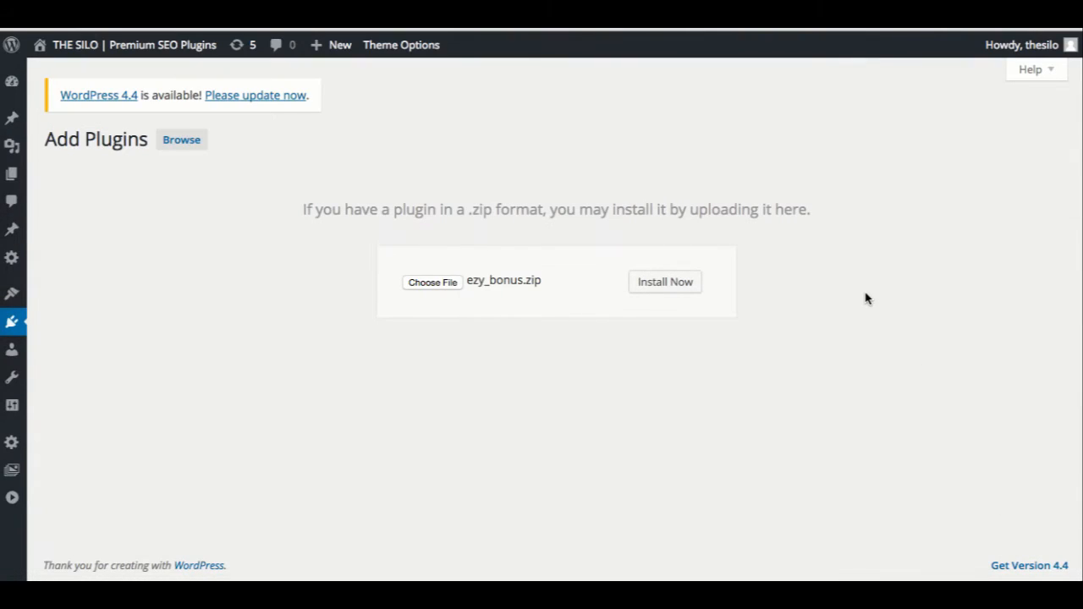
mouse_move(664, 281)
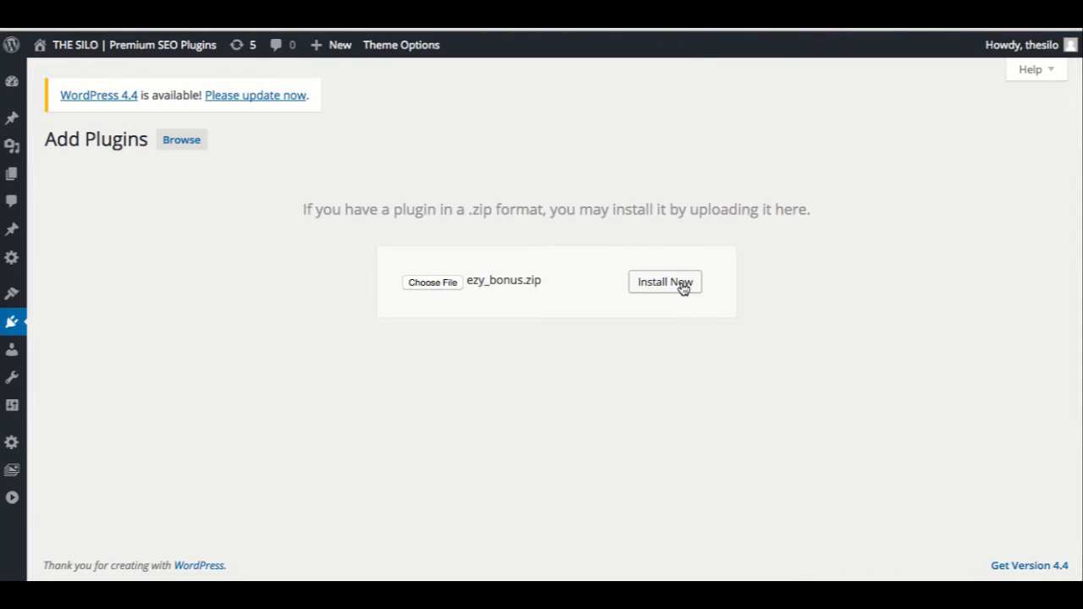
left_click(664, 281)
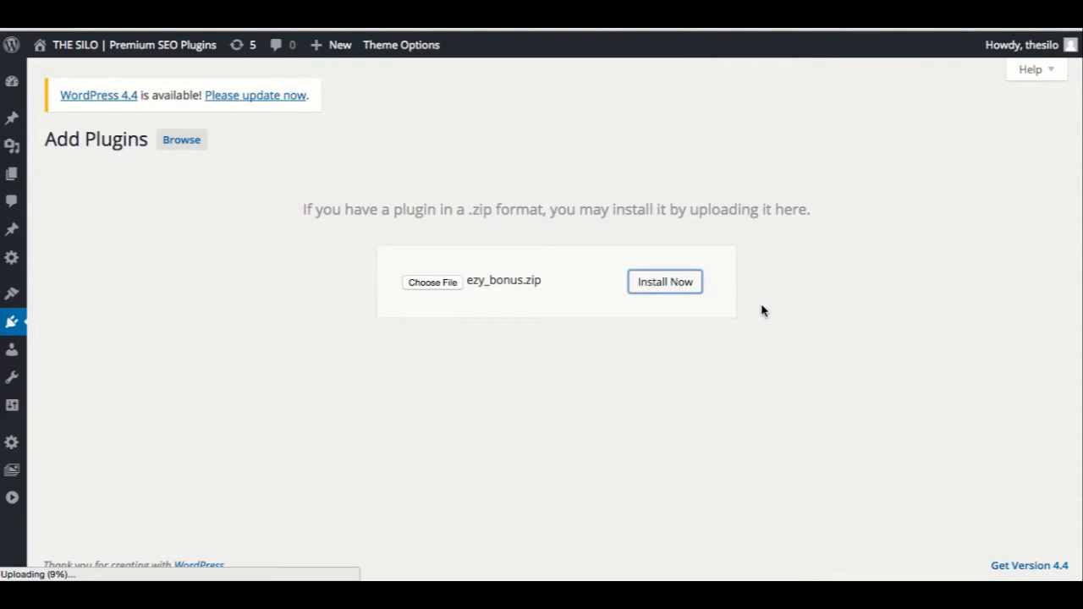
Activate the freshly installed EZY Bonus plugin from the installation result page
left_click(663, 281)
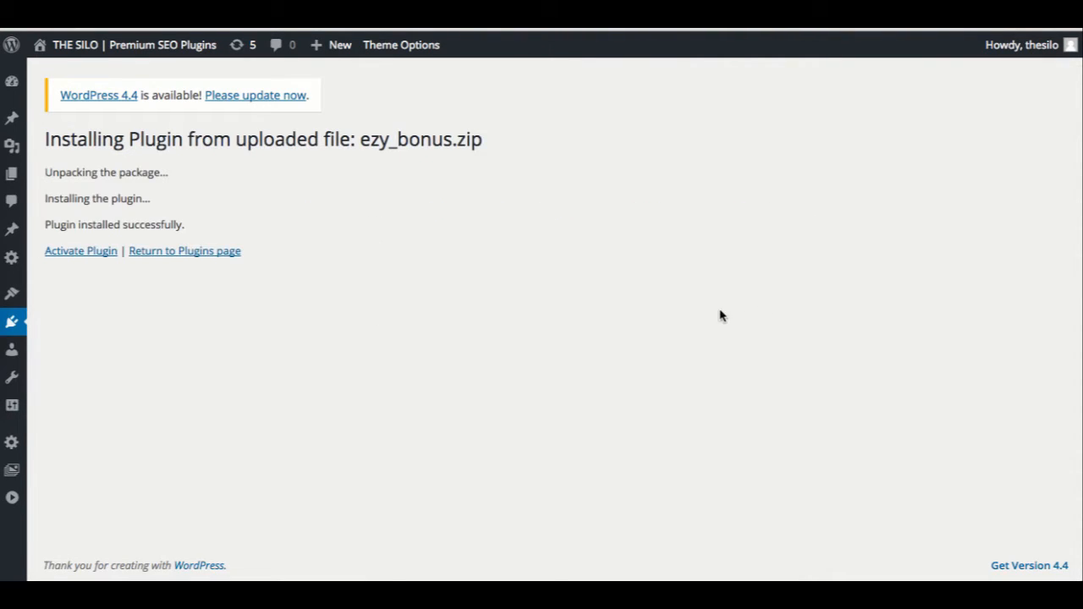
mouse_move(81, 251)
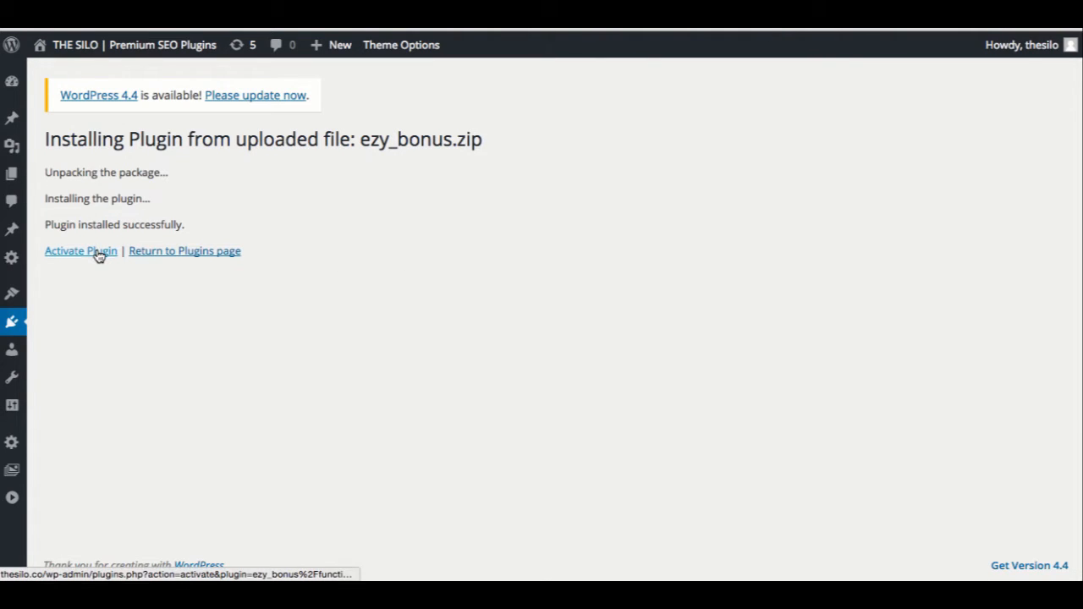
left_click(81, 251)
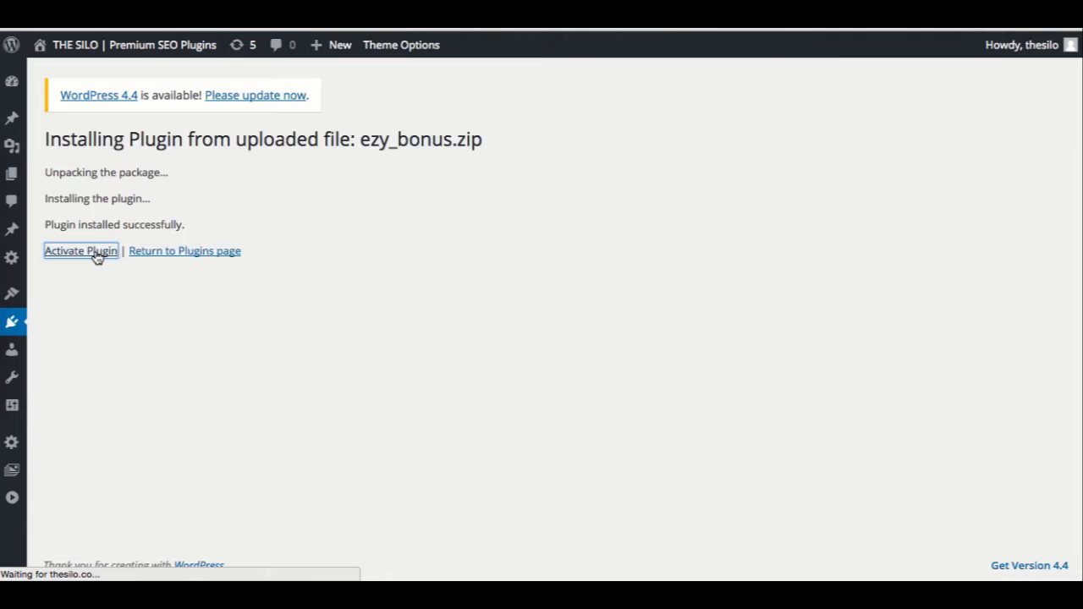
left_click(81, 251)
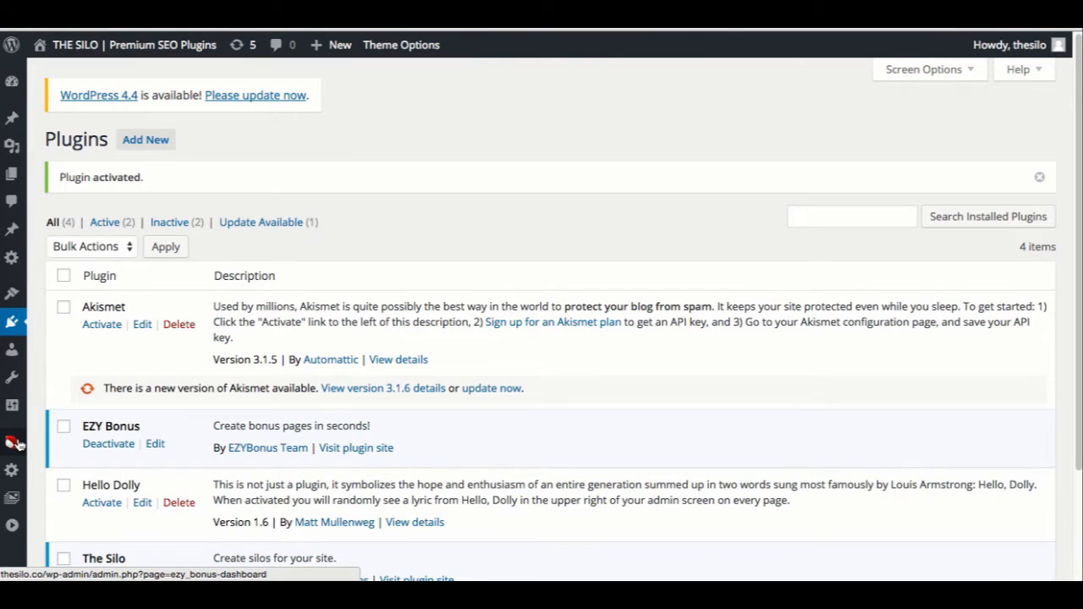
Open the EZY Bonus dashboard from the admin sidebar, listing no bonus pages yet
left_click(12, 443)
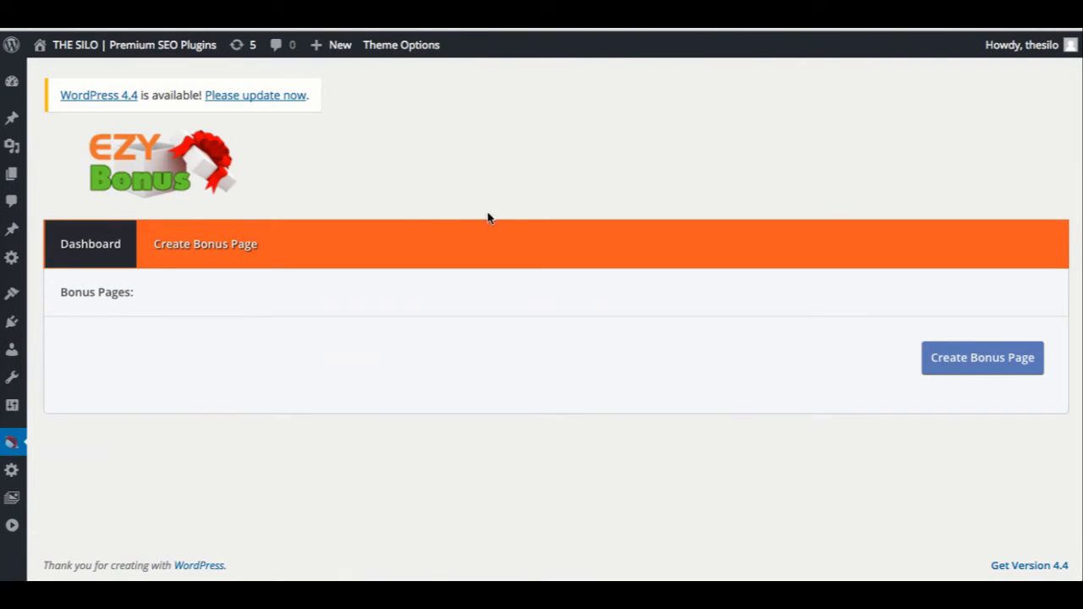
mouse_move(399, 210)
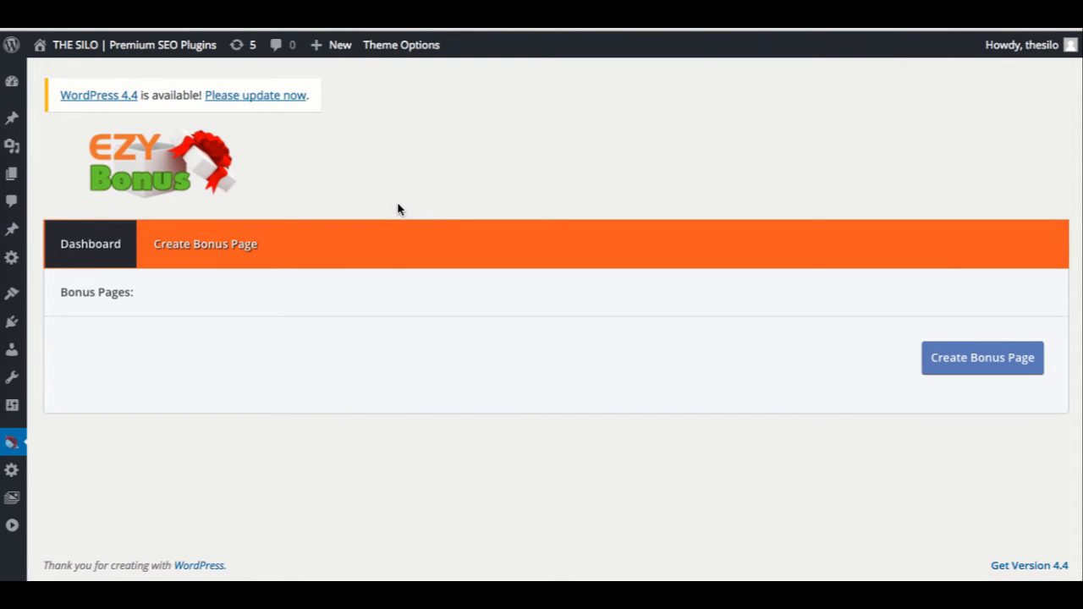
mouse_move(436, 209)
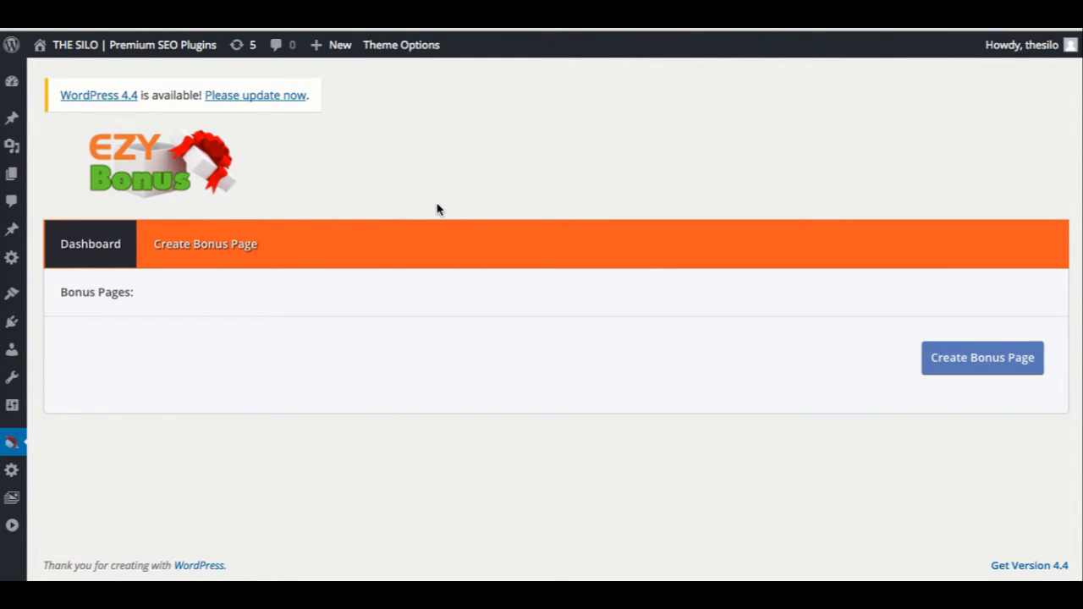
mouse_move(205, 243)
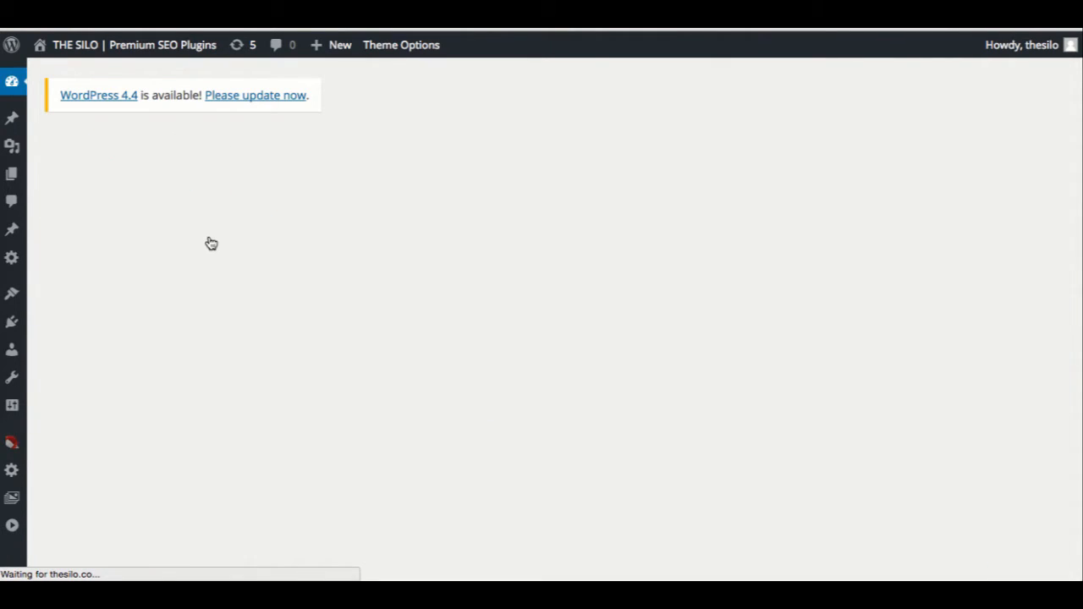
Create a bonus page named 'EZY Bonus' with 'New Bonus Page - No Clone'
left_click(205, 244)
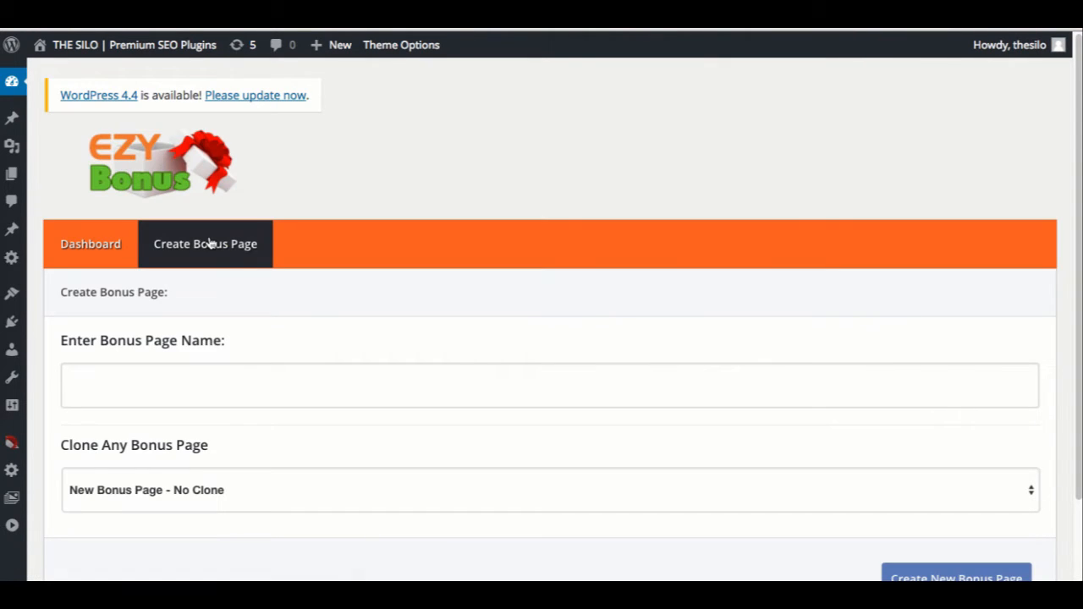
mouse_move(391, 319)
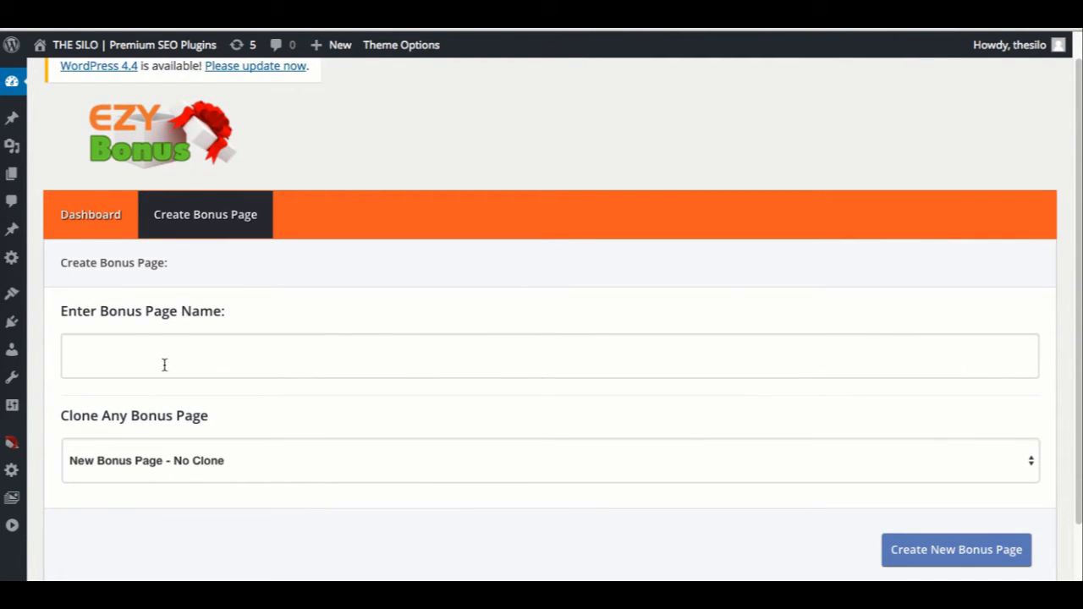
left_click(548, 461)
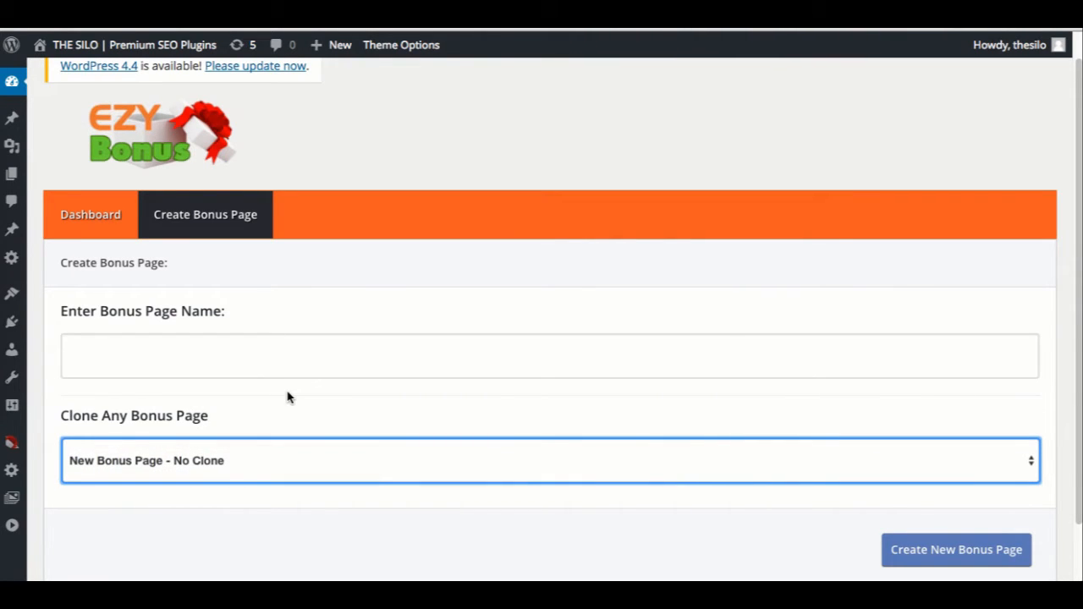
mouse_move(234, 358)
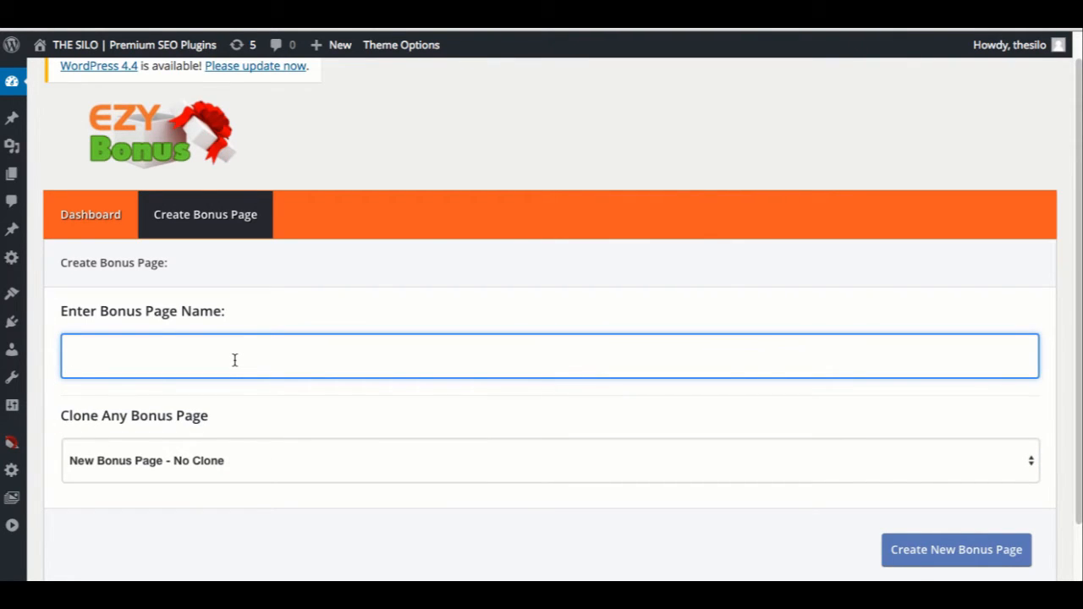
type("EZY Bon")
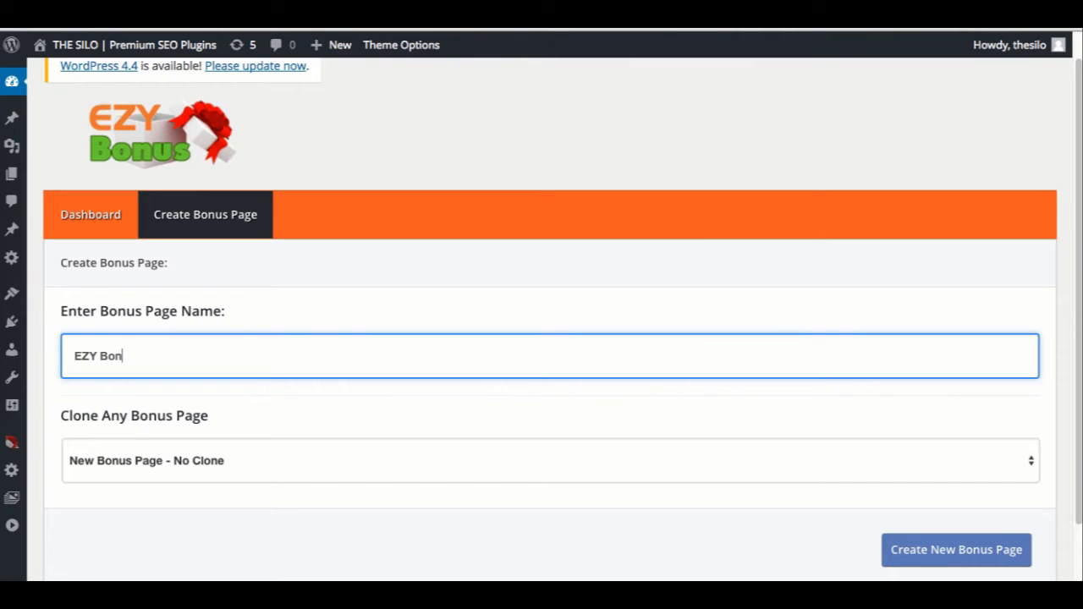
type("us")
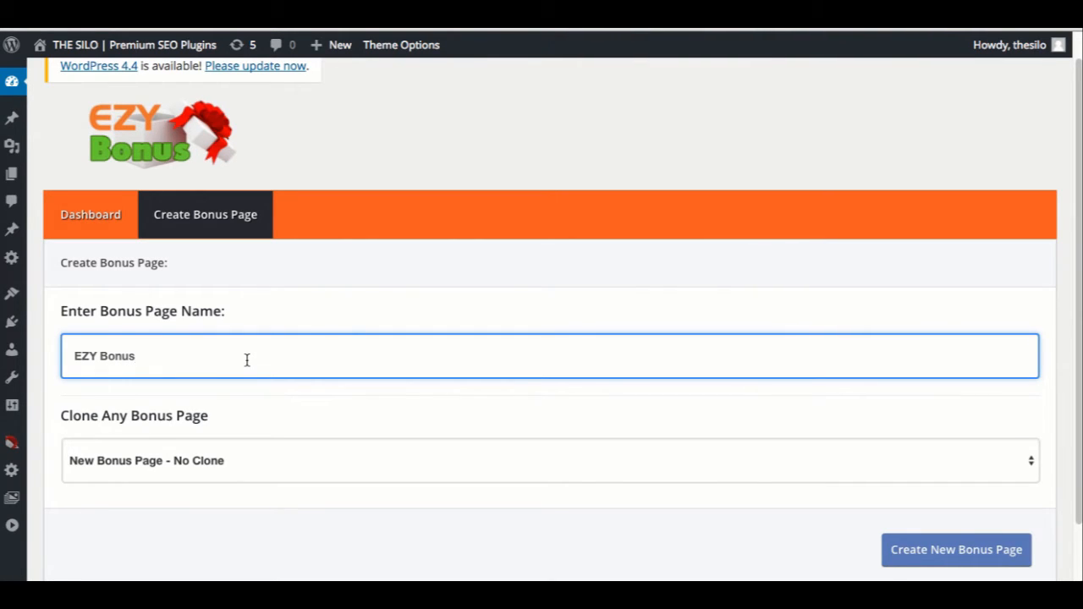
mouse_move(792, 528)
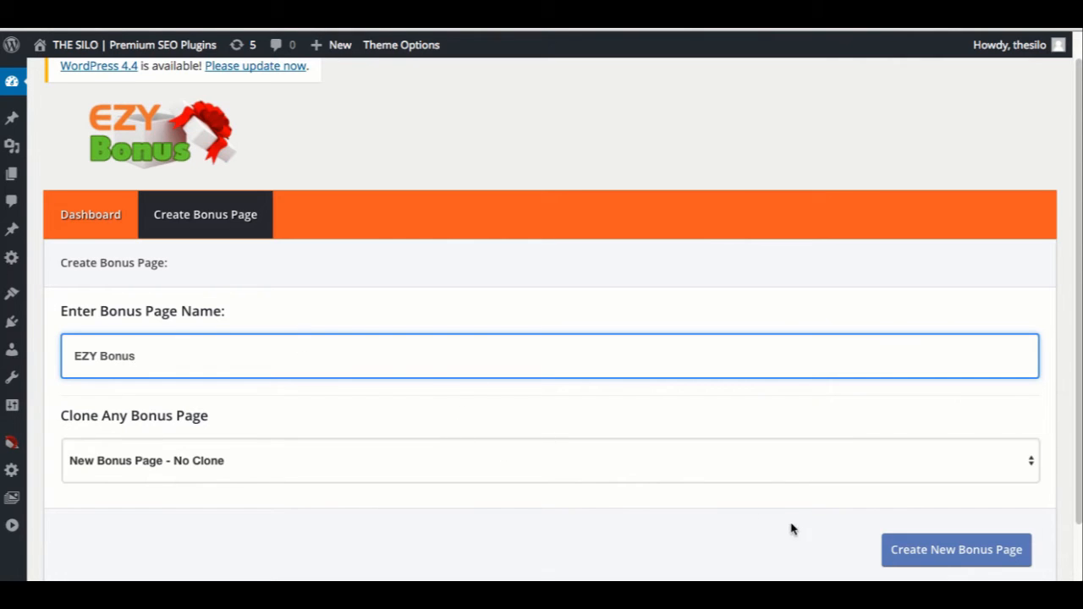
left_click(956, 548)
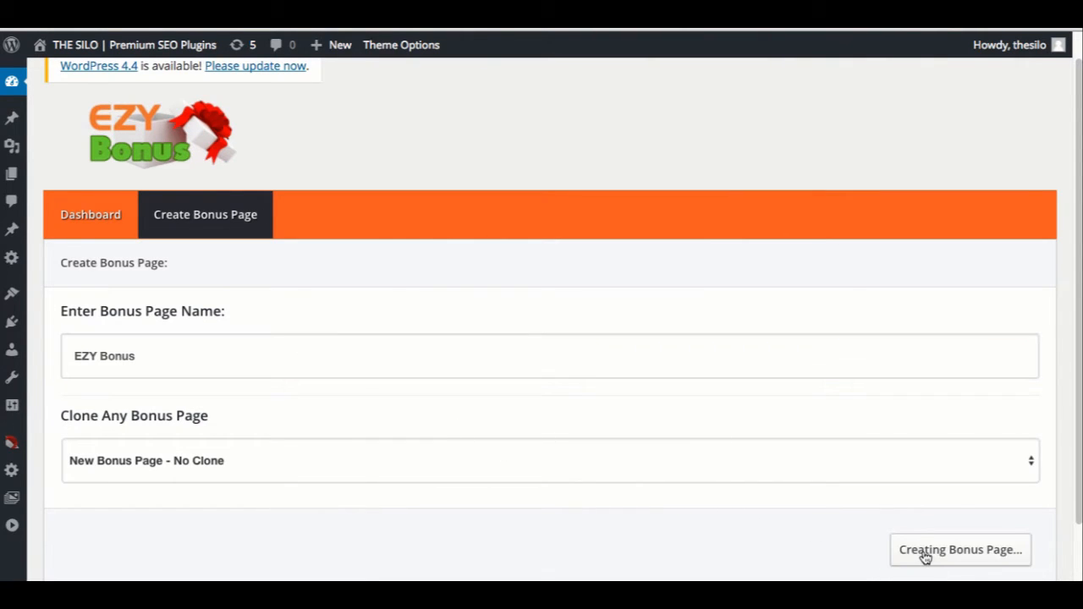
Return to the EZY Bonus dashboard now listing the new EZY Bonus page
left_click(960, 549)
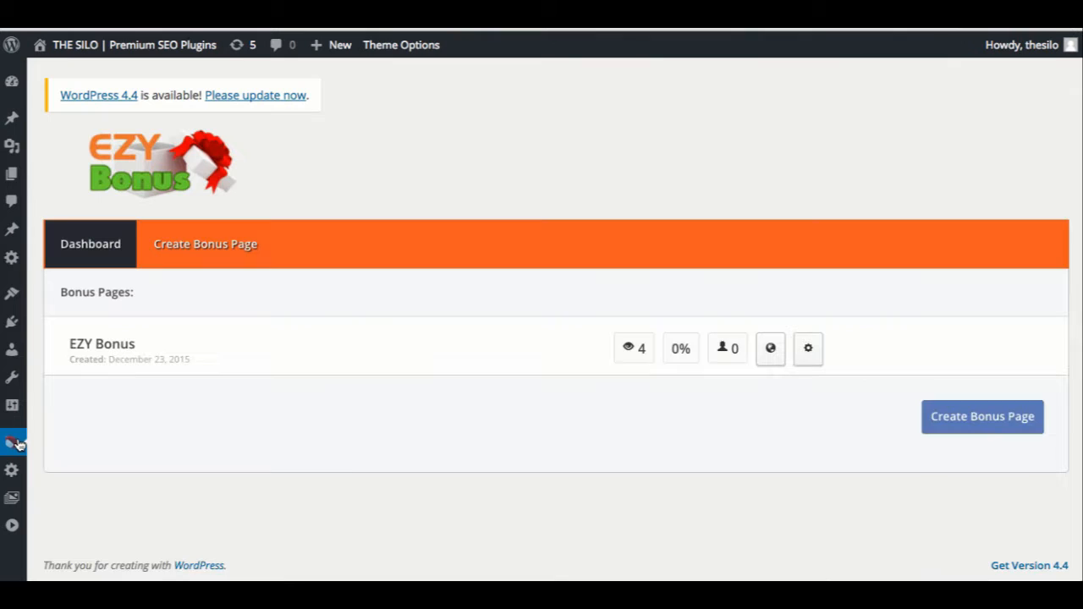
mouse_move(571, 399)
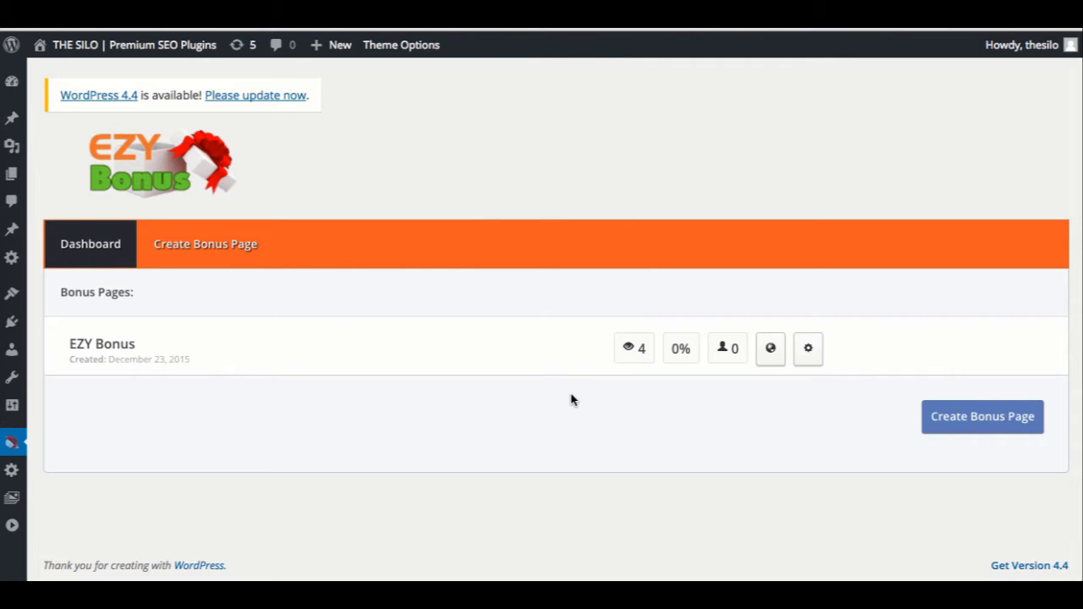
mouse_move(759, 381)
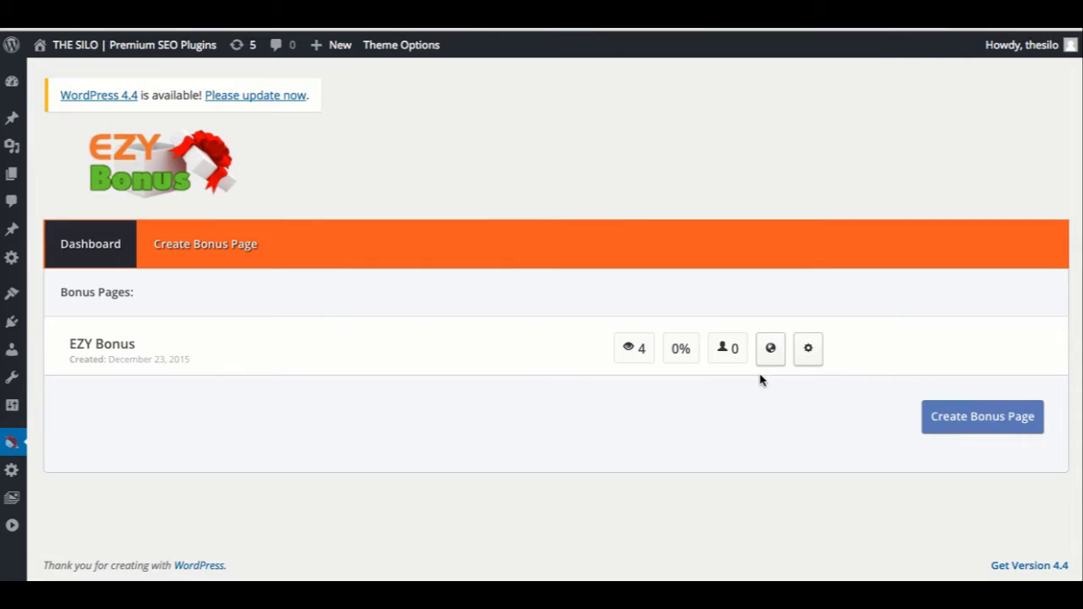
Open the EZY Bonus page editor and review its zeroed statistics and empty leads table
left_click(807, 349)
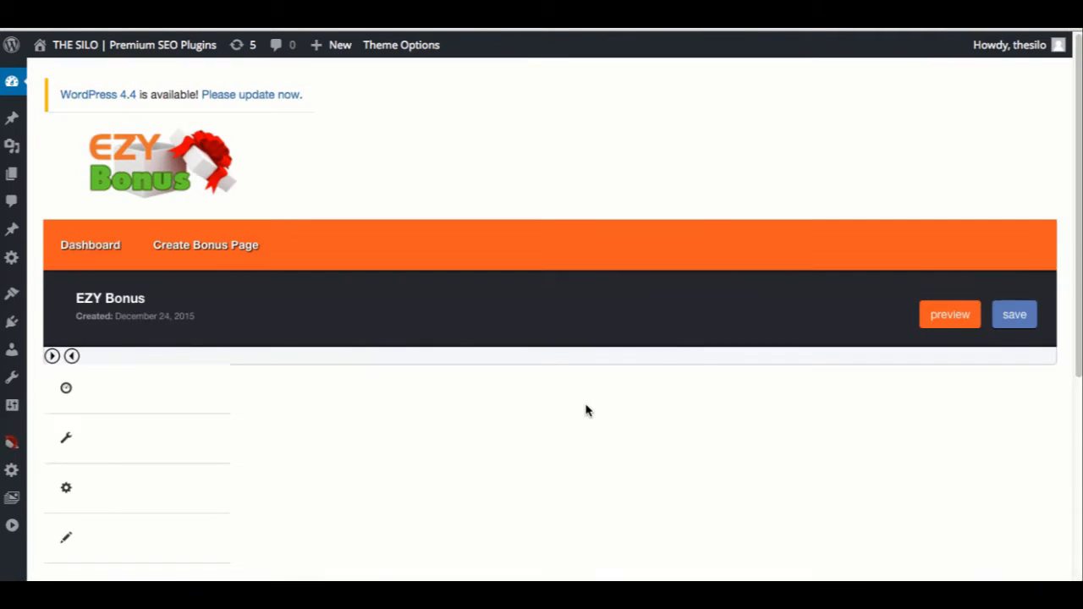
left_click(51, 356)
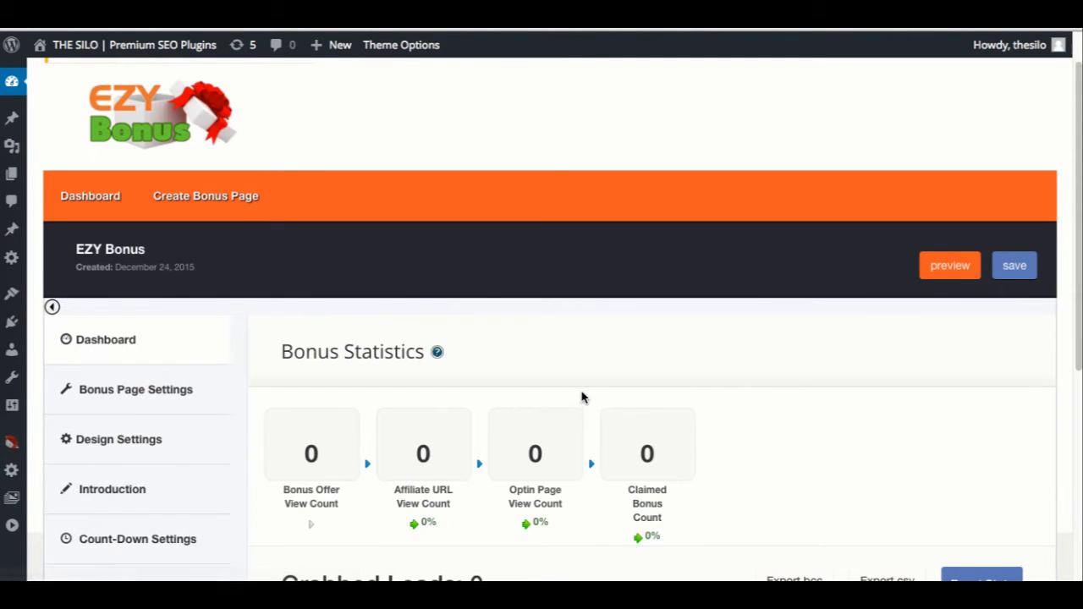
scroll("down", 3)
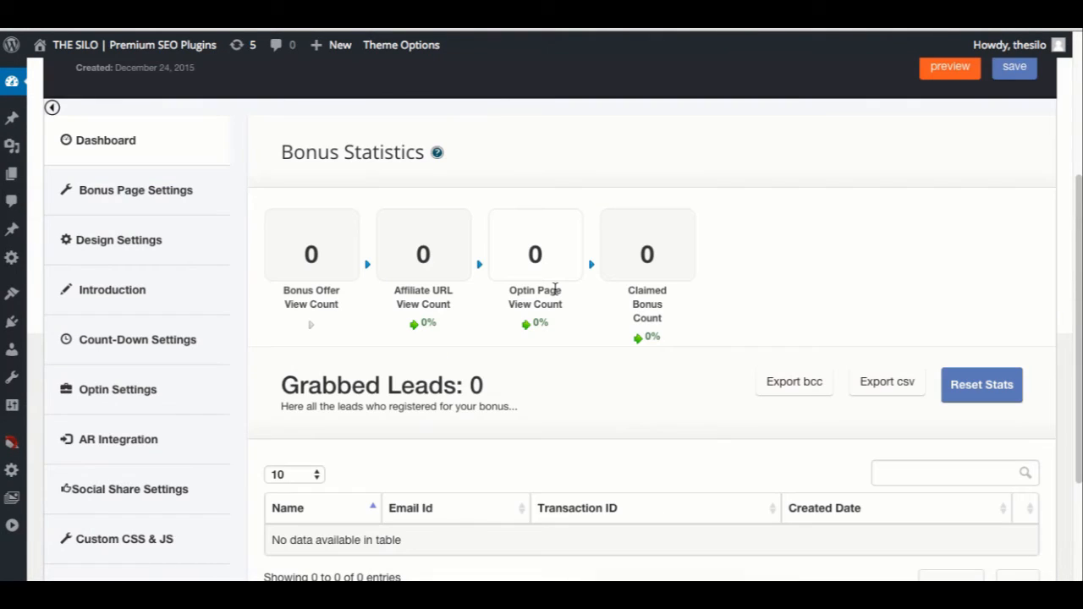
scroll("up", 3)
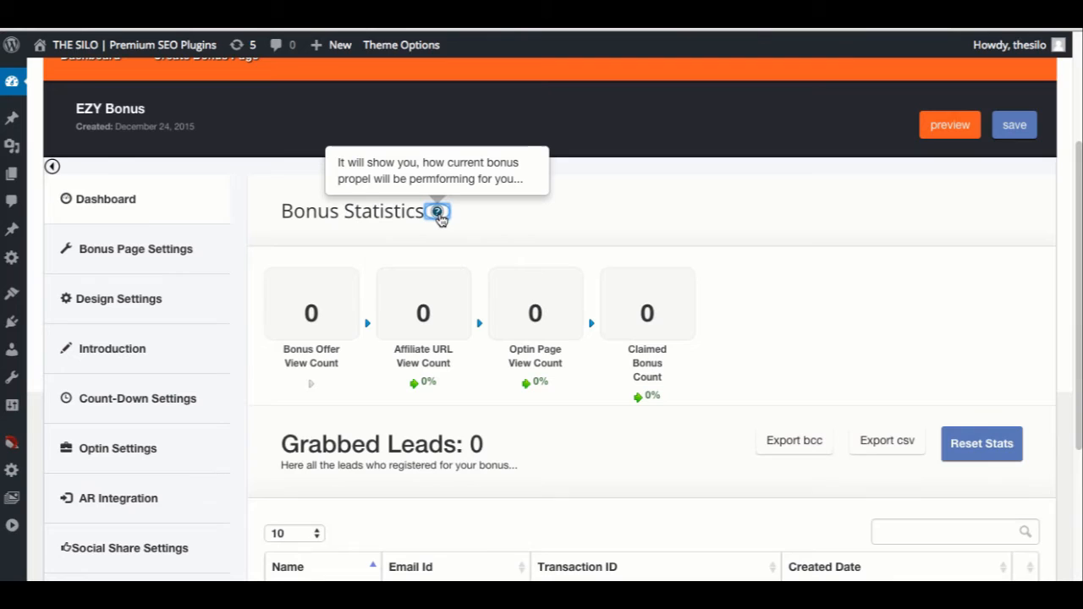
mouse_move(347, 375)
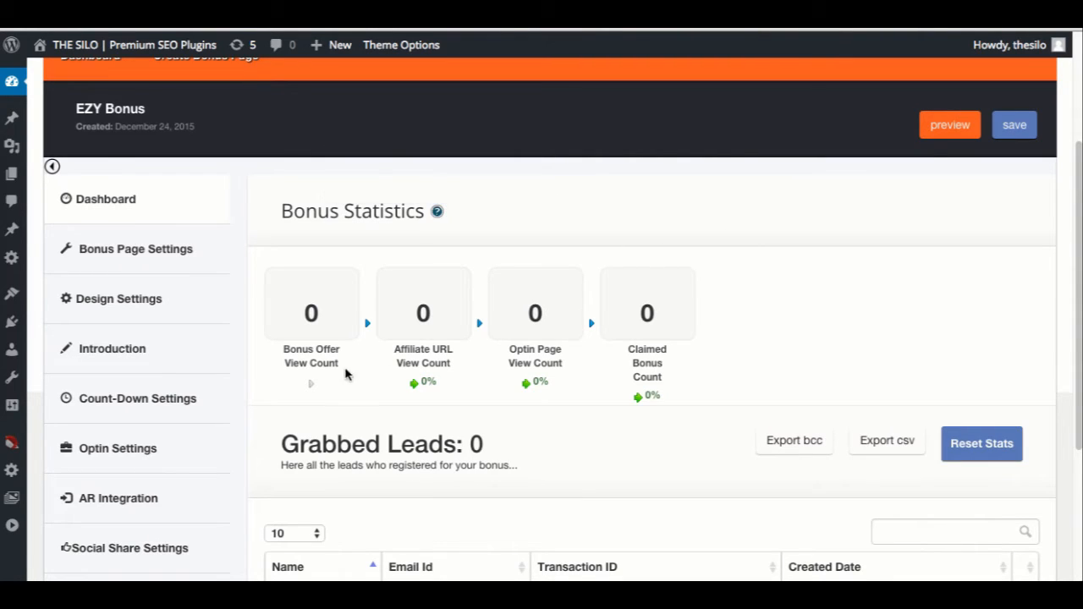
mouse_move(436, 210)
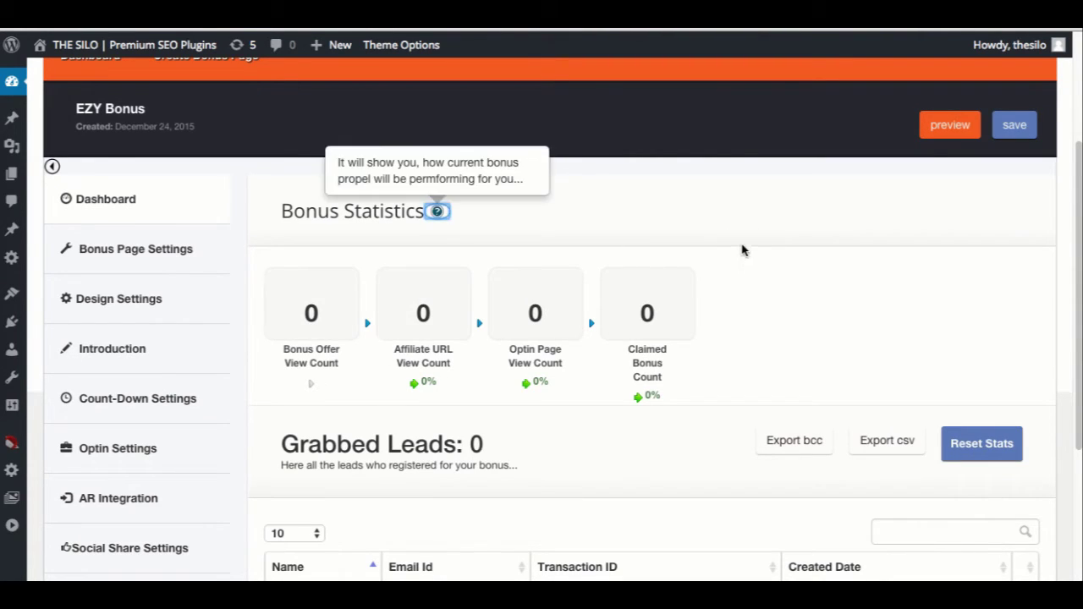
mouse_move(440, 369)
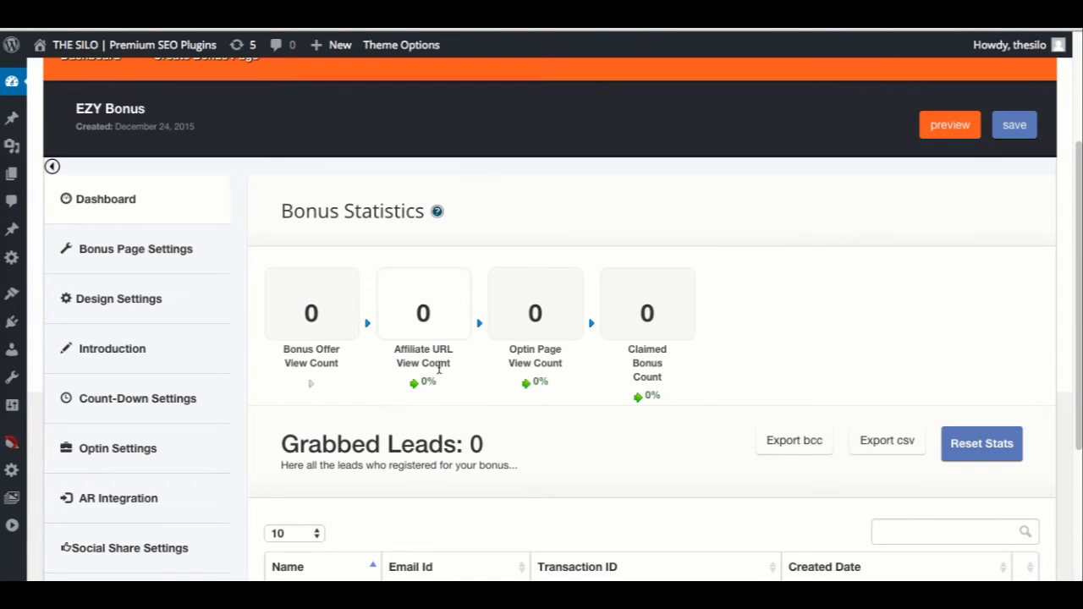
mouse_move(626, 382)
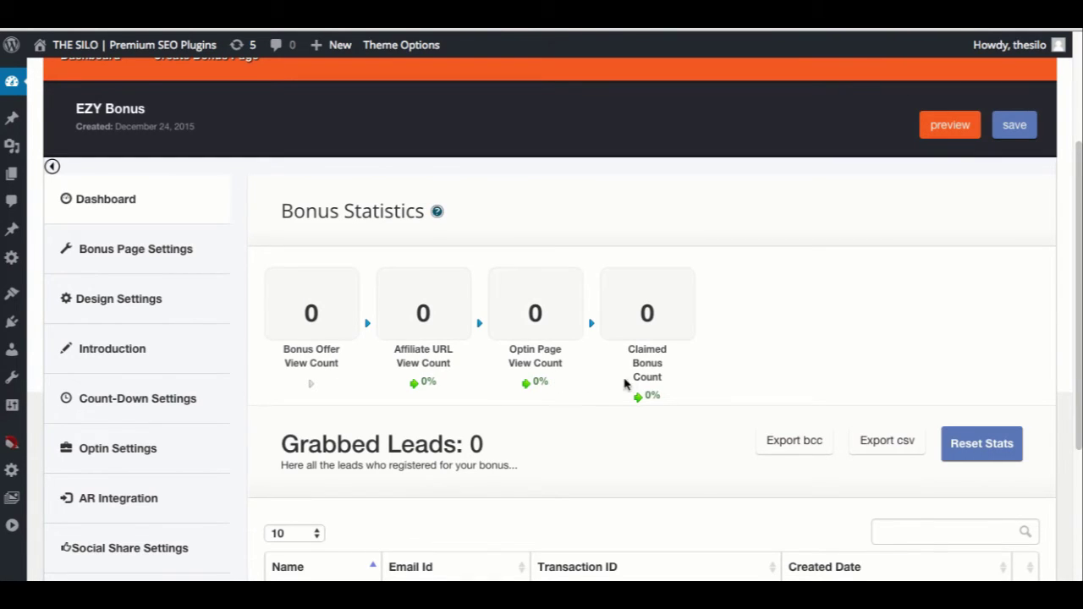
mouse_move(667, 395)
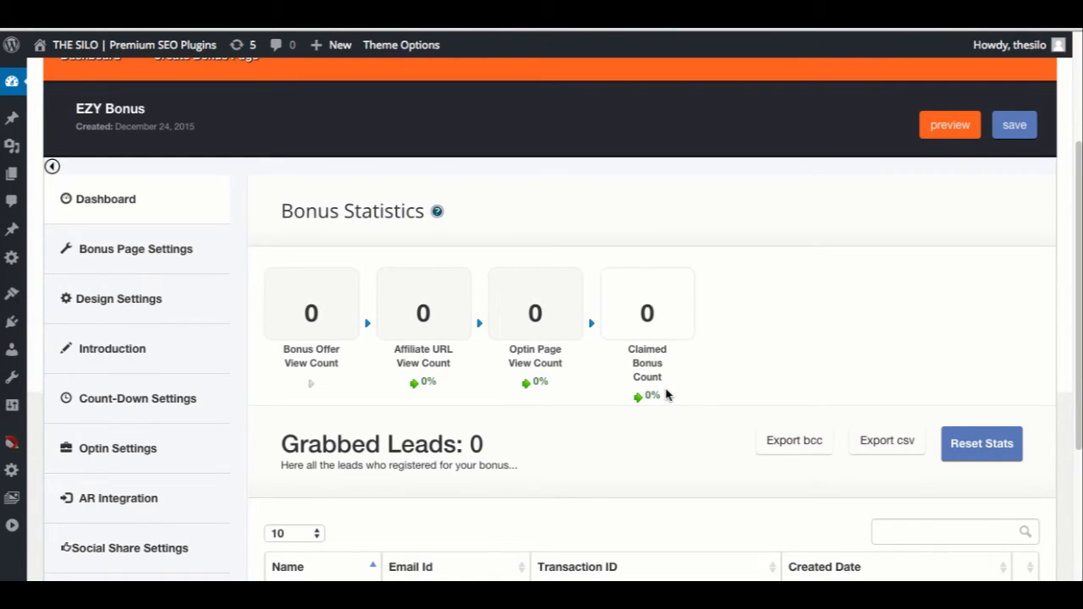
scroll("down", 3)
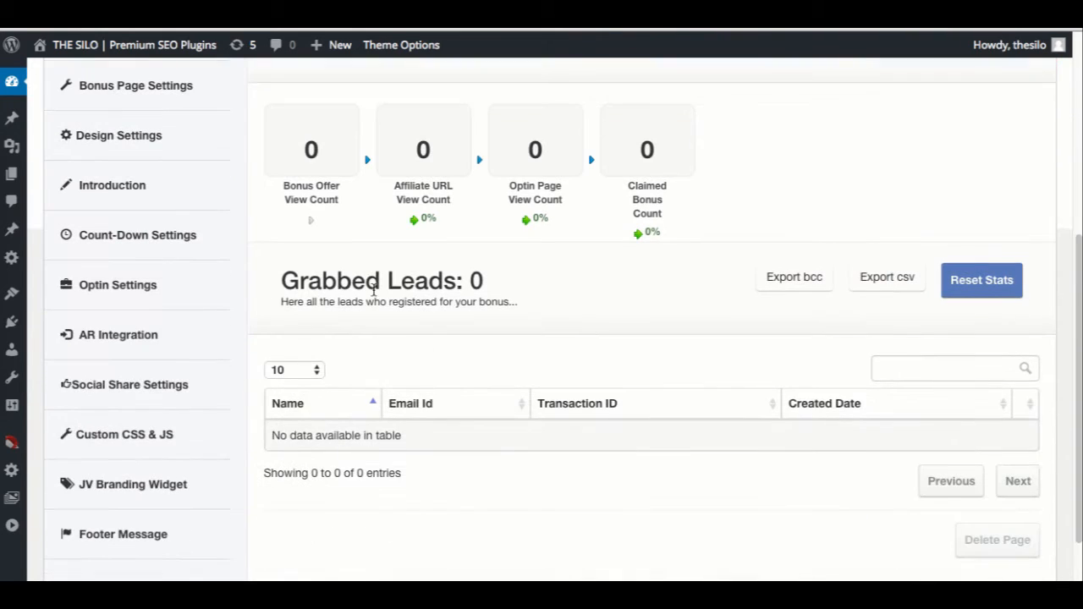
mouse_move(454, 345)
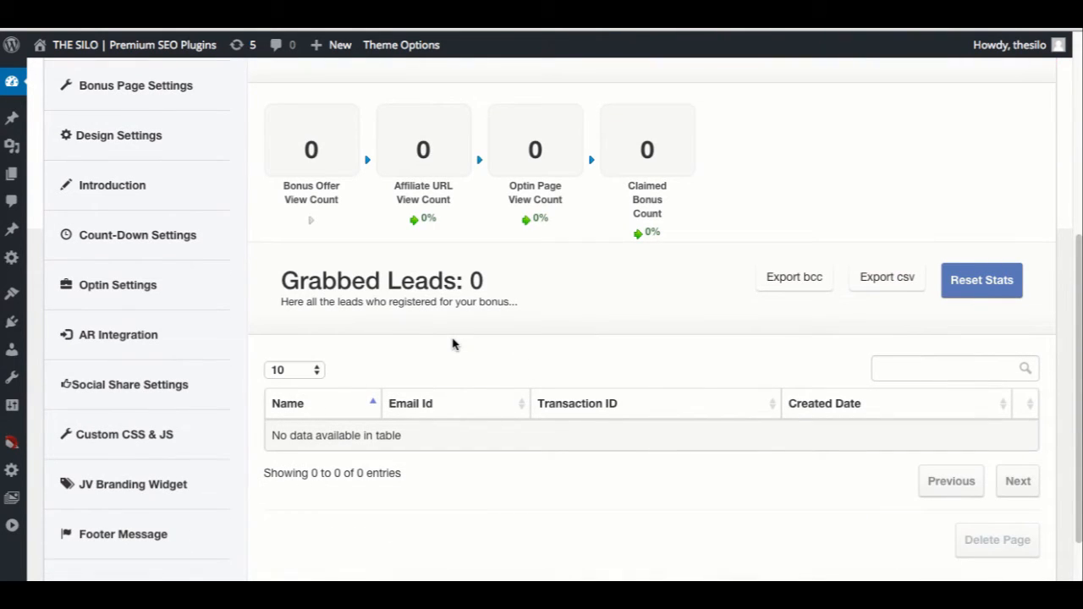
scroll("up", 3)
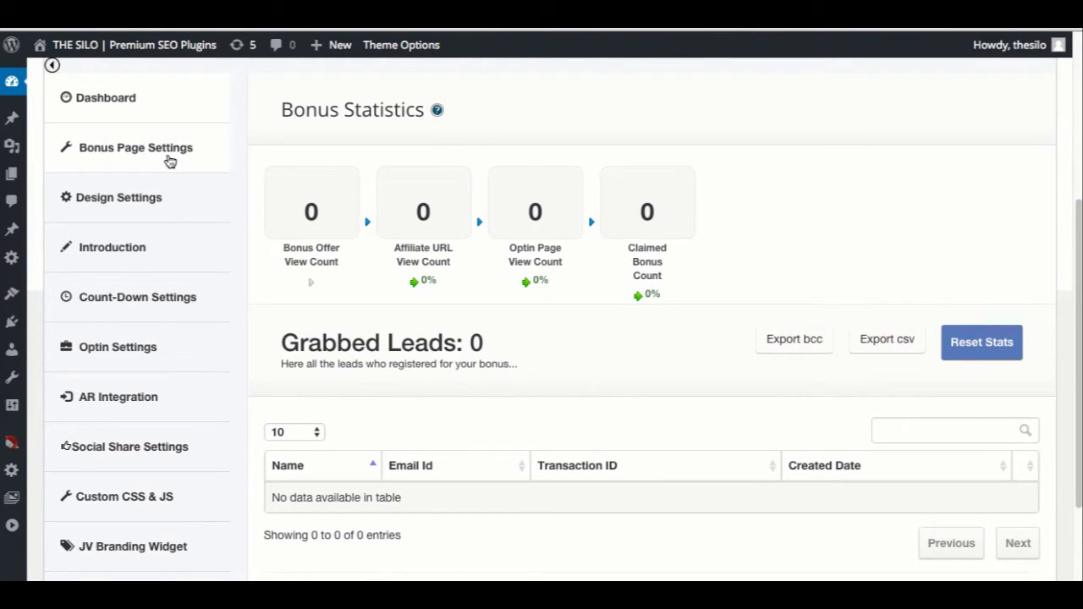
In Bonus Page Settings, try the iFrame display and keep the affiliate URL as a direct link
left_click(135, 147)
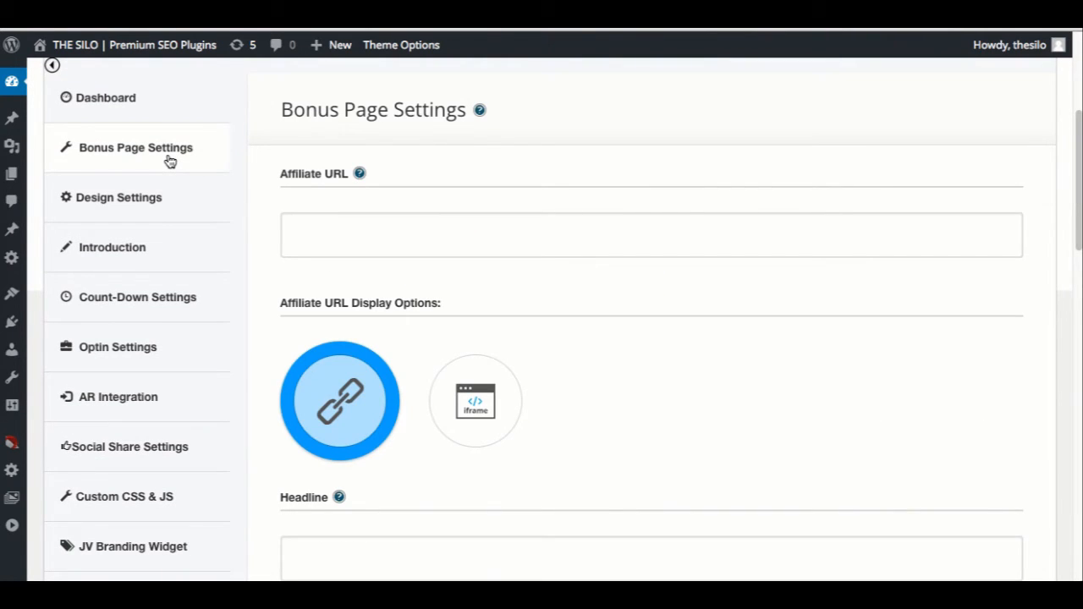
mouse_move(413, 279)
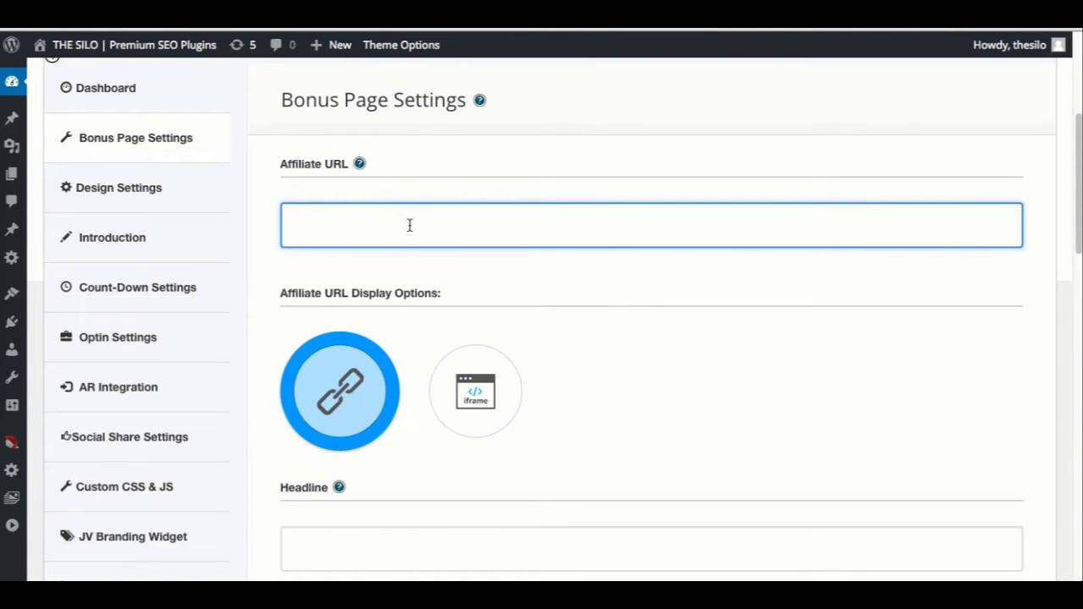
scroll("down", 3)
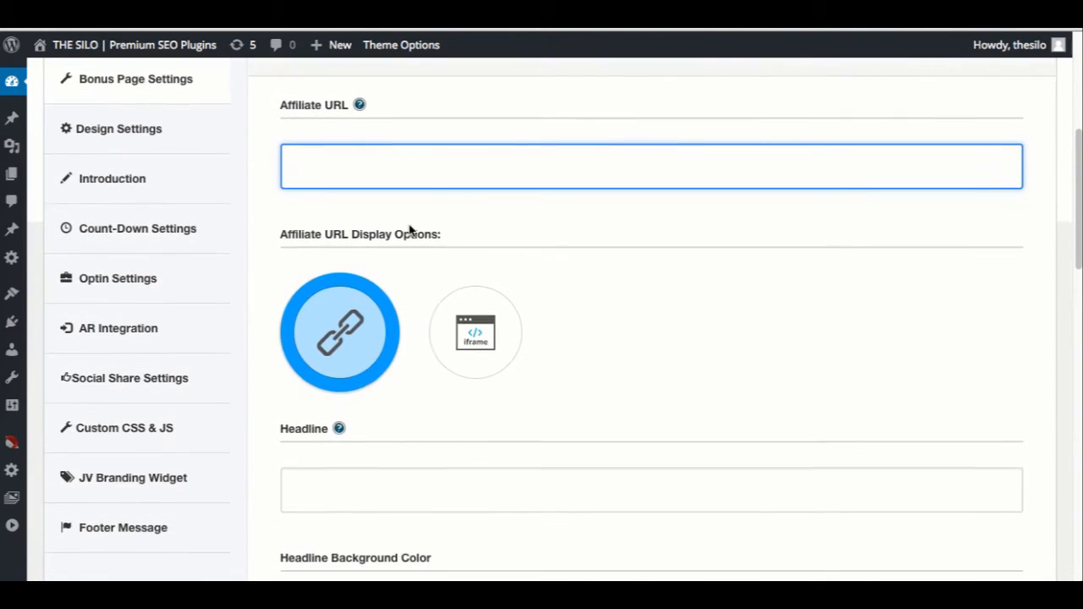
scroll("up", 3)
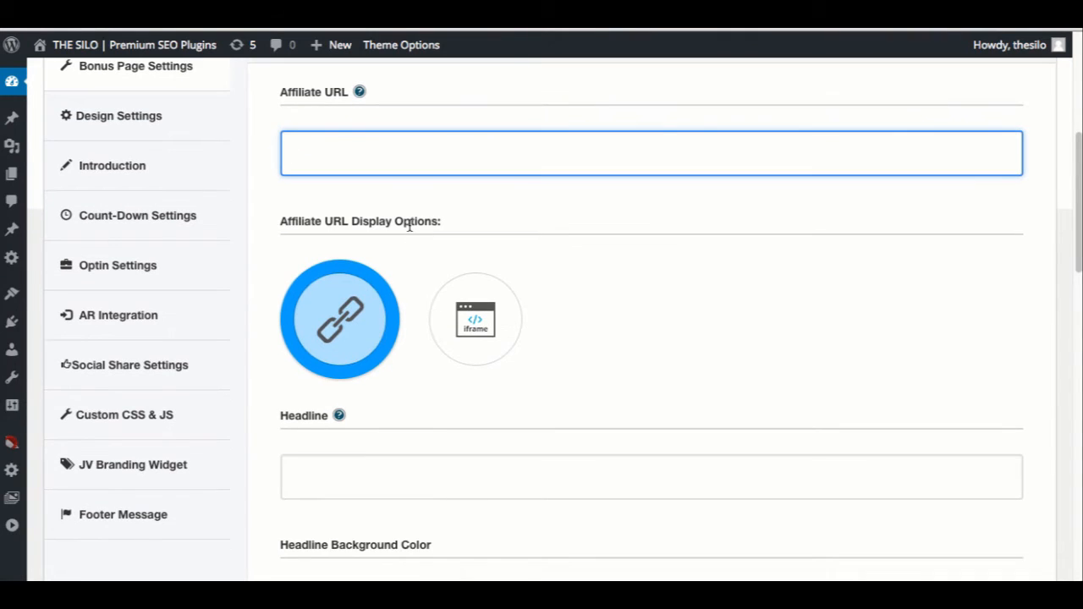
left_click(473, 318)
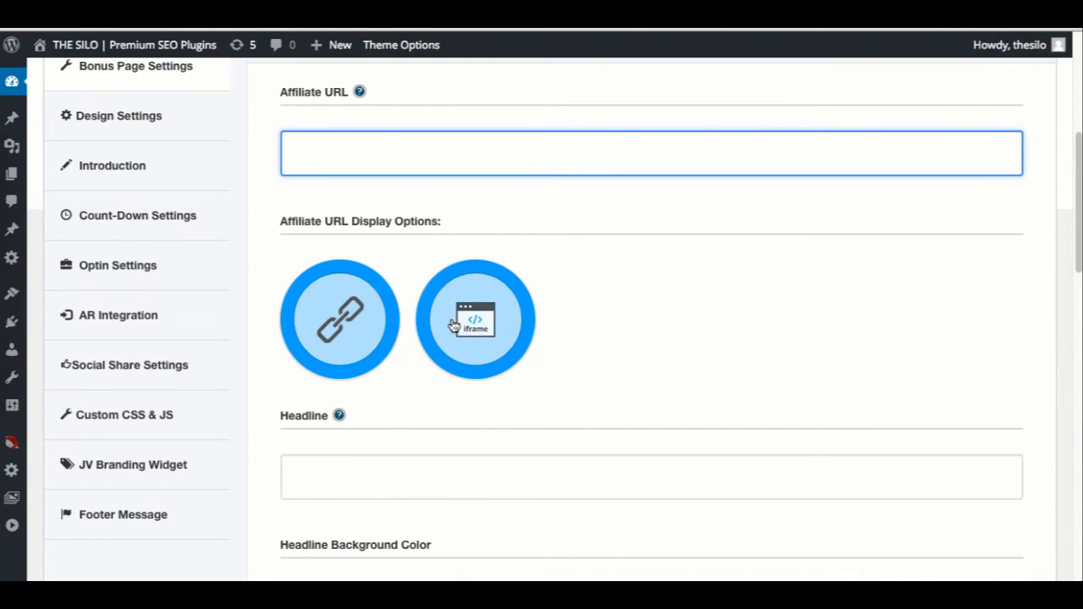
left_click(476, 318)
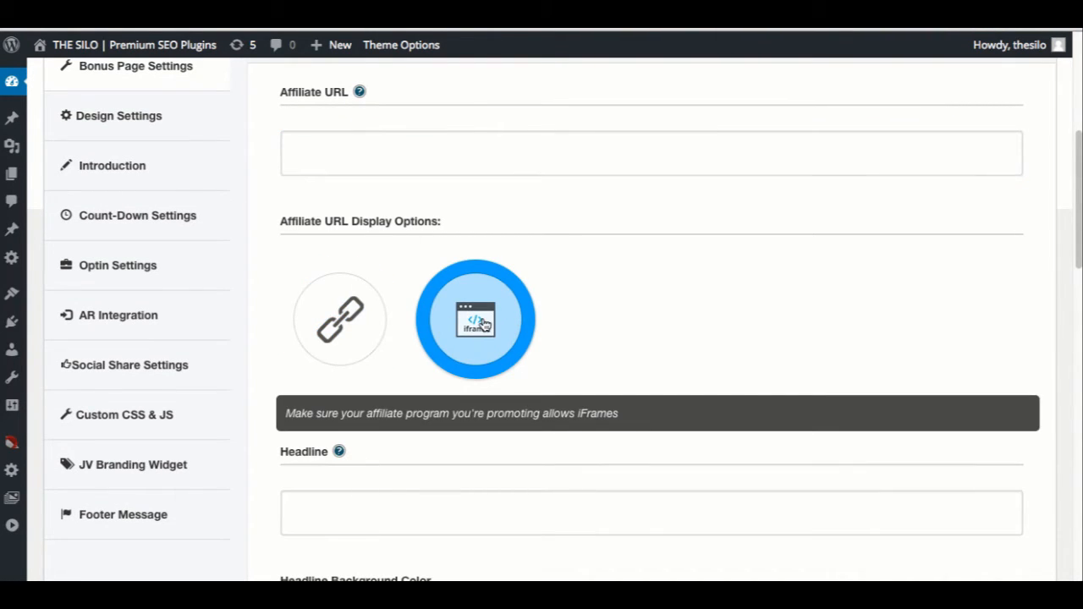
left_click(338, 318)
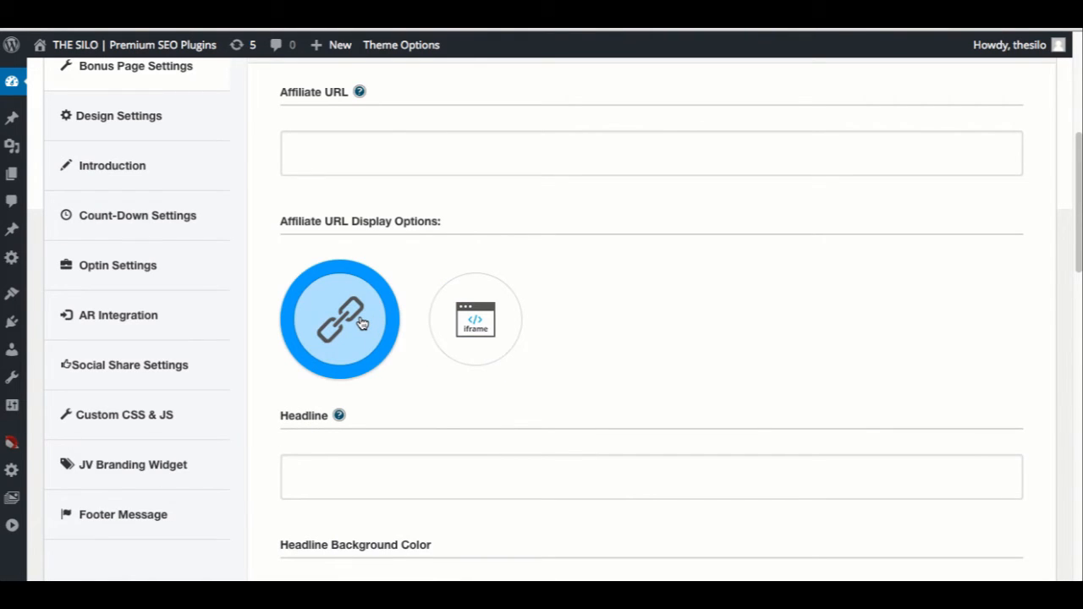
mouse_move(385, 324)
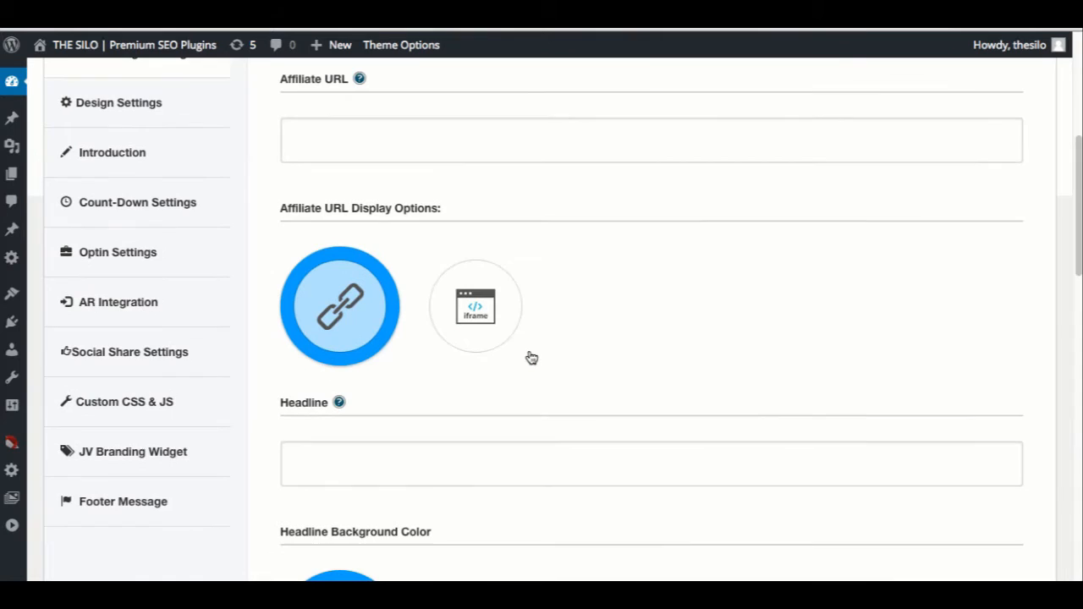
scroll("down", 3)
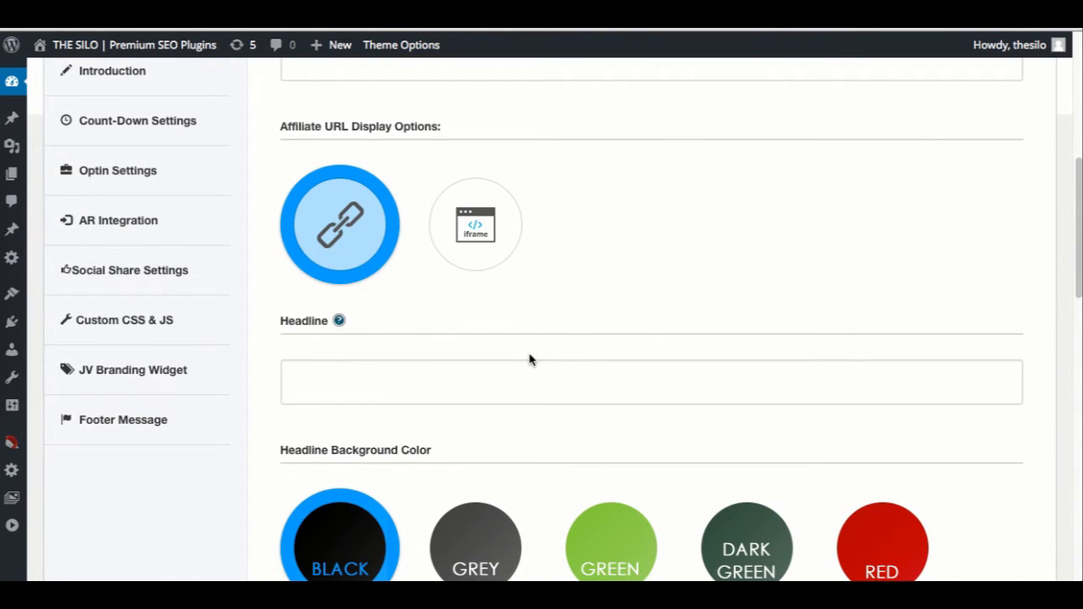
mouse_move(645, 262)
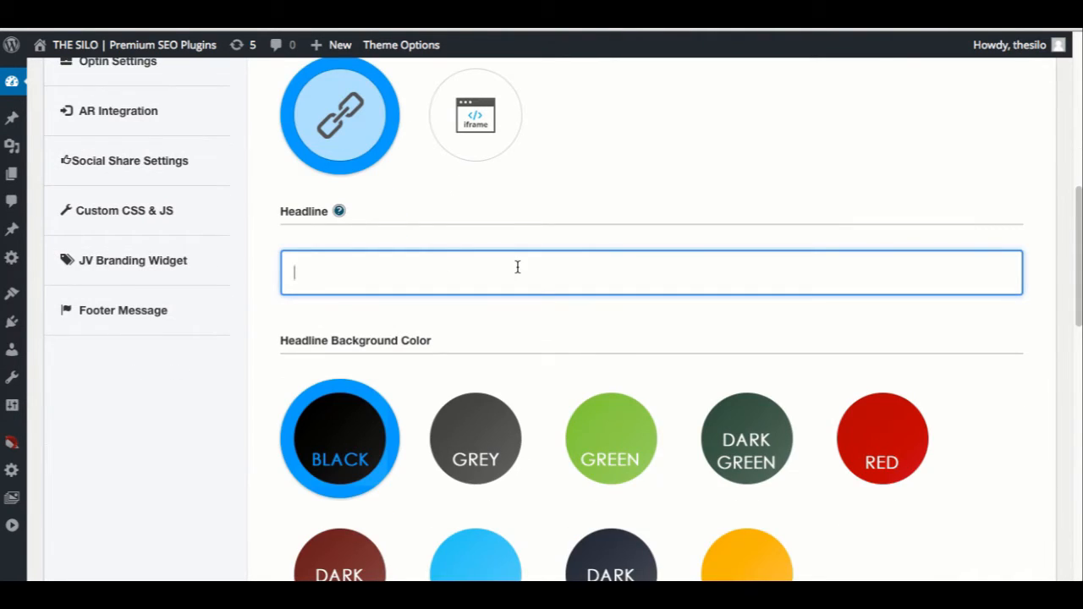
Make the headline read 'EZY Bonus - Special Offer'
type("EZY")
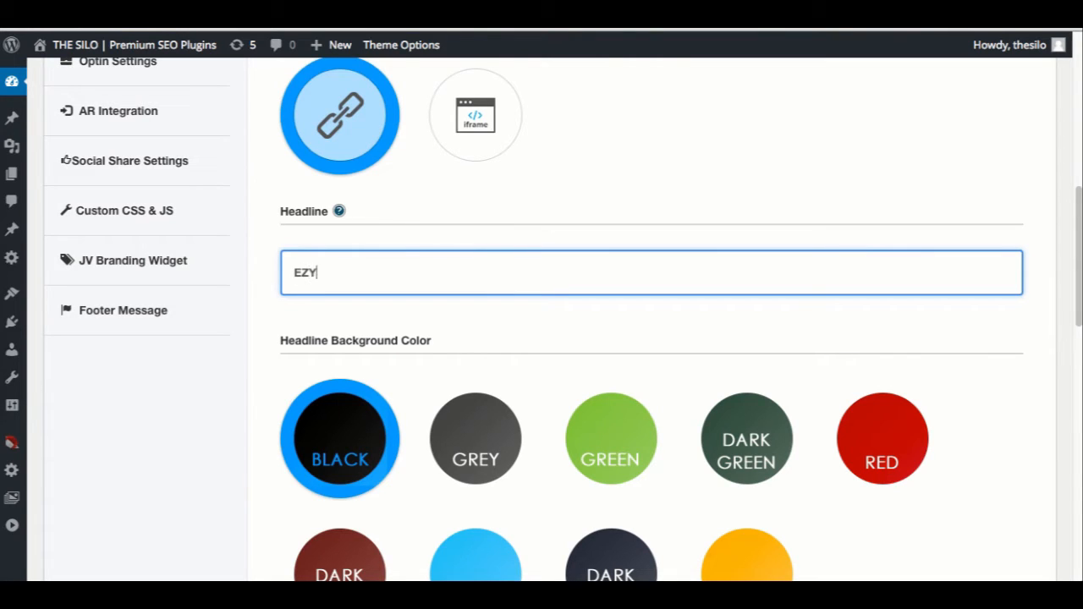
type("BOnus")
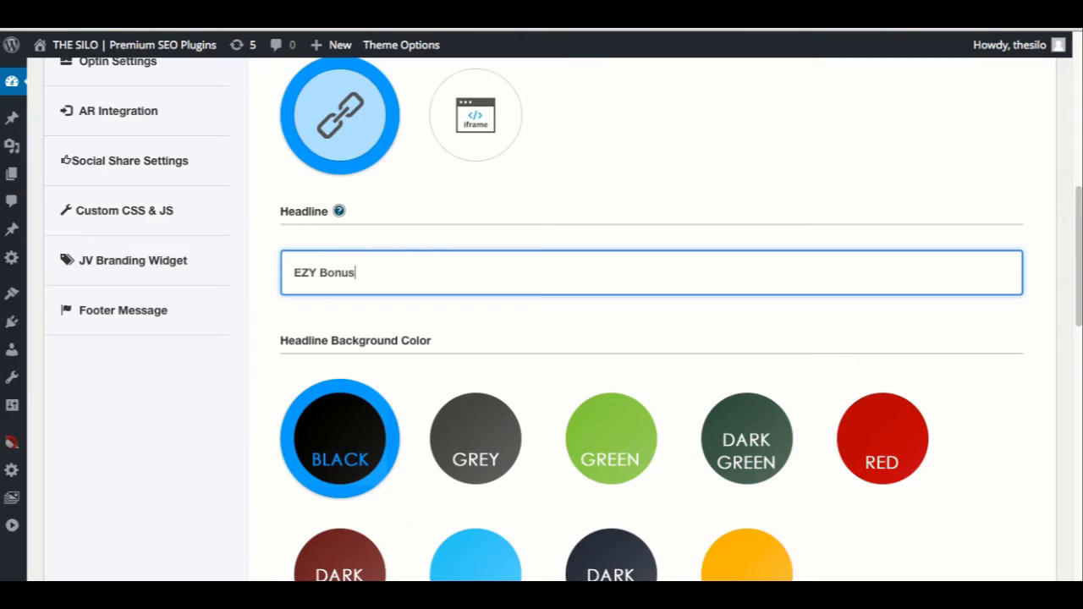
type("-")
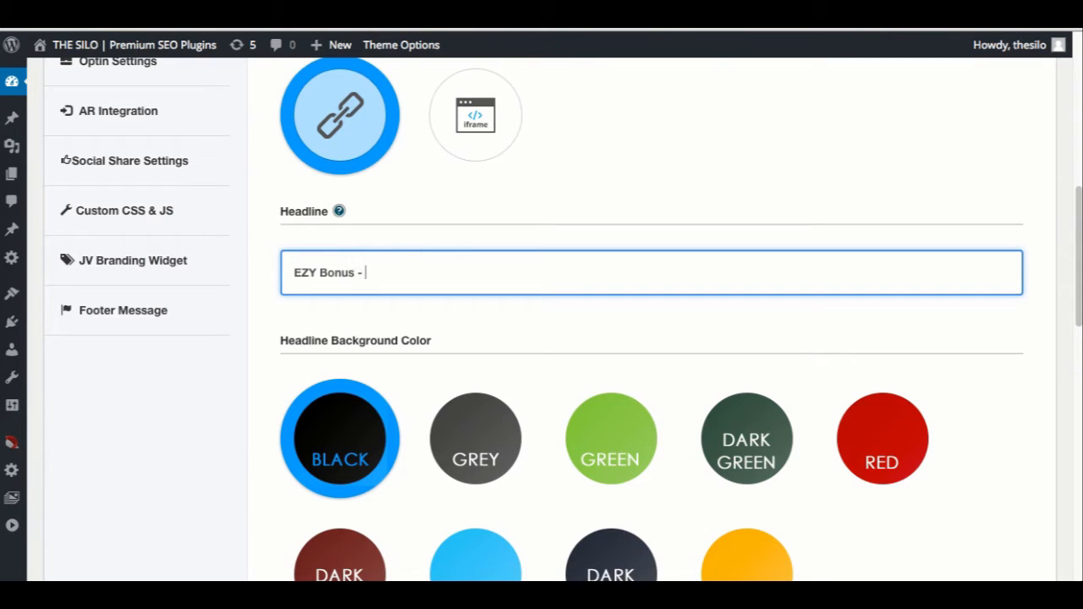
type("S")
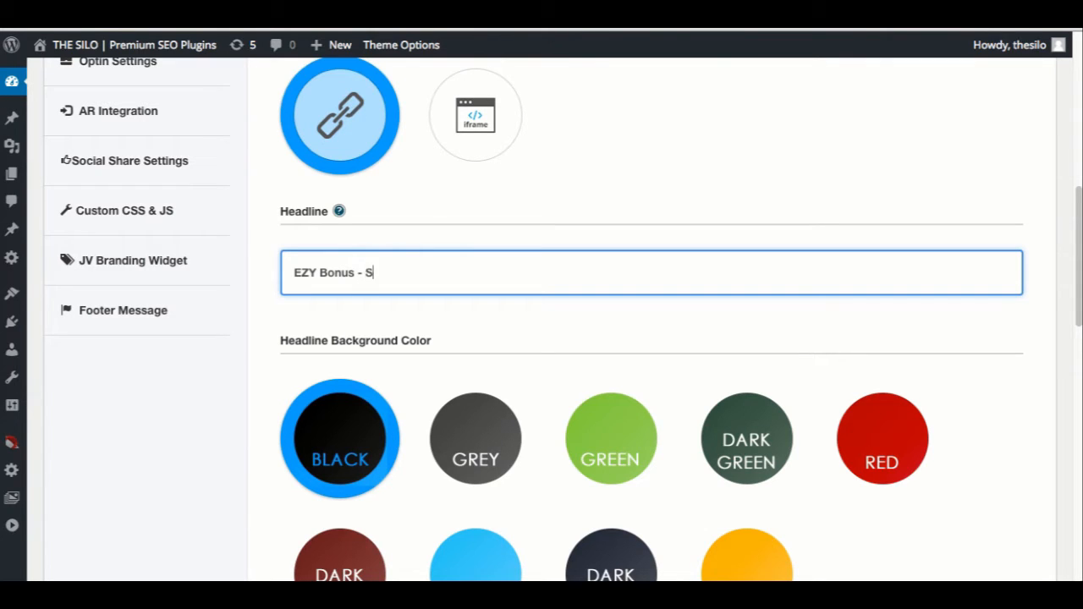
type("pecial")
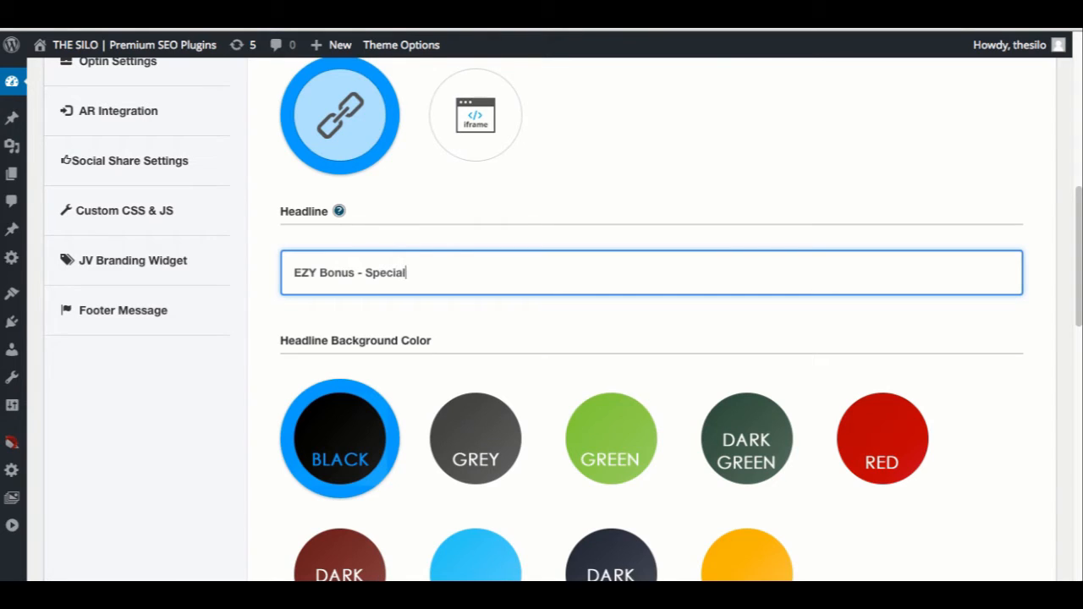
type("Offer")
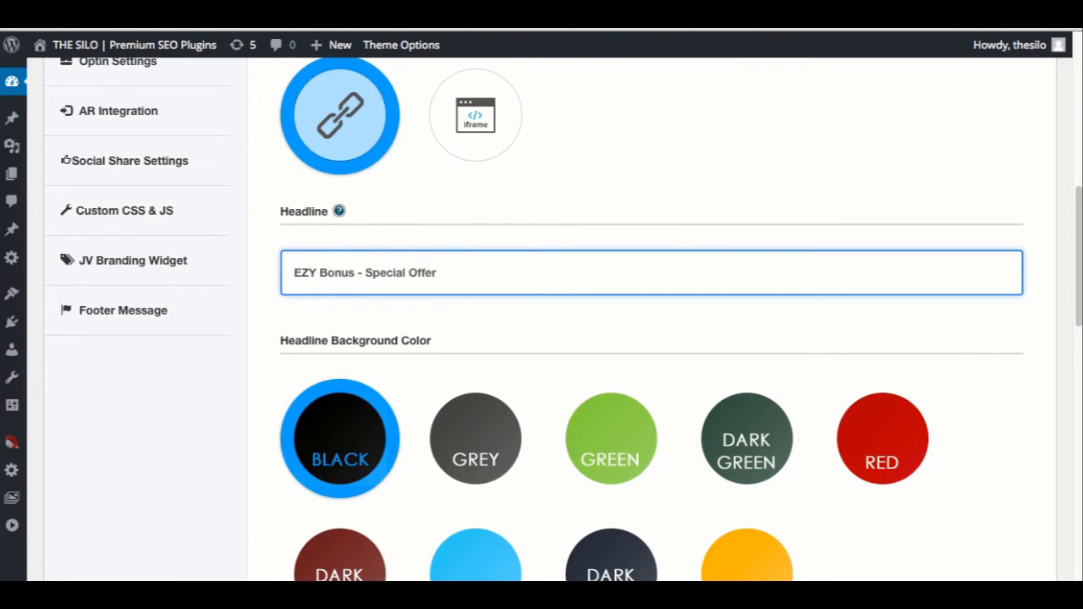
Choose the GREEN headline background colour and move down to the Step fields
scroll("down", 3)
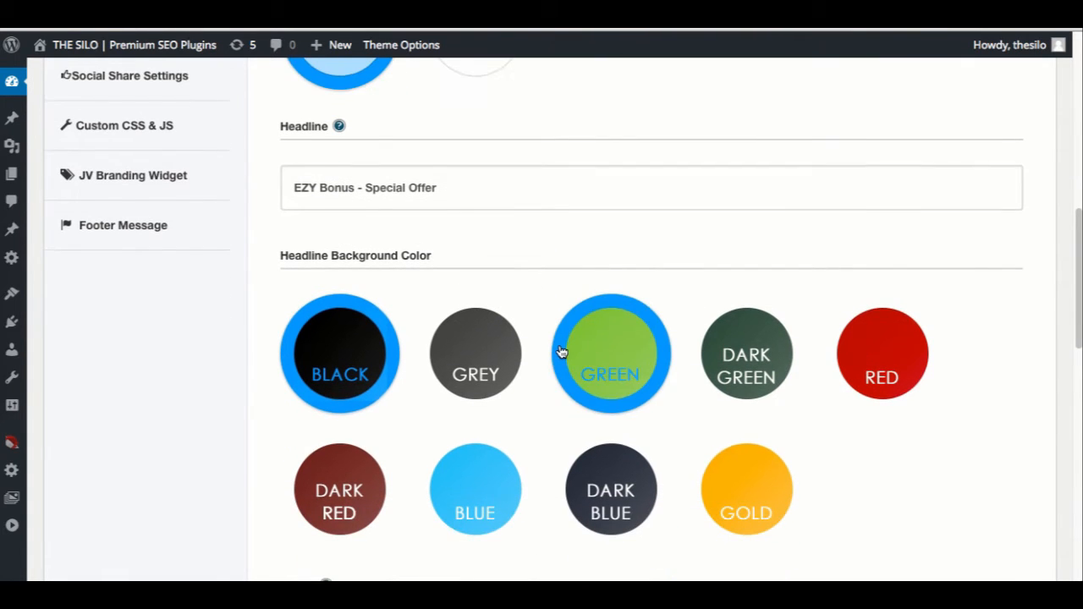
left_click(474, 350)
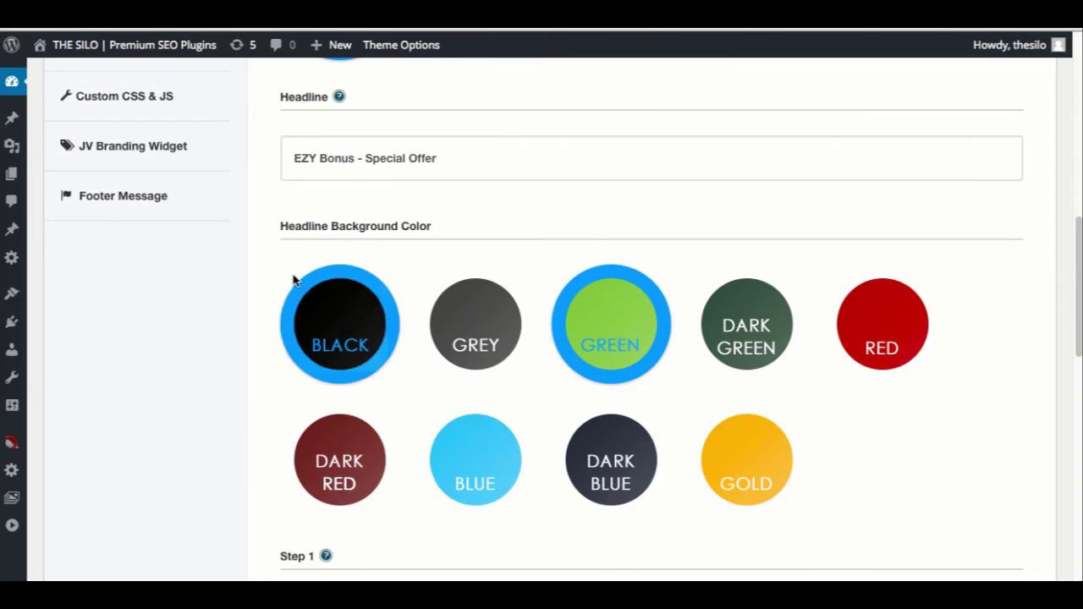
scroll("down", 3)
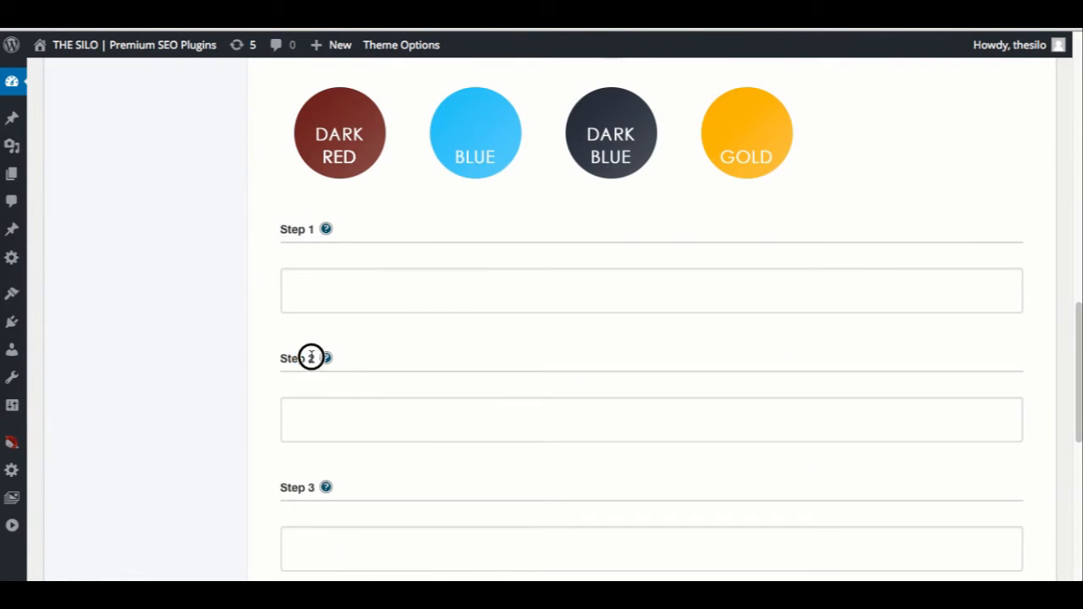
scroll("down", 3)
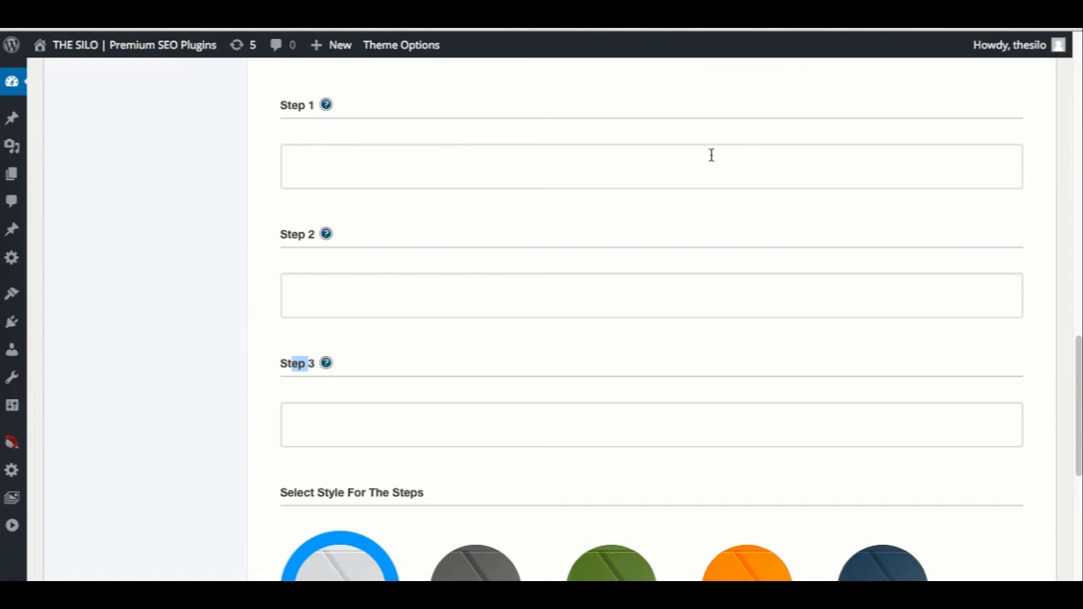
mouse_move(572, 261)
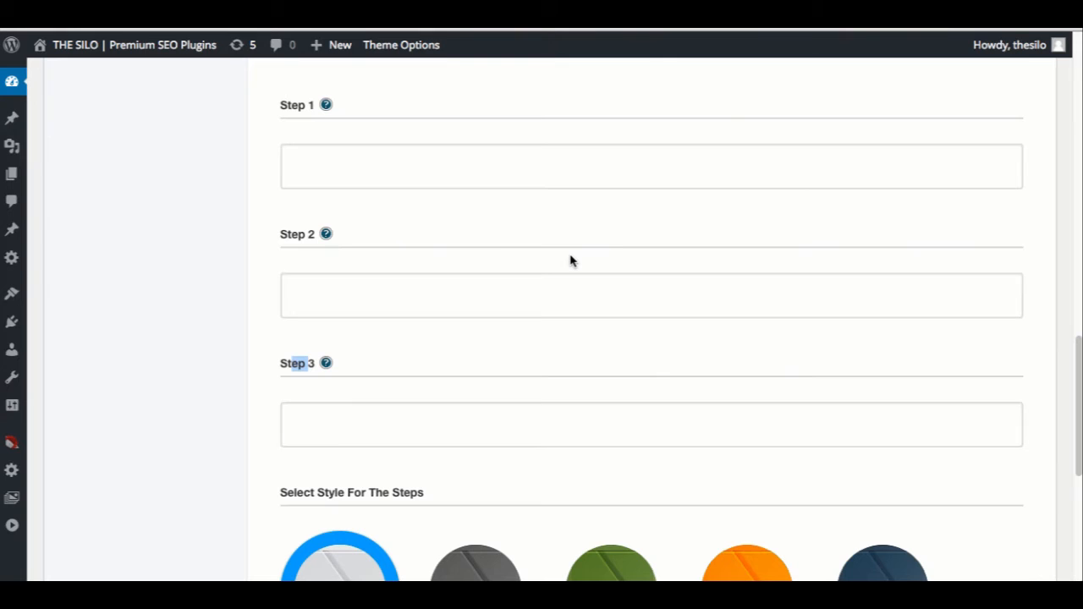
mouse_move(511, 325)
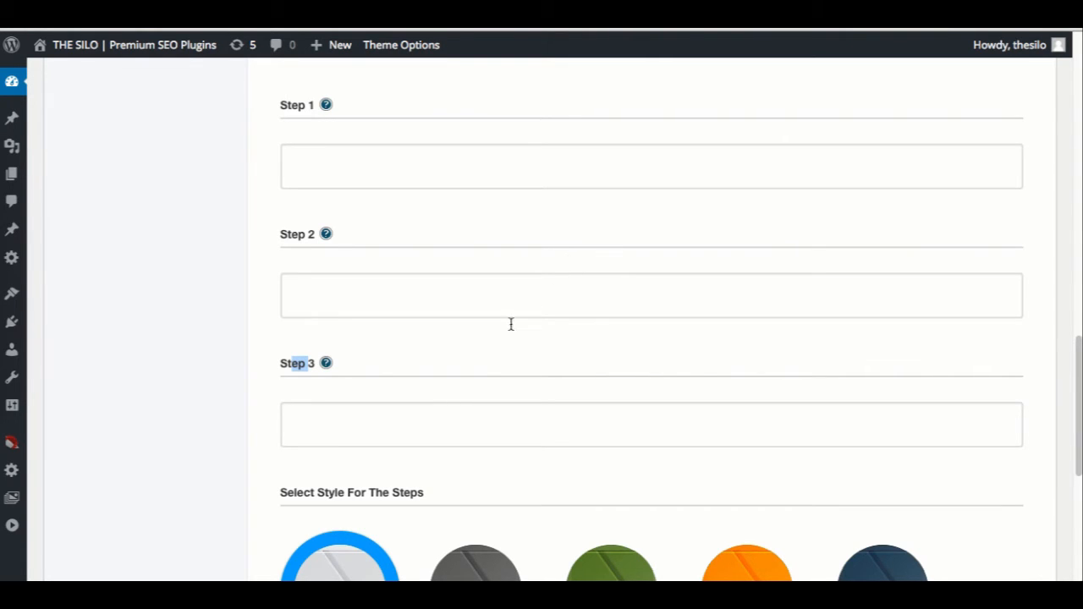
Choose the orange arrow style under Select Style For The Steps
scroll("down", 3)
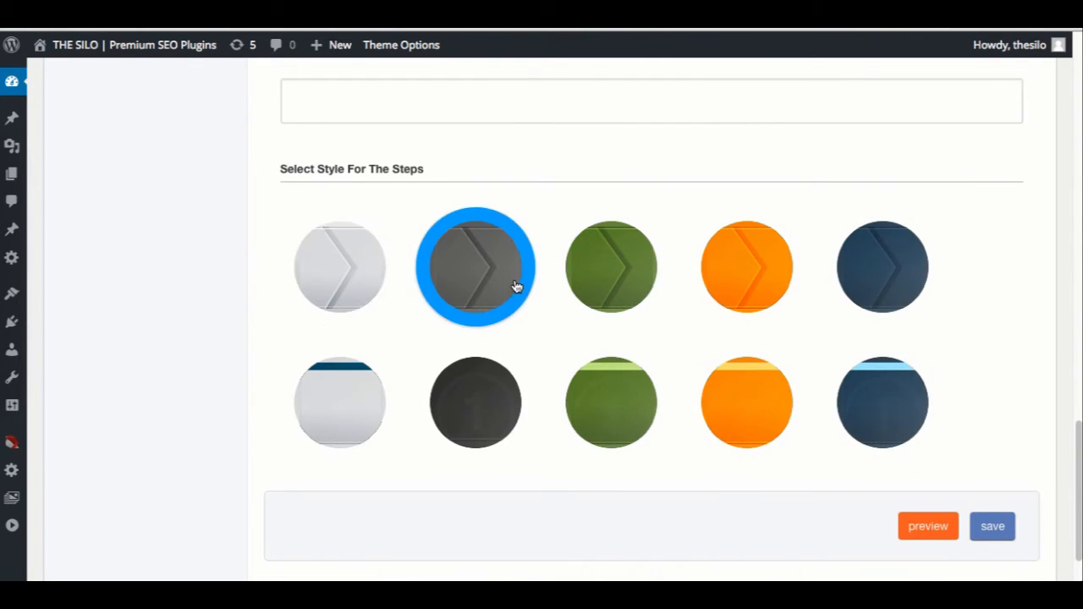
left_click(746, 267)
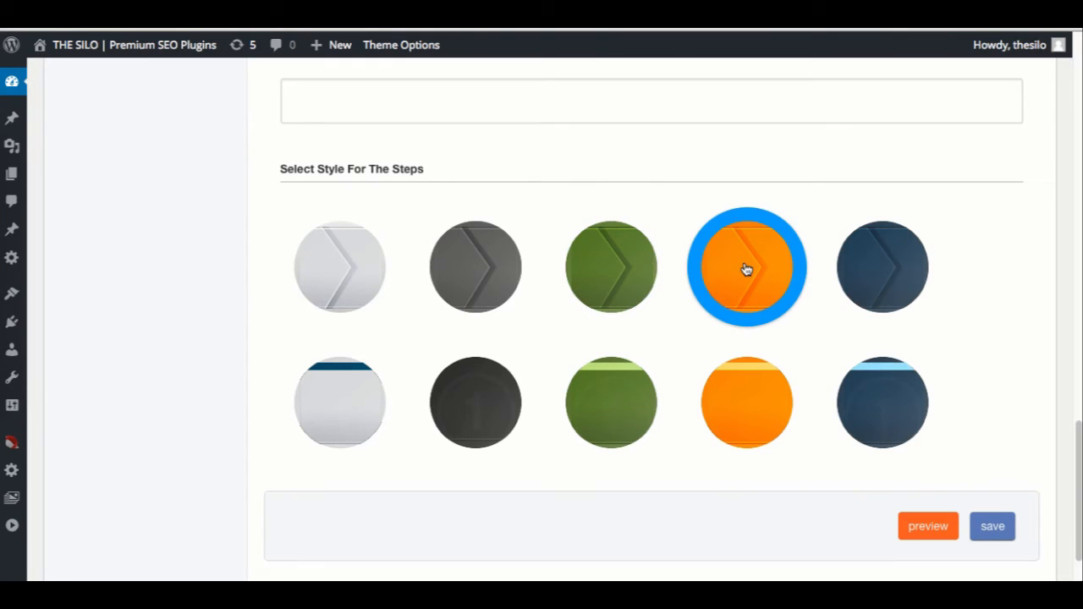
scroll("up", 3)
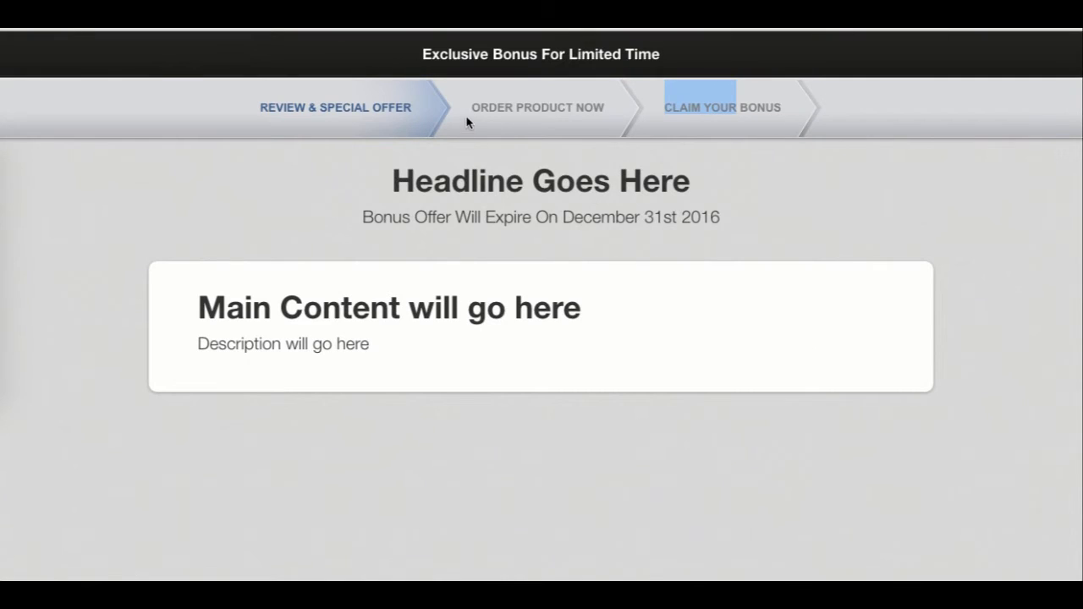
mouse_move(470, 121)
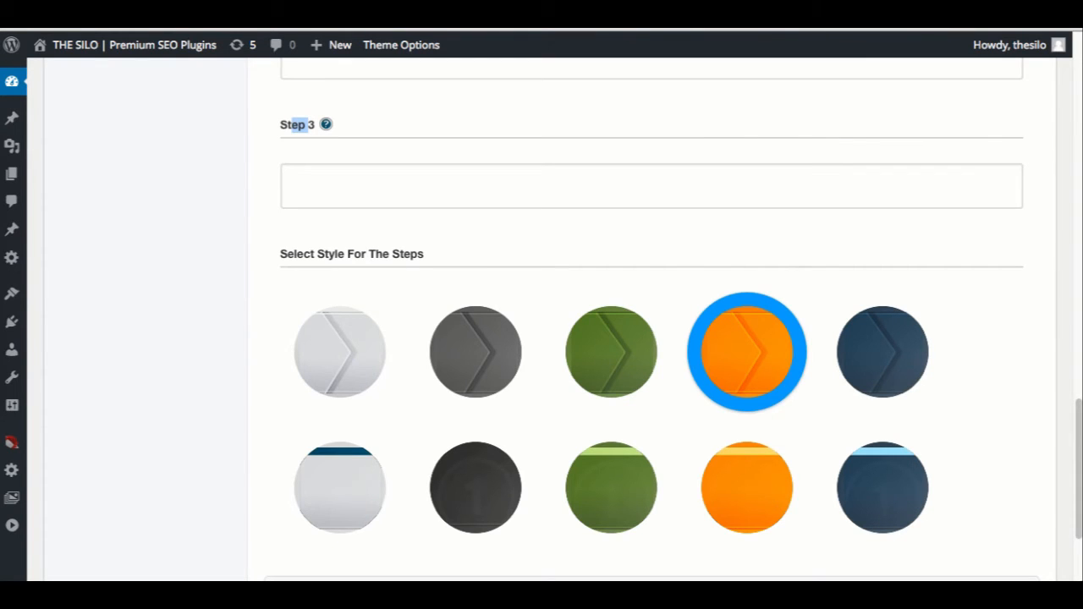
mouse_move(867, 112)
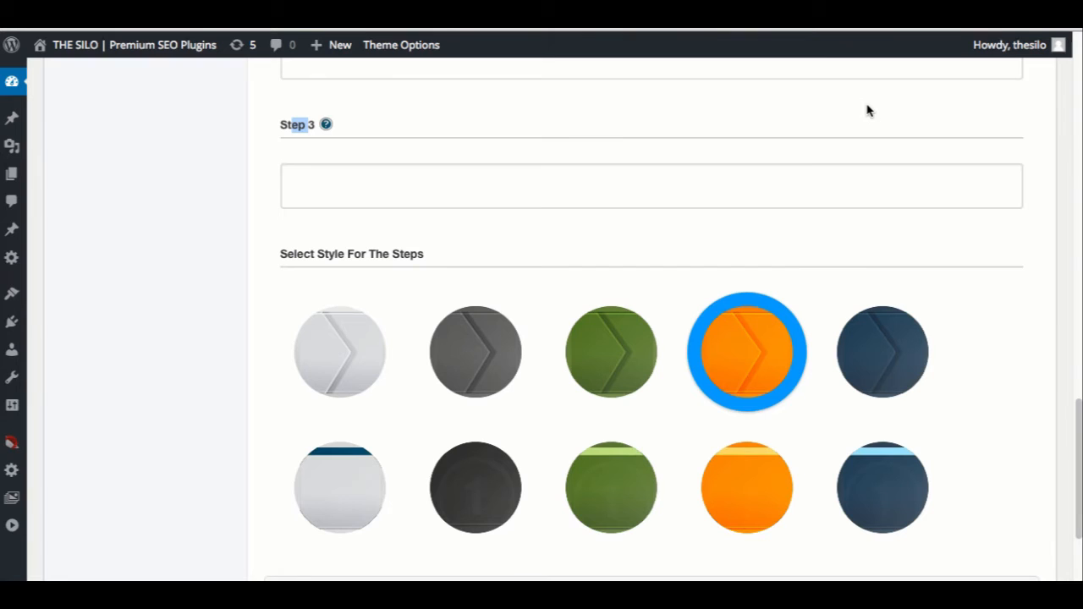
Set the headline background swatch to BLUE and save the bonus page settings
scroll("up", 3)
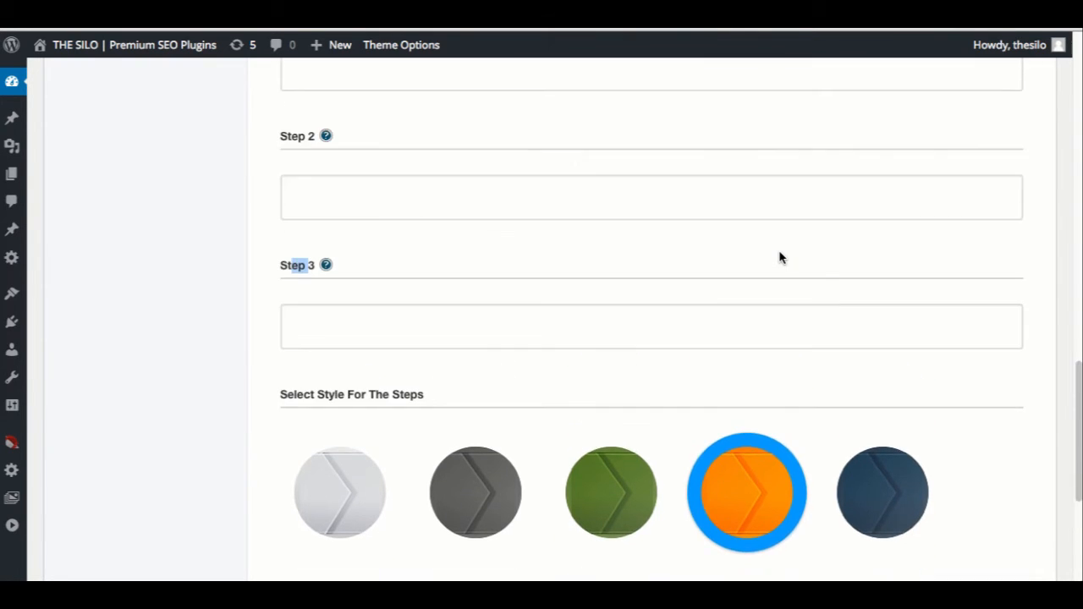
scroll("up", 3)
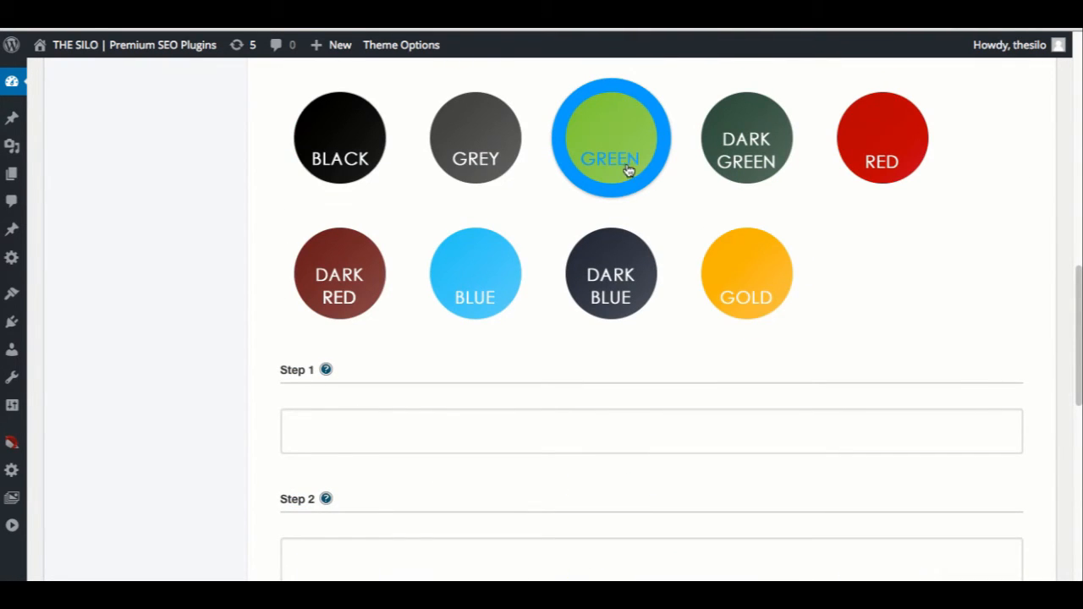
left_click(474, 274)
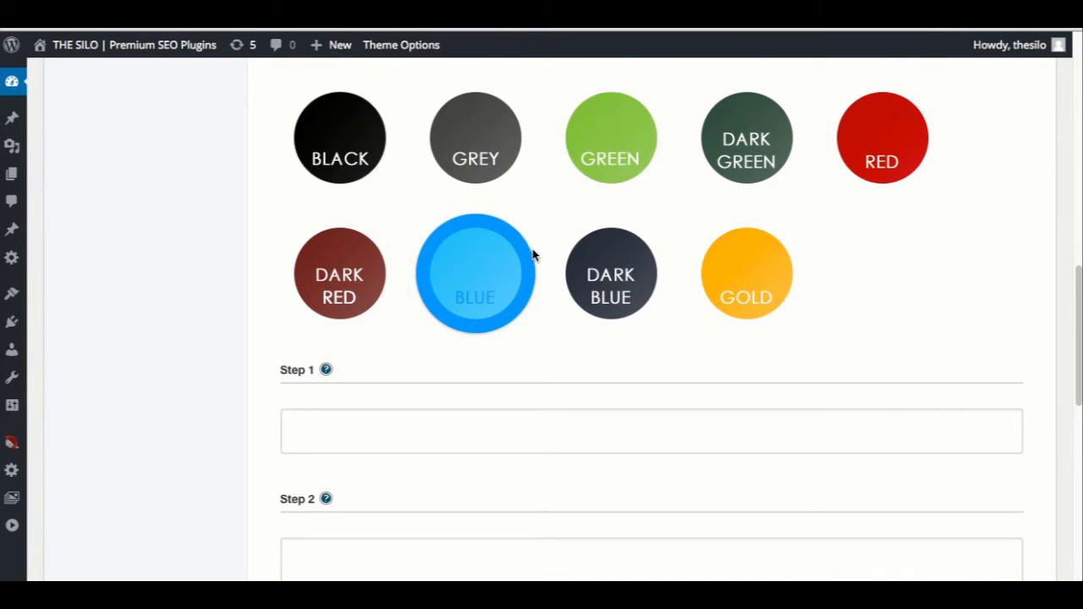
scroll("down", 3)
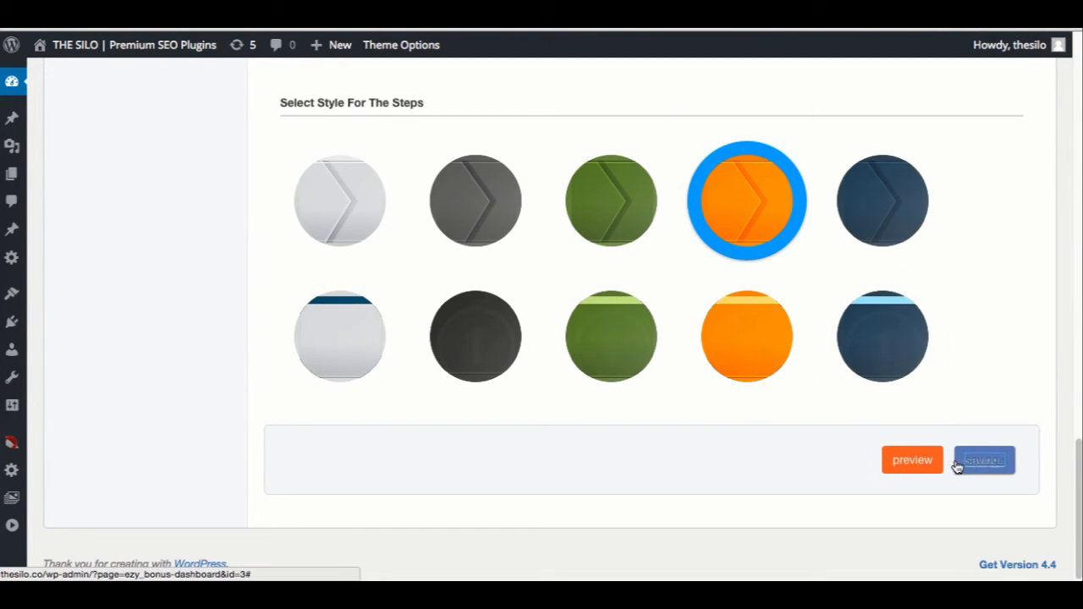
left_click(912, 460)
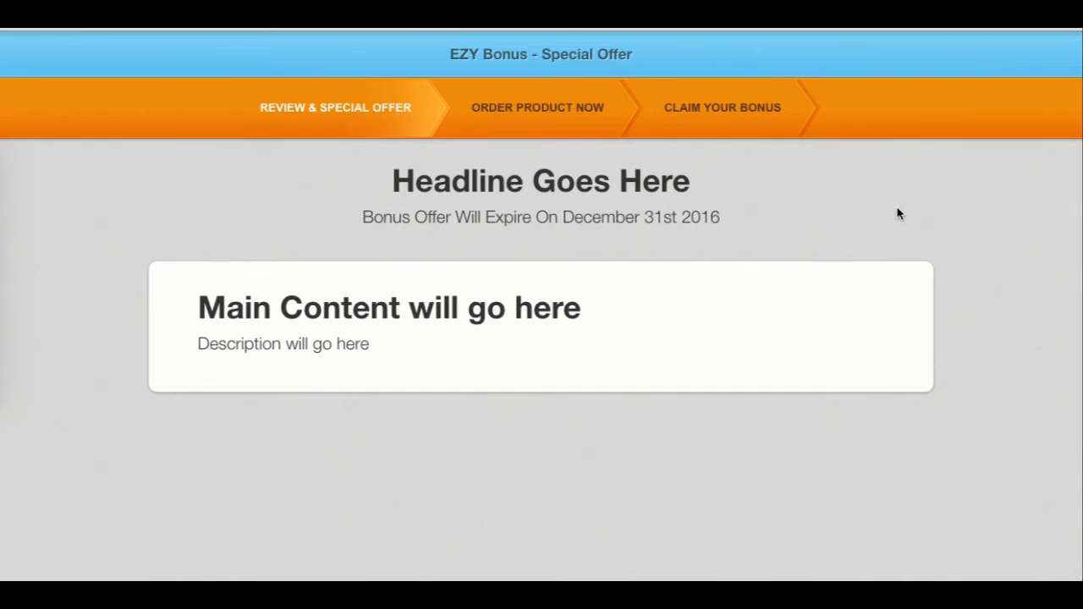
mouse_move(585, 135)
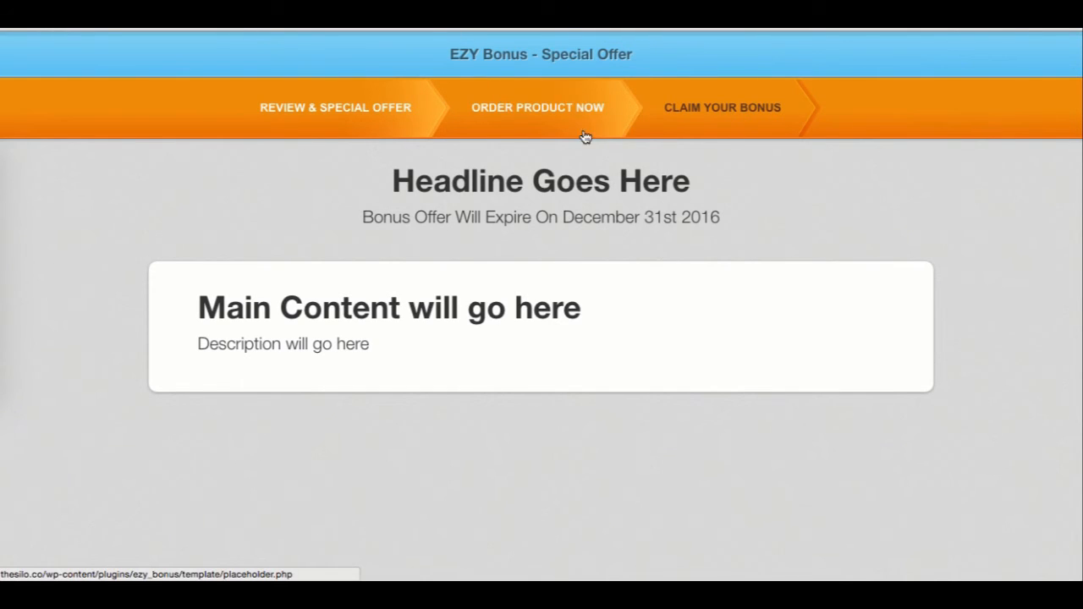
mouse_move(643, 134)
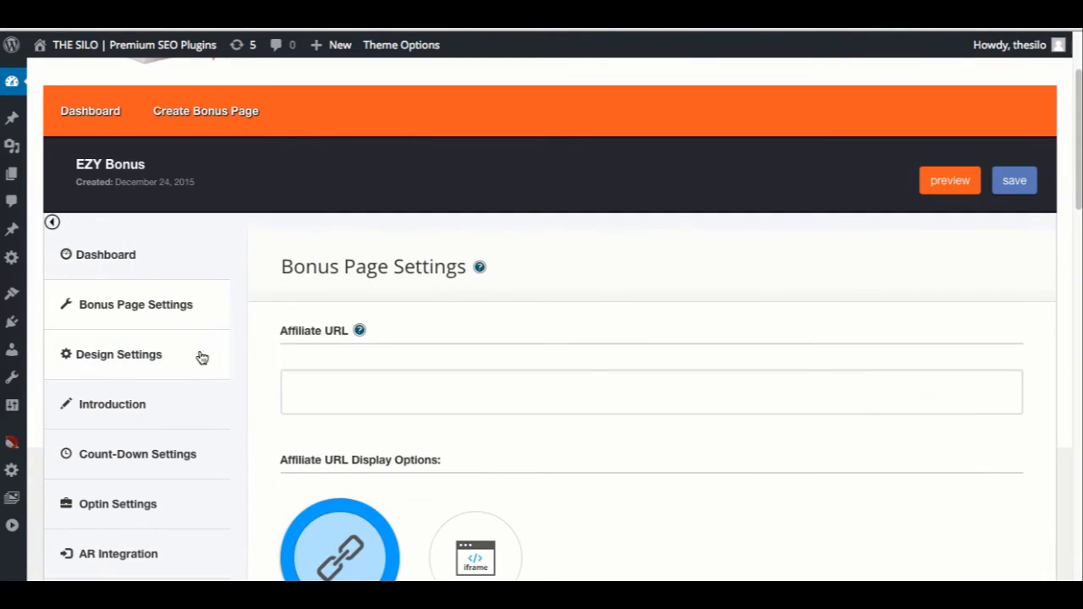
In Design Settings keep no header image and set the page background to WOOD
left_click(118, 353)
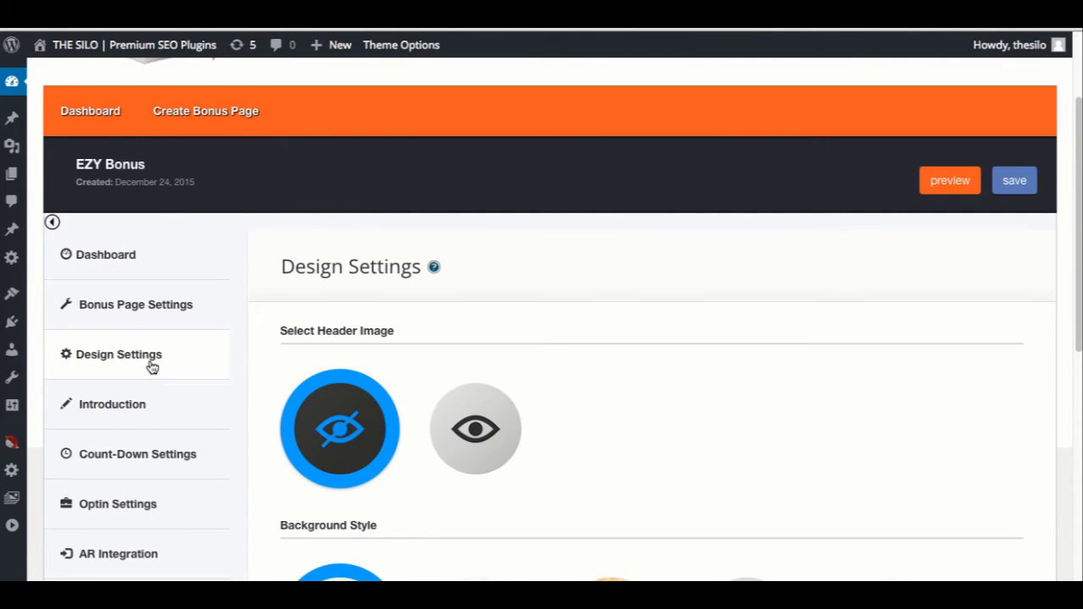
left_click(475, 430)
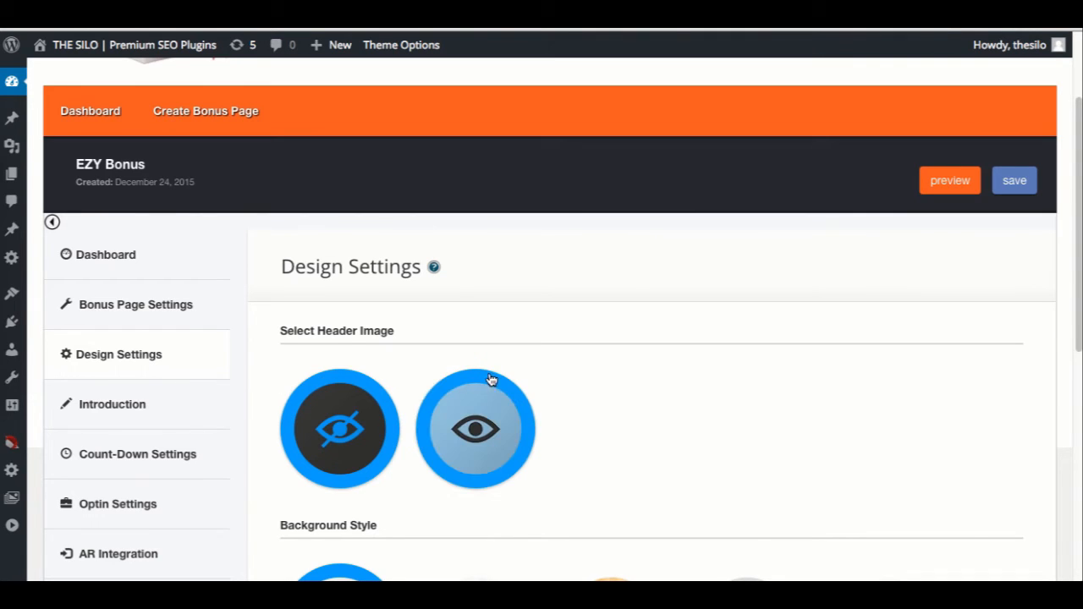
left_click(338, 429)
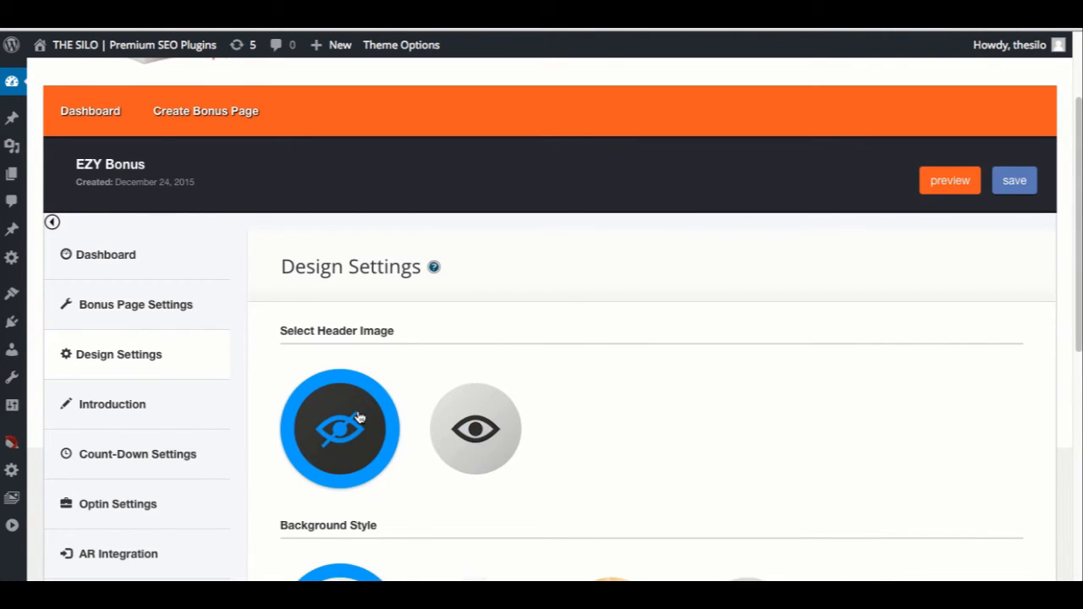
scroll("down", 3)
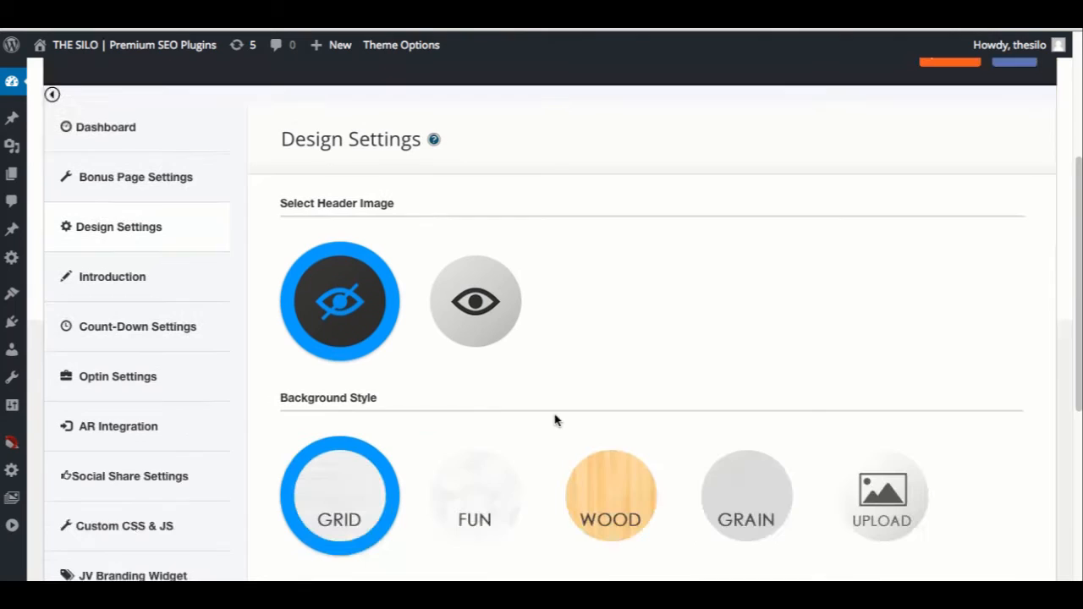
left_click(474, 494)
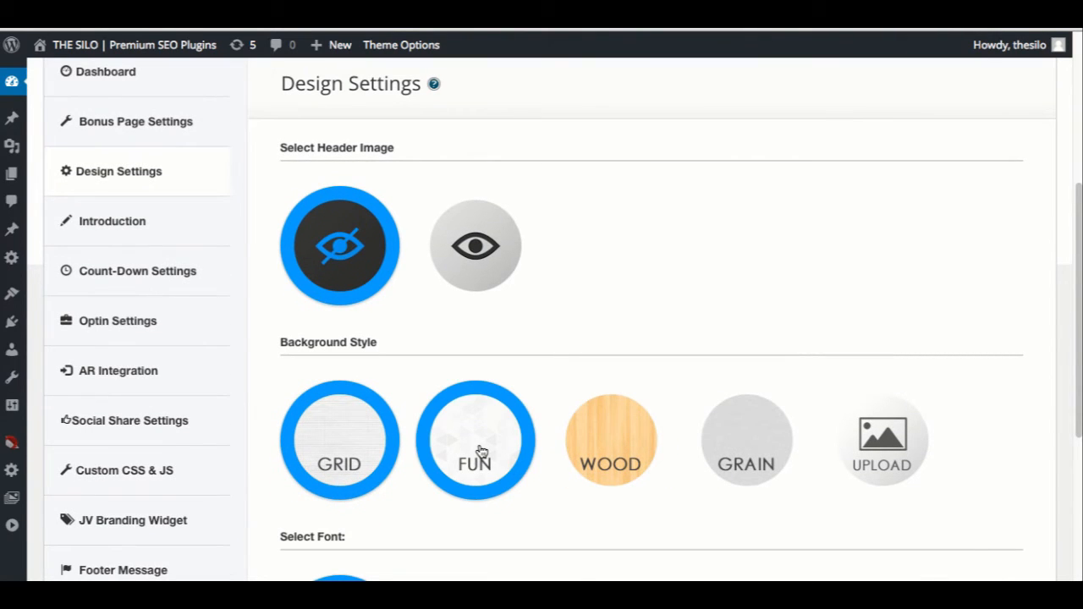
left_click(609, 439)
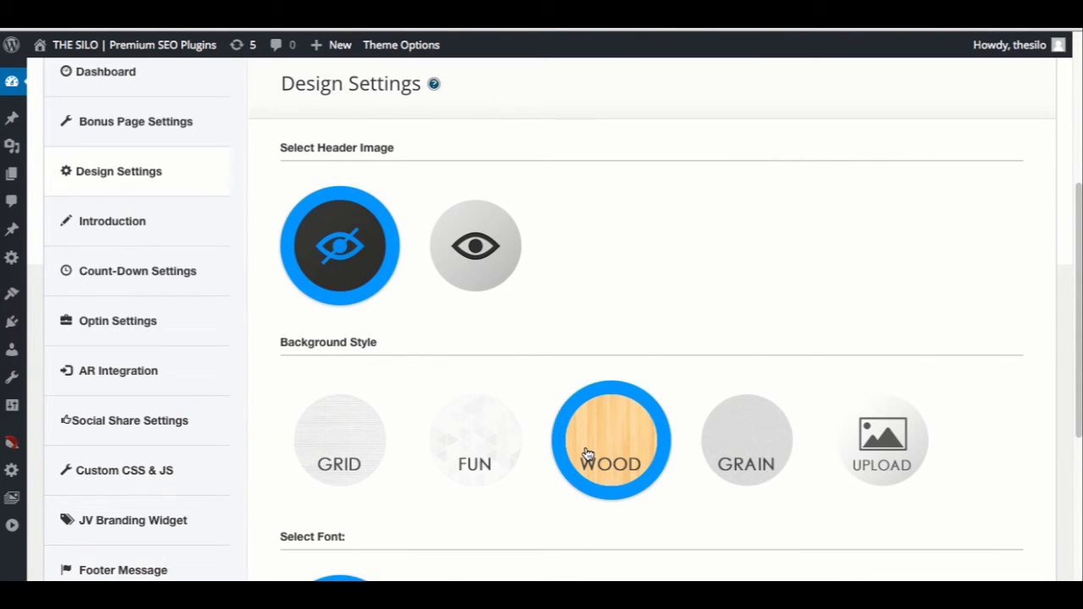
Set the bonus page font to HELVETICA
scroll("down", 3)
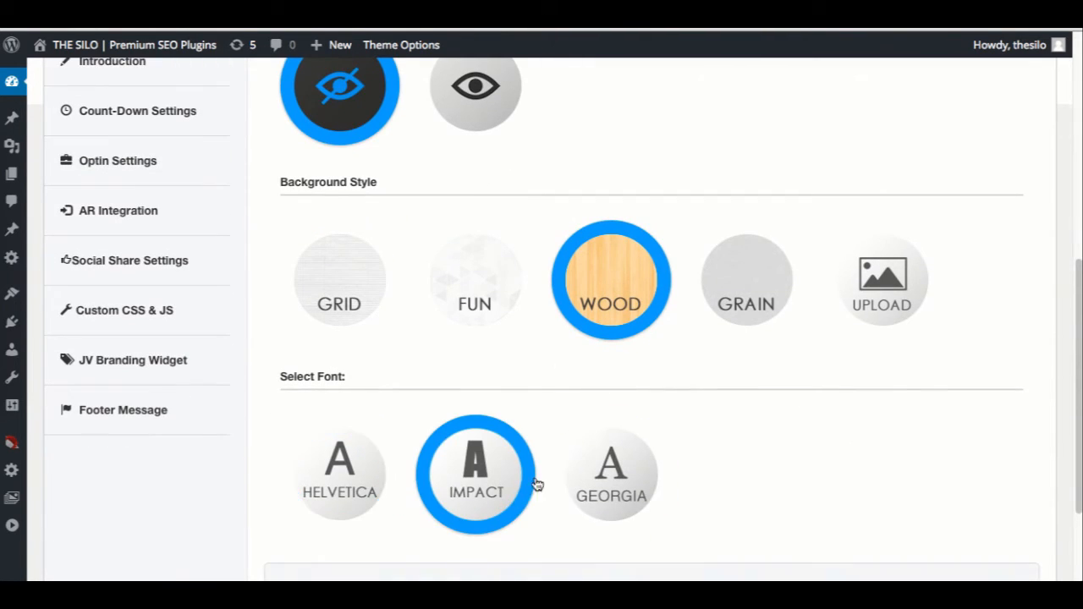
left_click(338, 474)
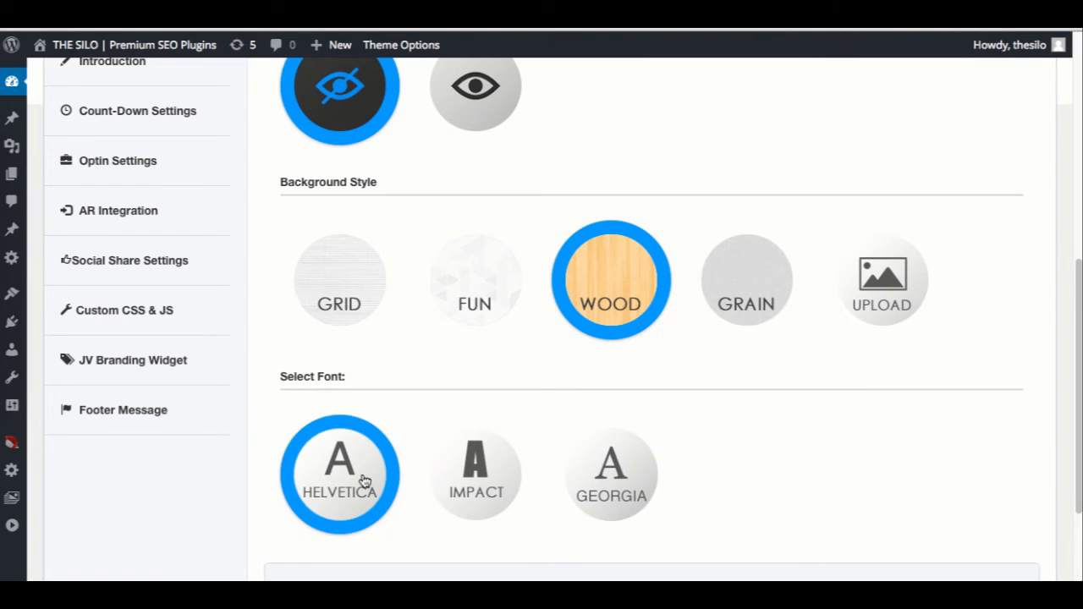
mouse_move(423, 481)
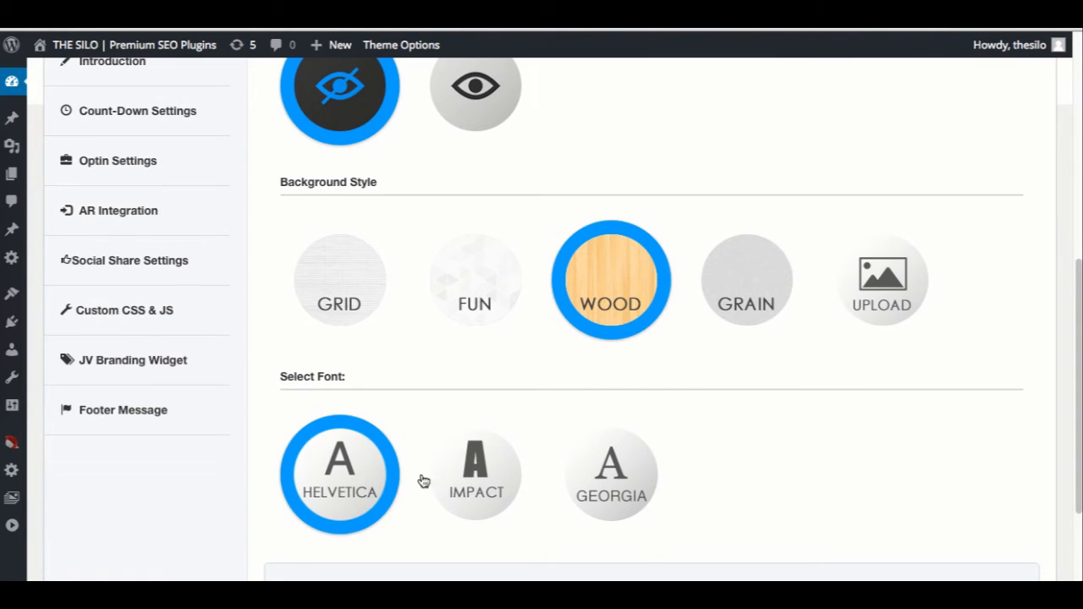
scroll("down", 3)
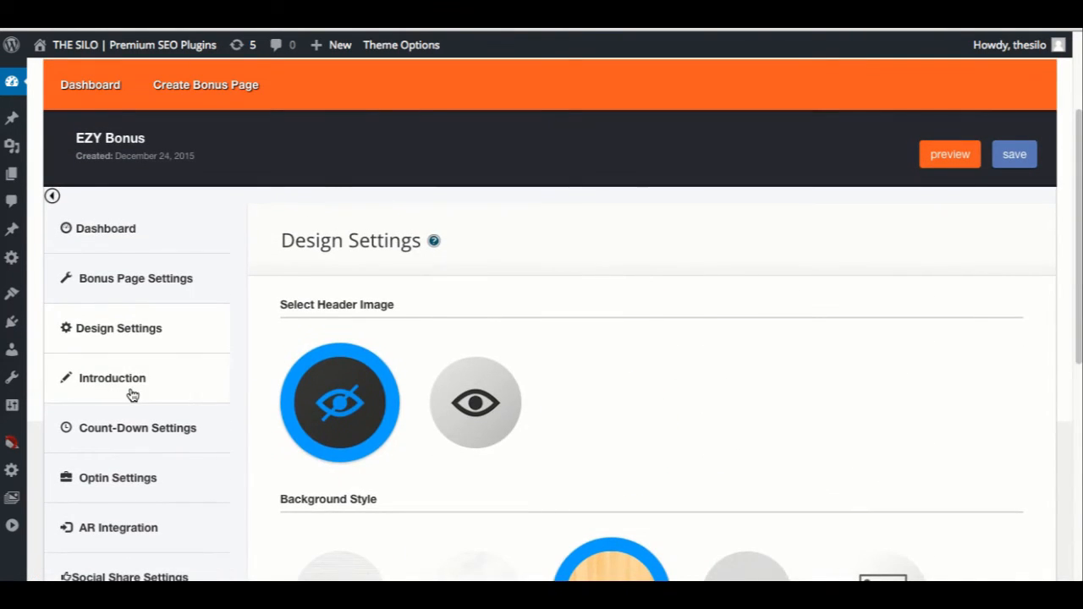
Go to the Introduction settings of the EZY Bonus page
left_click(111, 378)
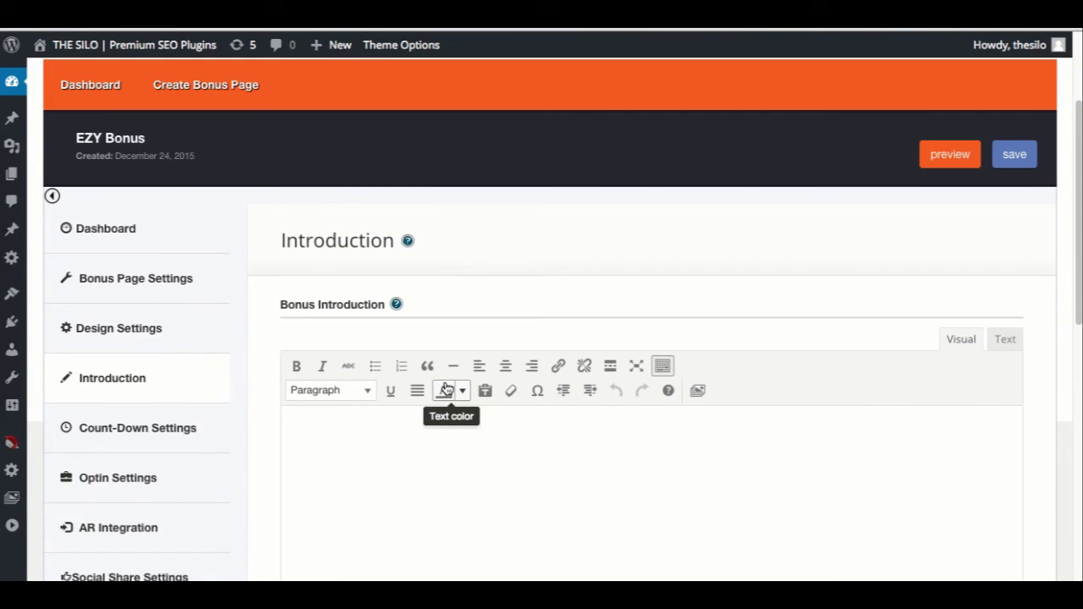
scroll("down", 3)
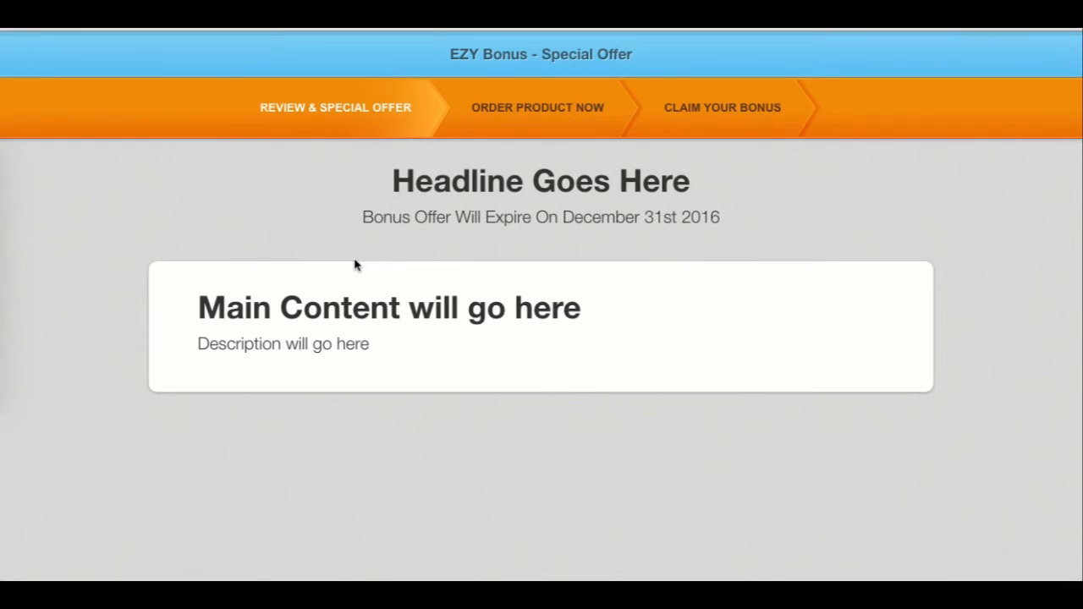
mouse_move(550, 339)
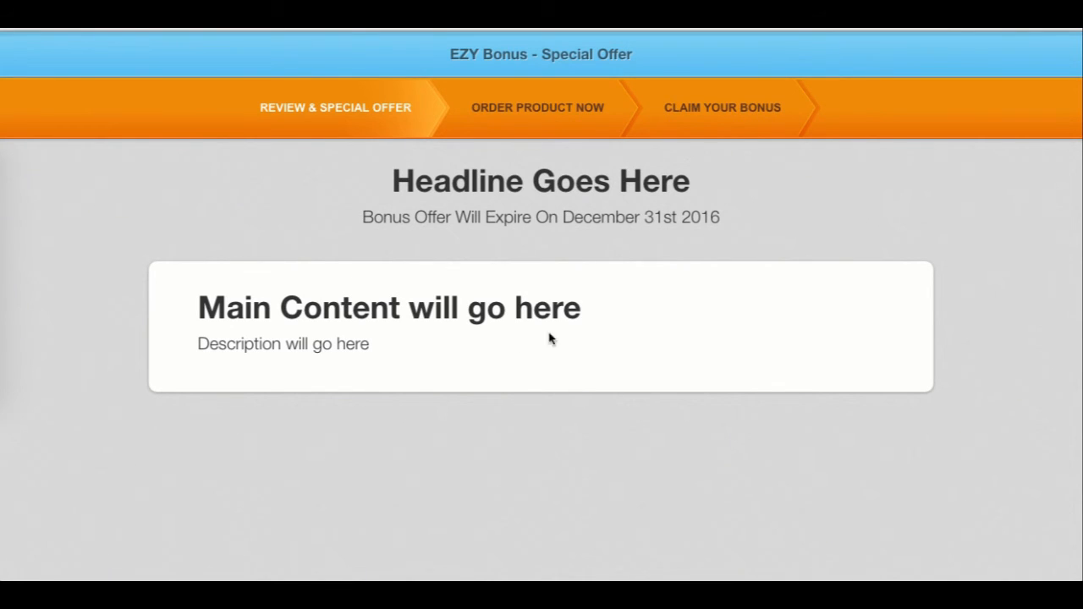
mouse_move(677, 267)
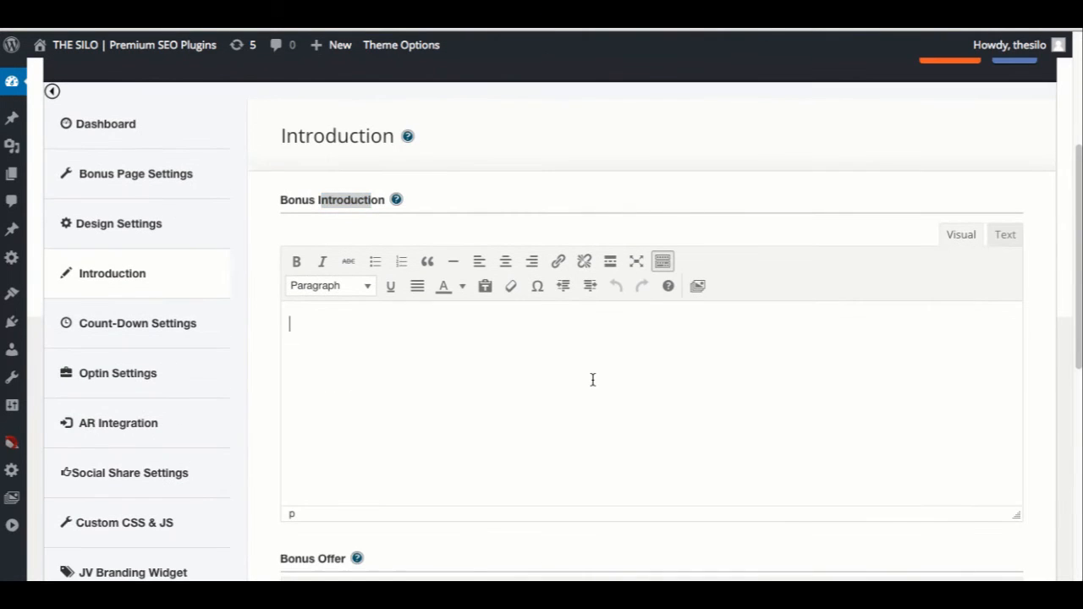
Write the introduction headline 'Get EZY Bonus And All Th..' and the bonus offer text
type("Get")
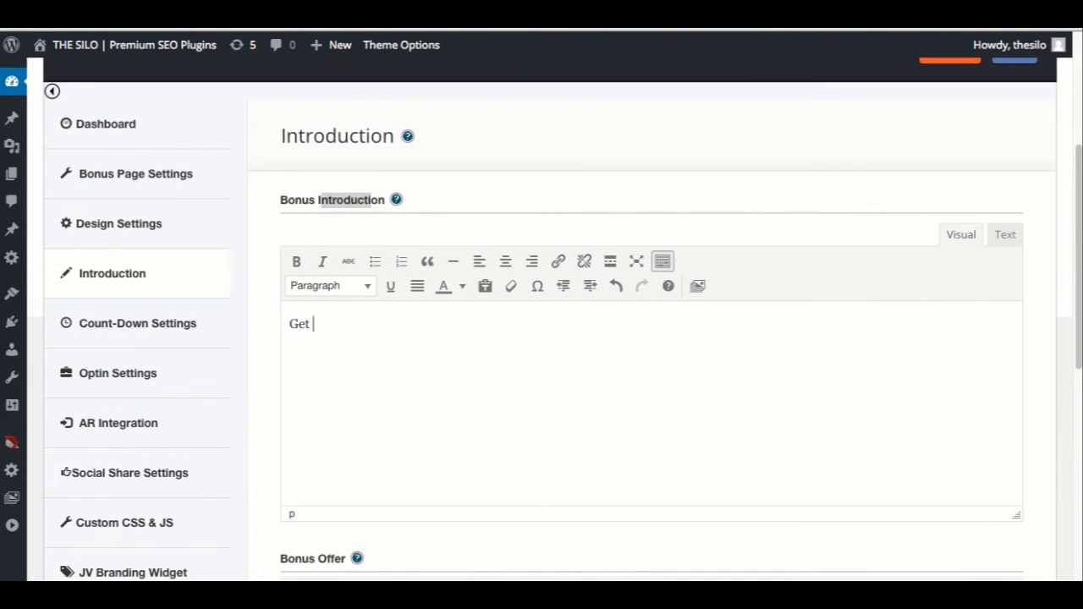
type("EZY BO")
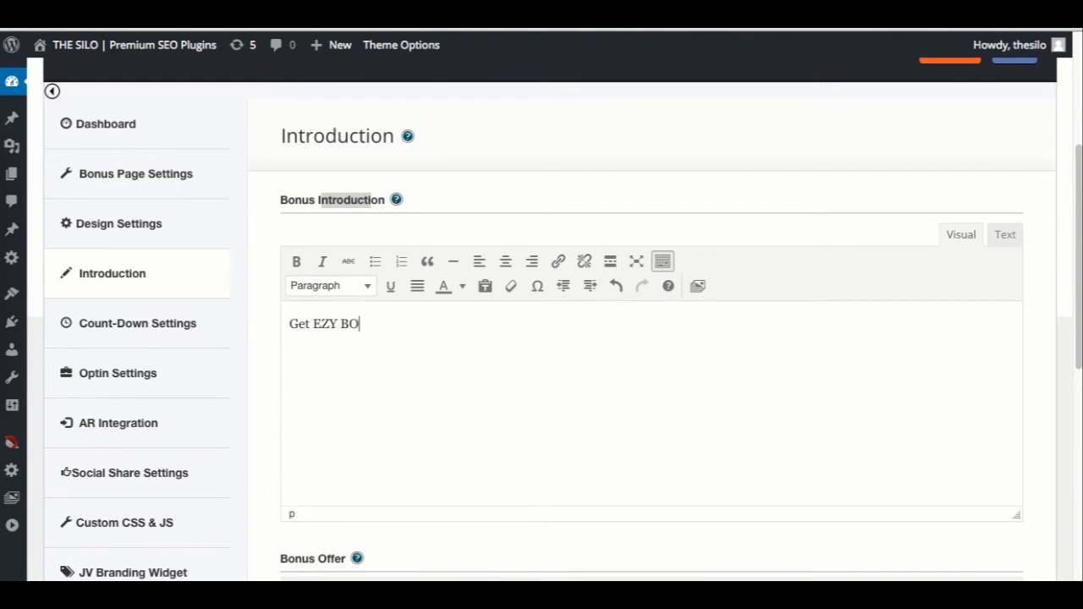
type("nus")
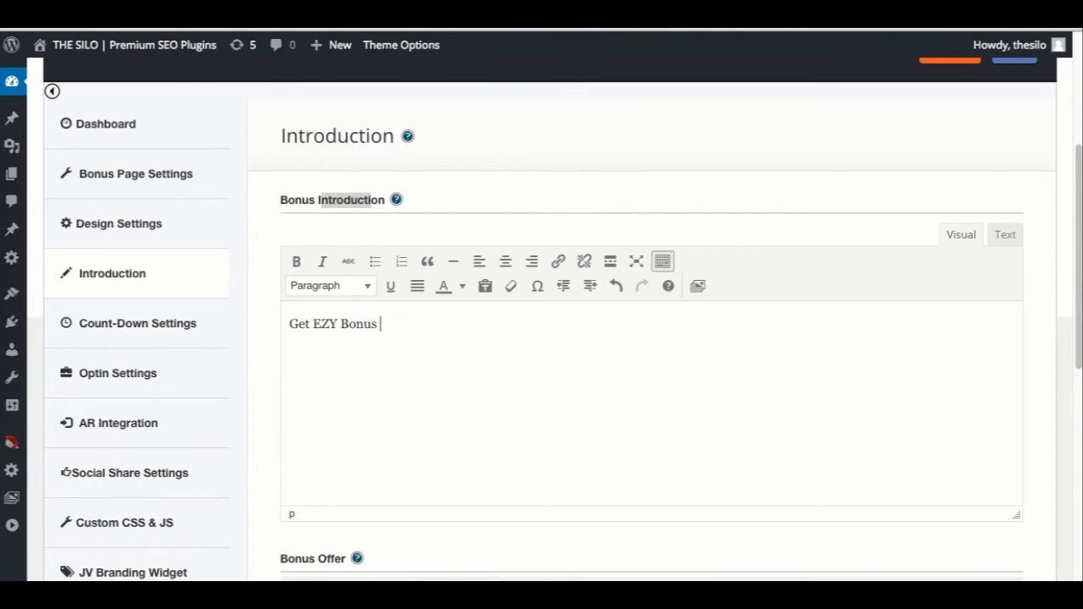
type("And All Th")
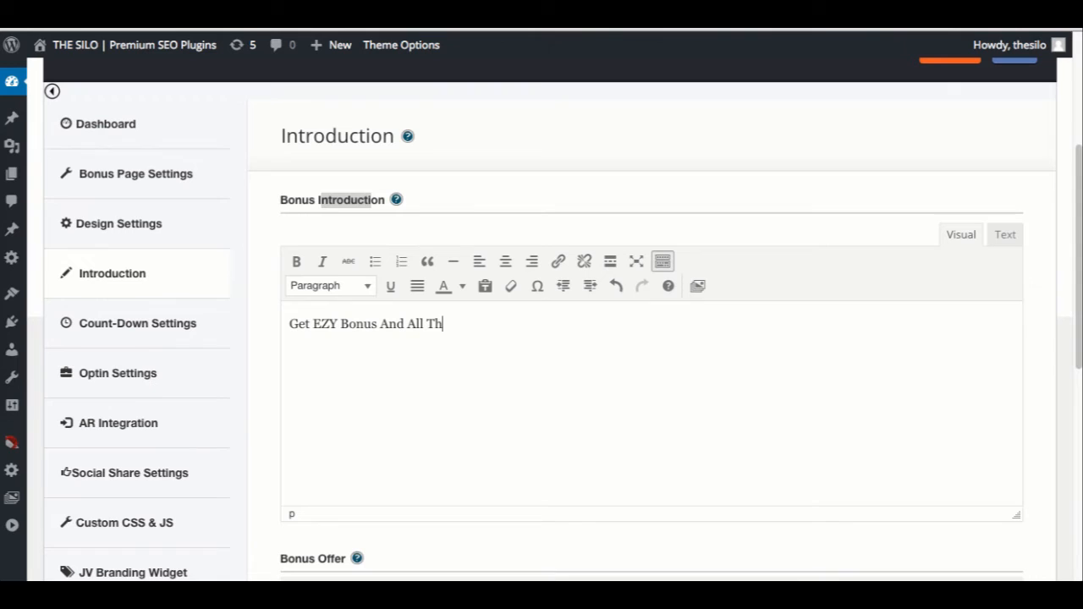
scroll("down", 3)
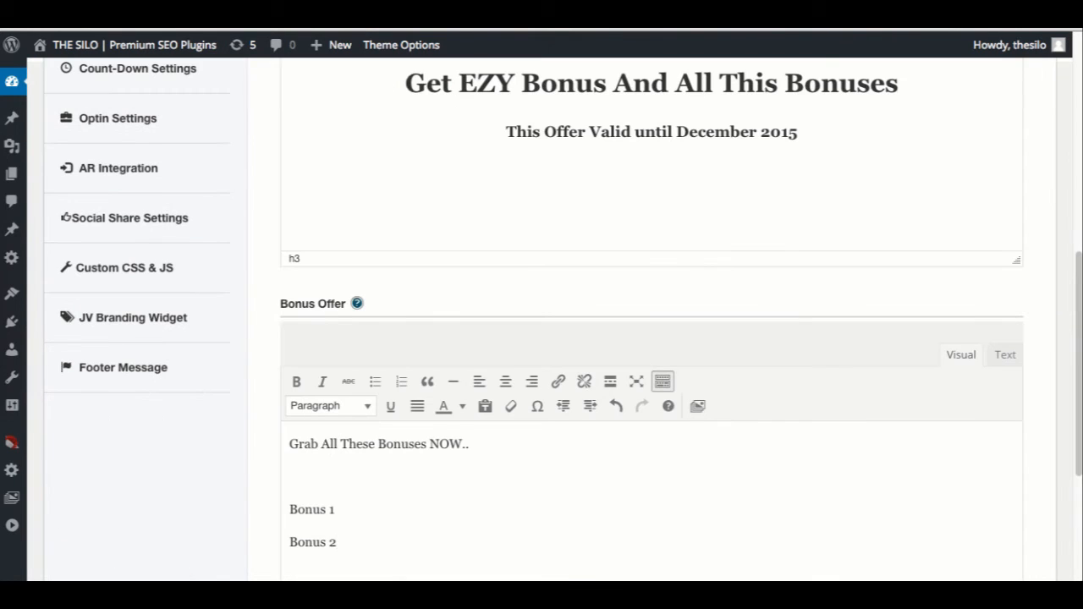
type("..ect")
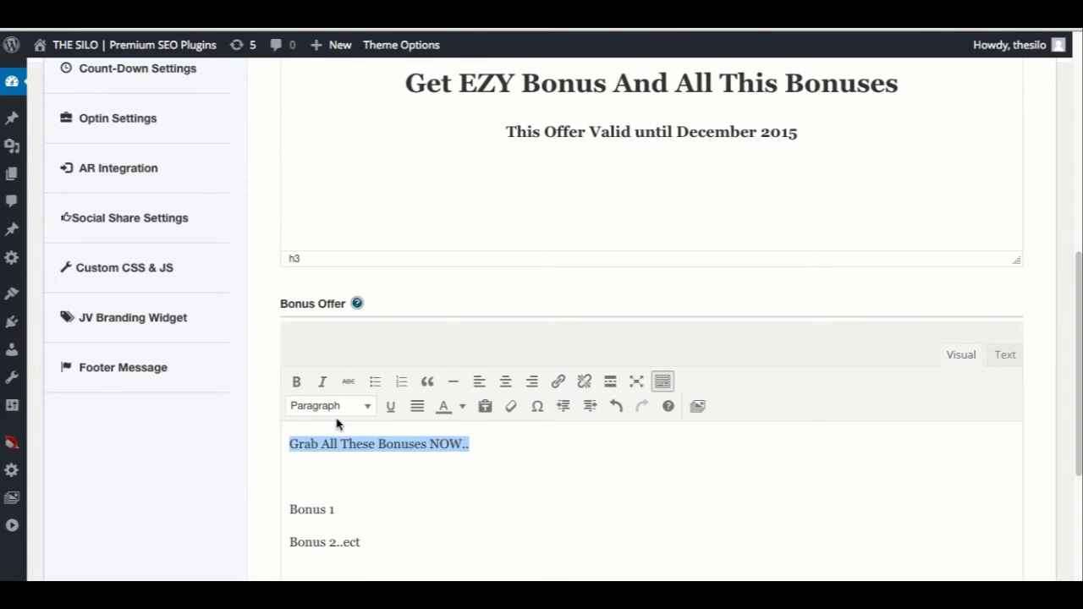
Make the bonus offer text a centred Heading 2
left_click(329, 406)
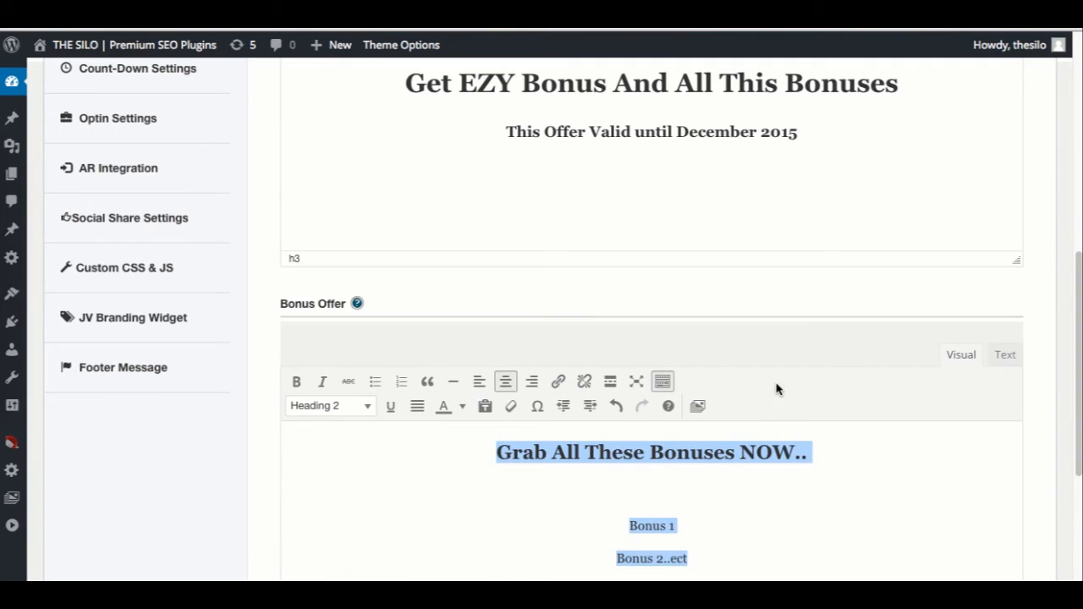
scroll("down", 3)
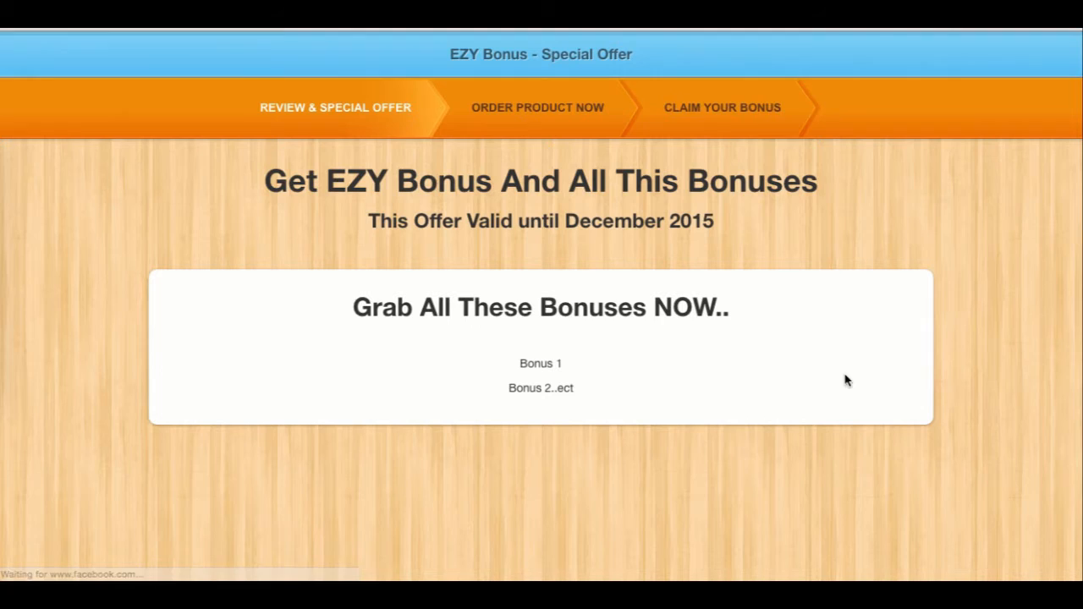
mouse_move(692, 281)
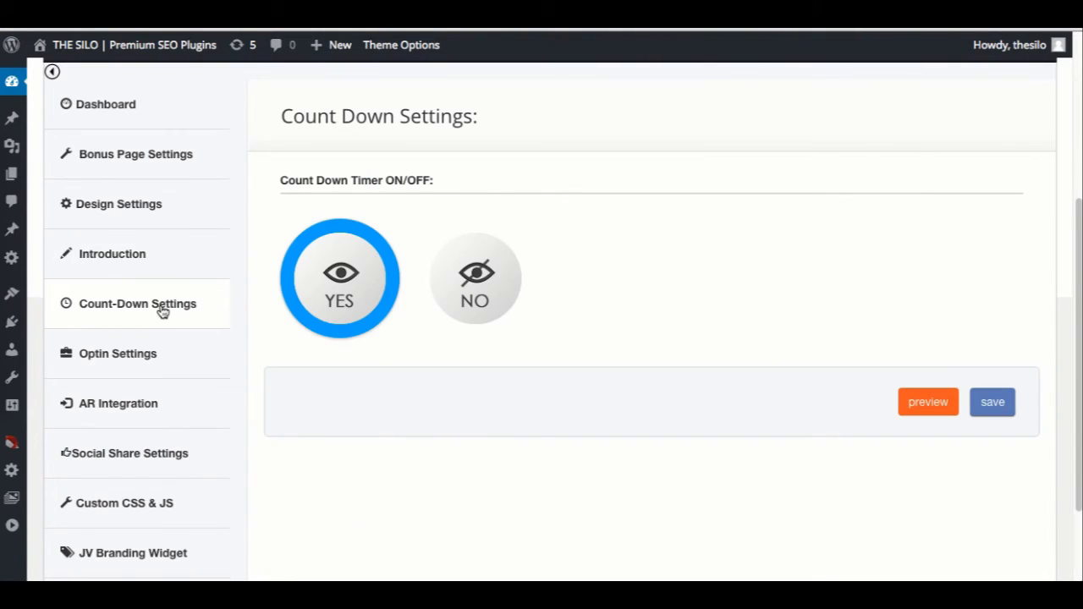
left_click(473, 279)
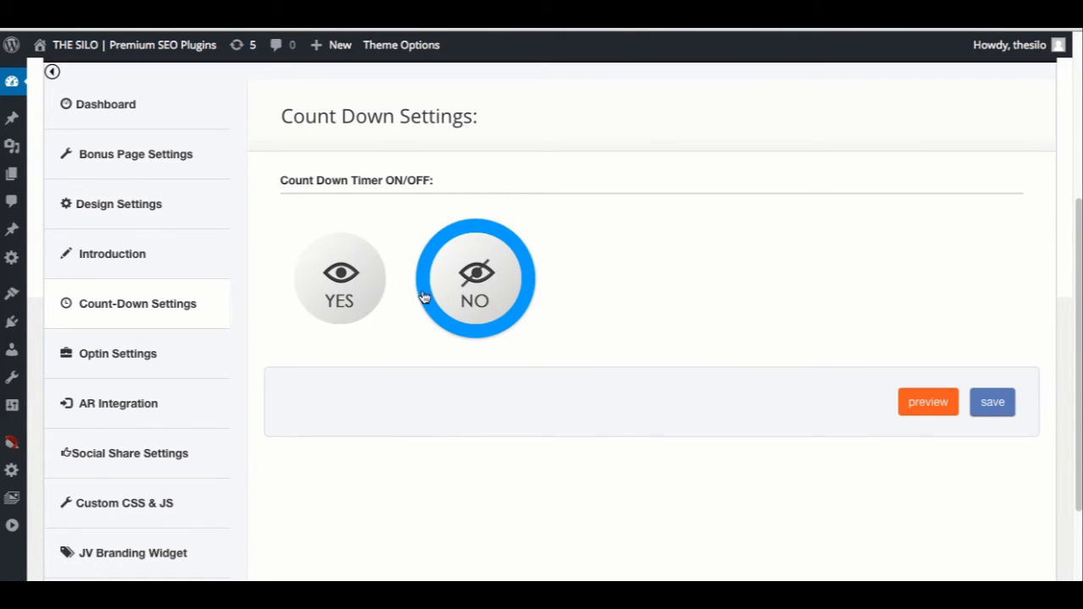
left_click(338, 277)
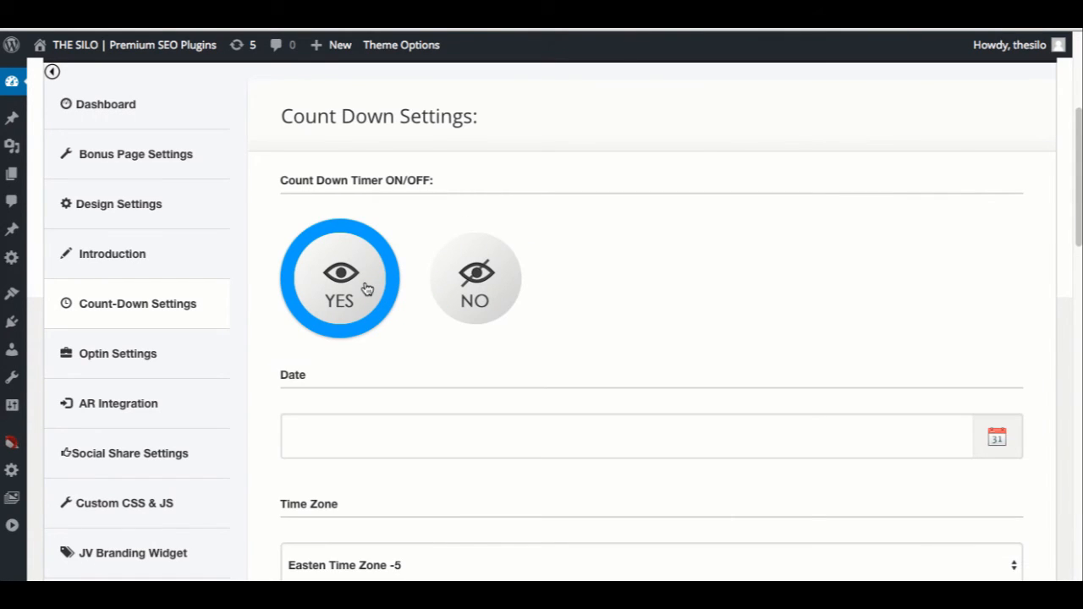
left_click(473, 277)
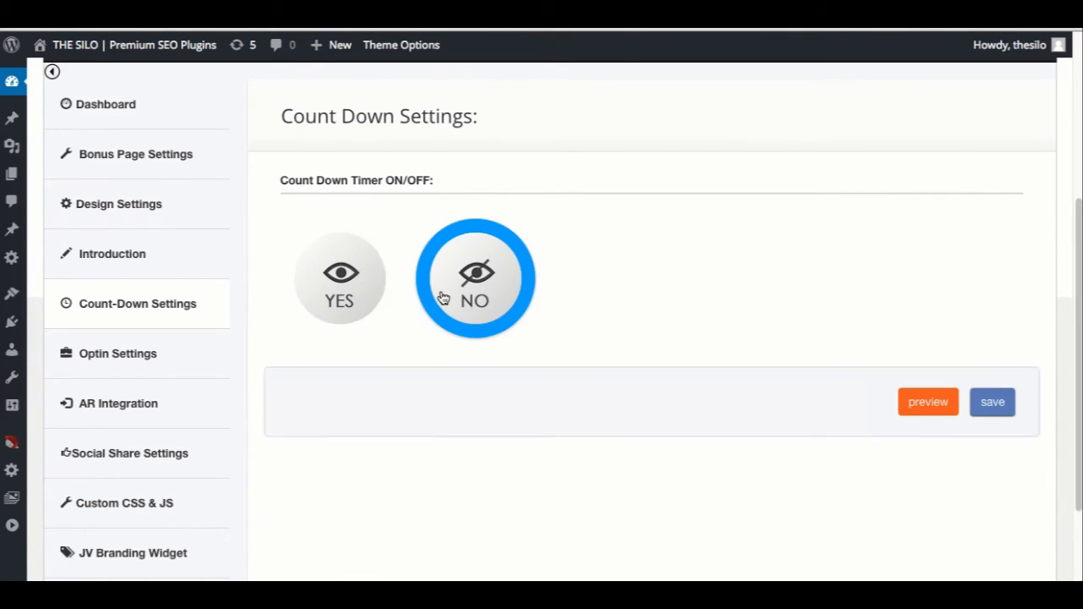
left_click(338, 279)
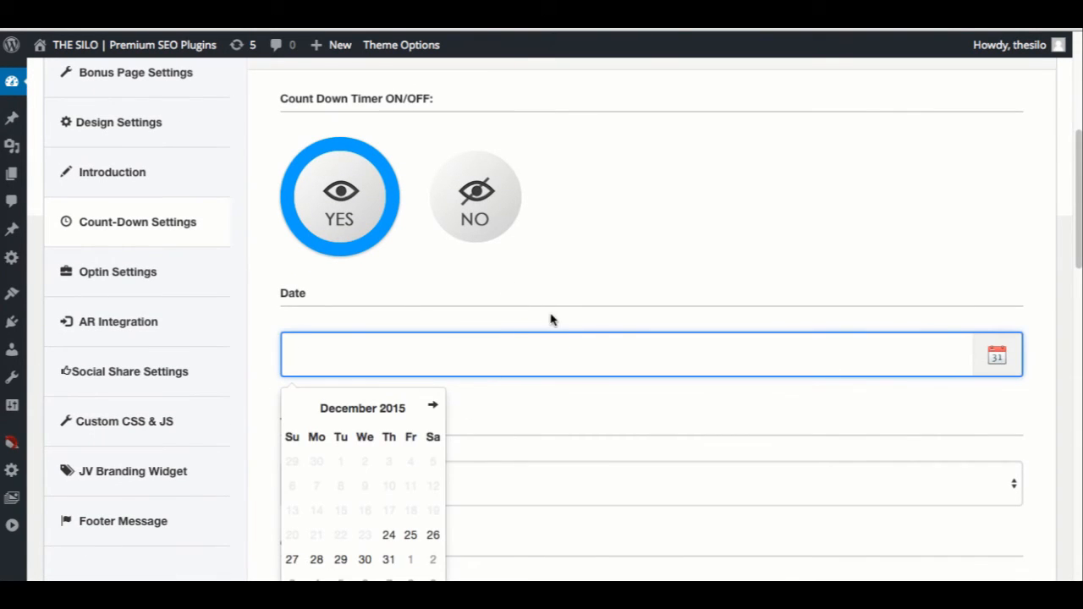
scroll("down", 3)
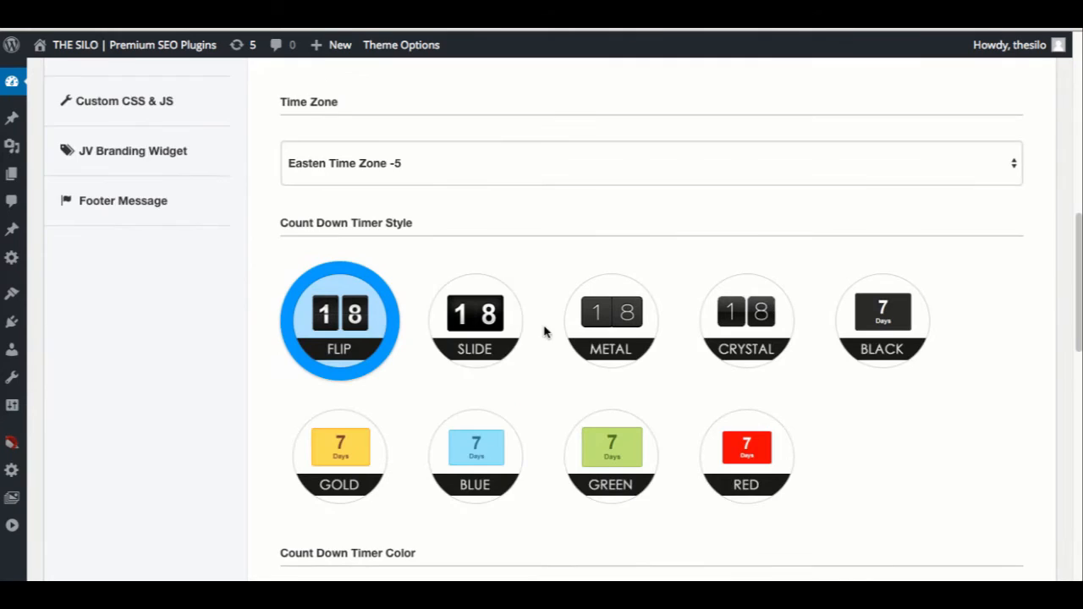
scroll("down", 3)
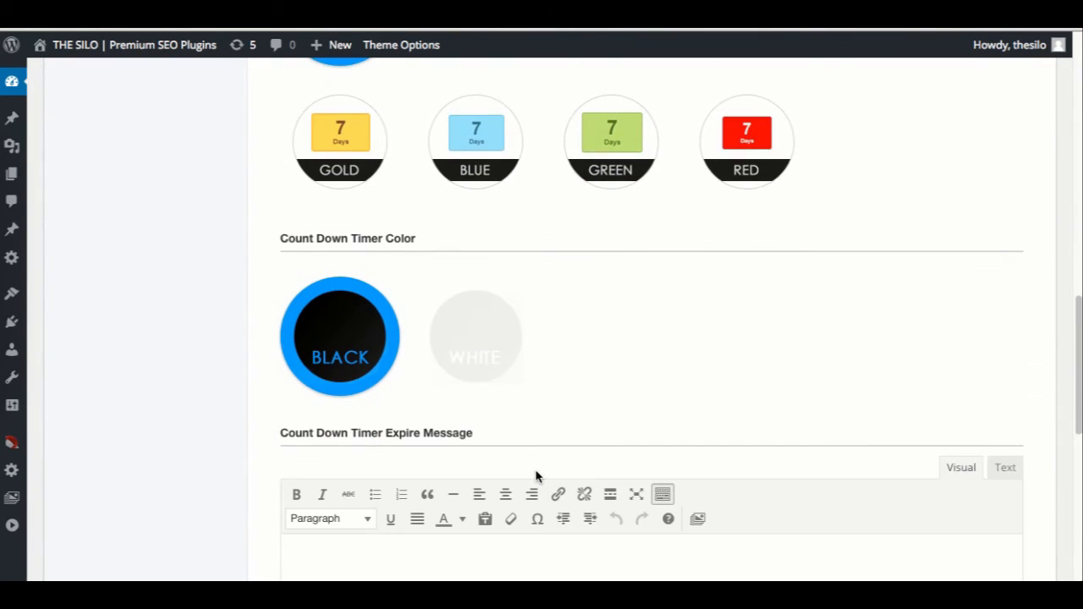
scroll("down", 3)
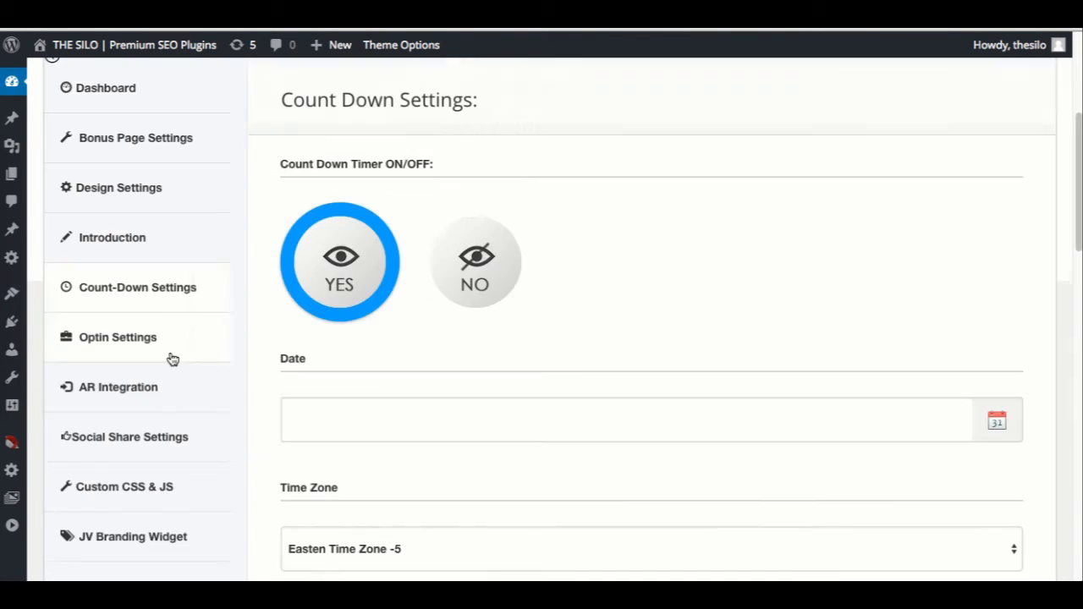
Go to Optin Settings and review the optin heading, field titles and success message
scroll("down", 3)
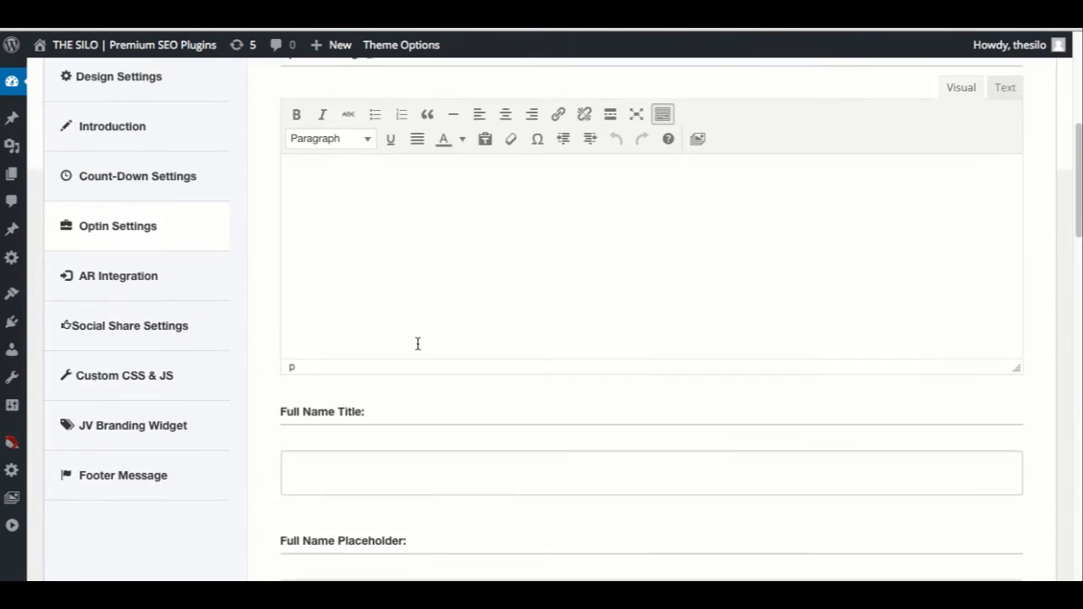
left_click(716, 109)
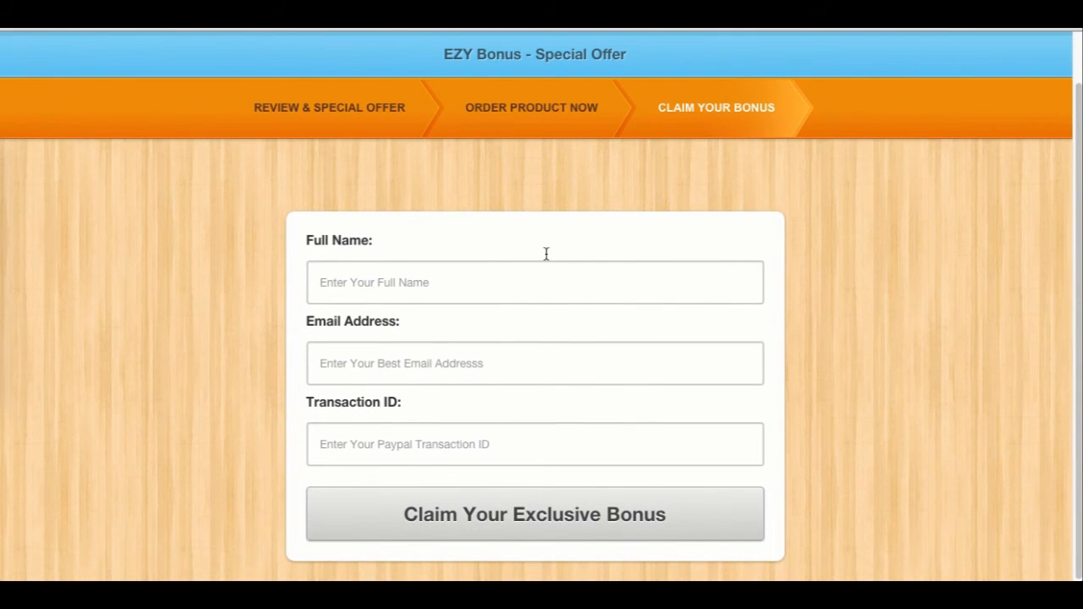
mouse_move(597, 374)
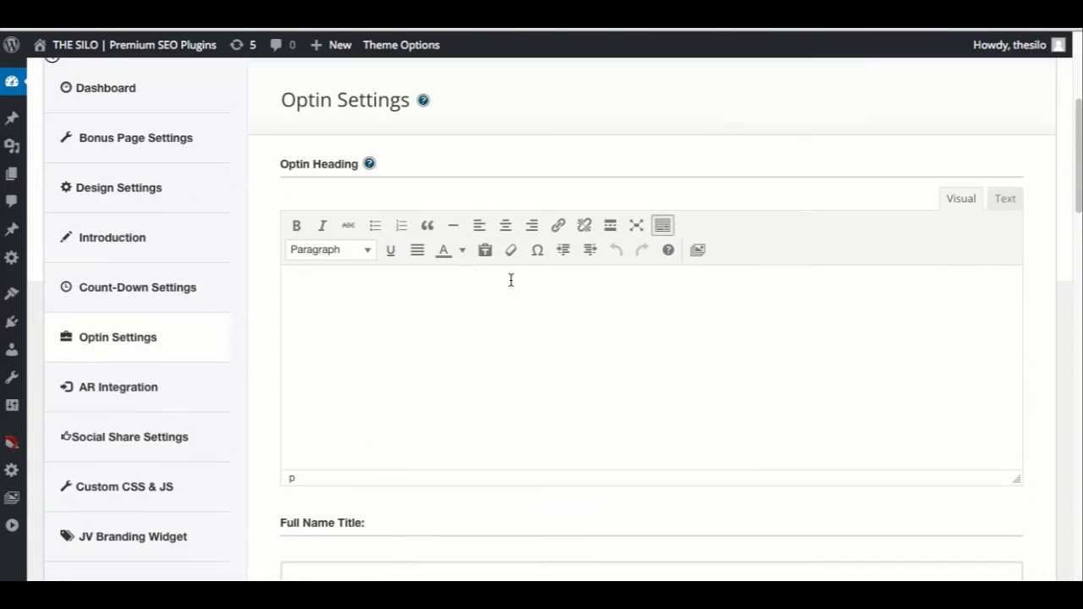
scroll("down", 3)
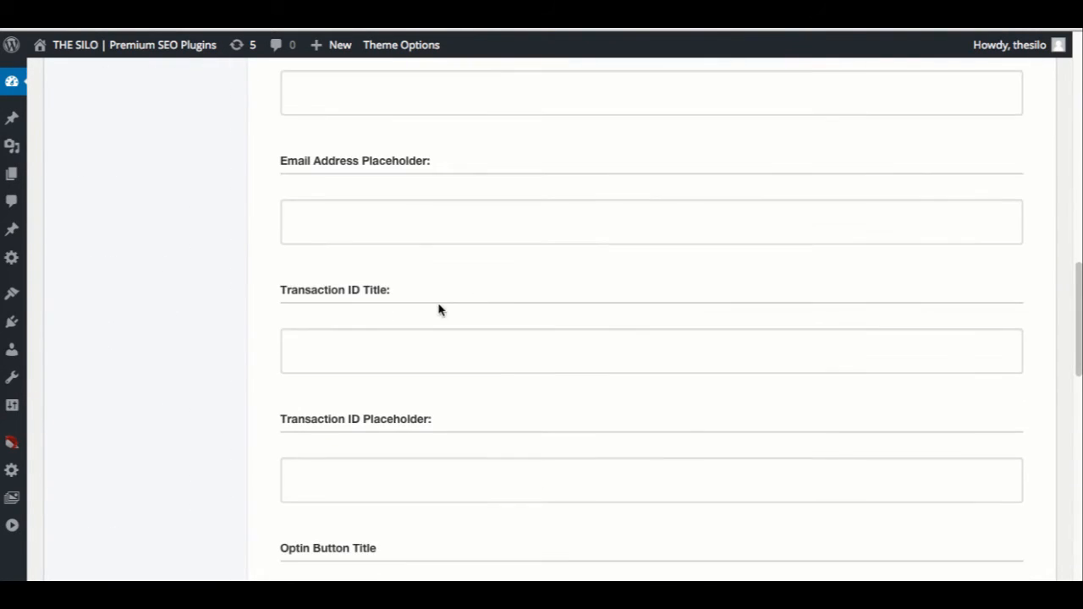
scroll("down", 3)
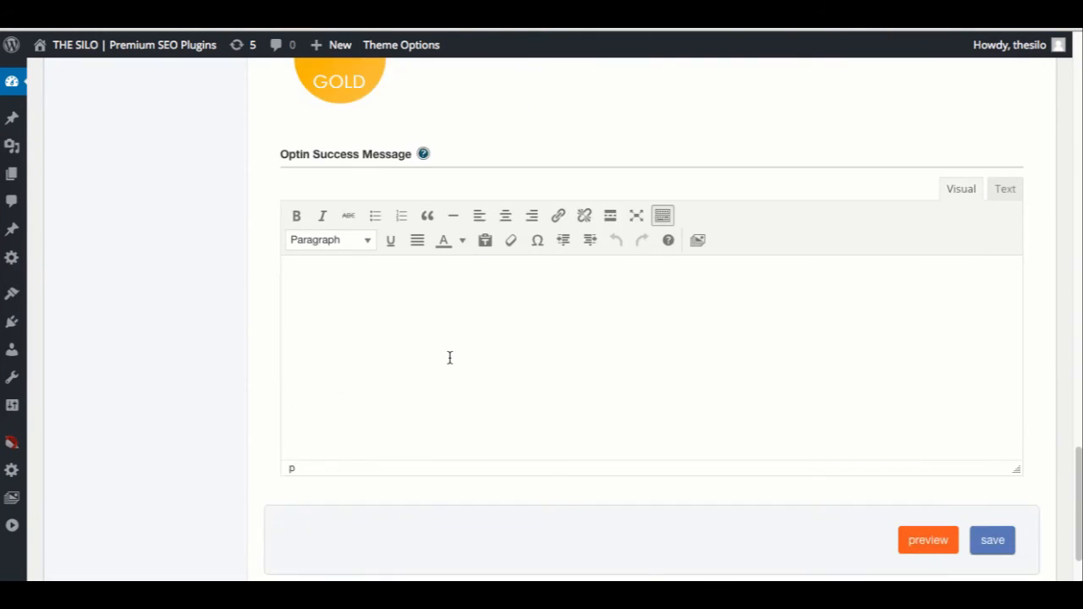
scroll("down", 3)
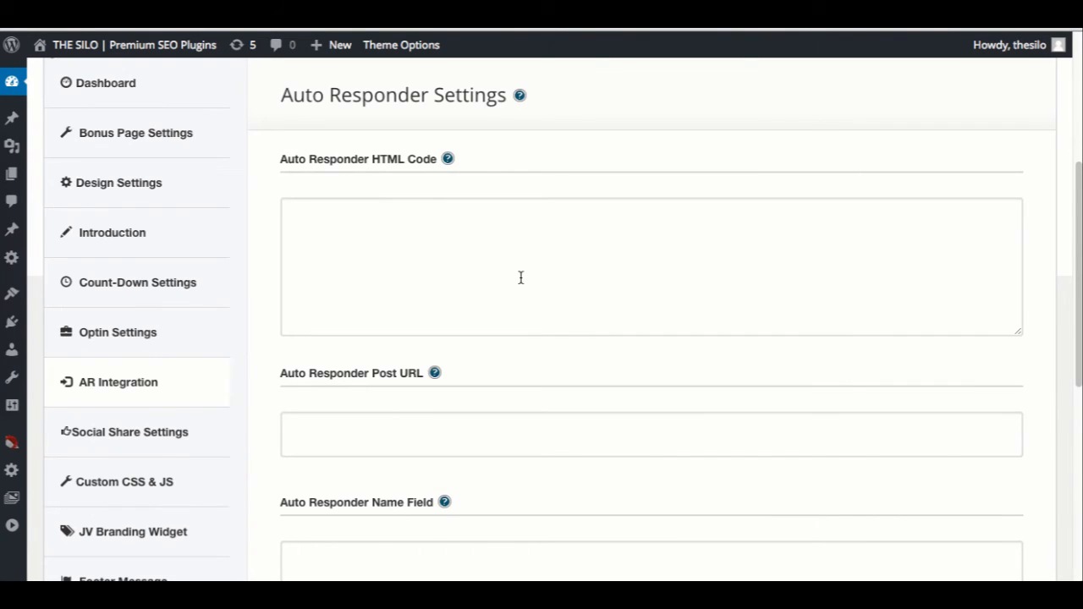
mouse_move(542, 266)
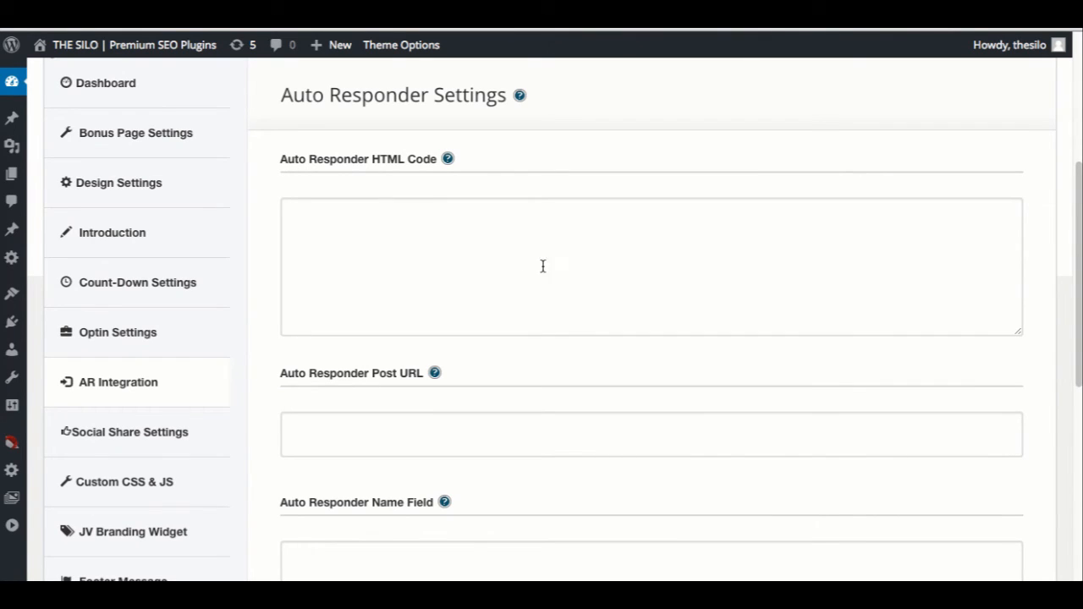
Scroll through the Auto Responder Settings fields for HTML code, post URL, name, email and hidden fields
scroll("down", 3)
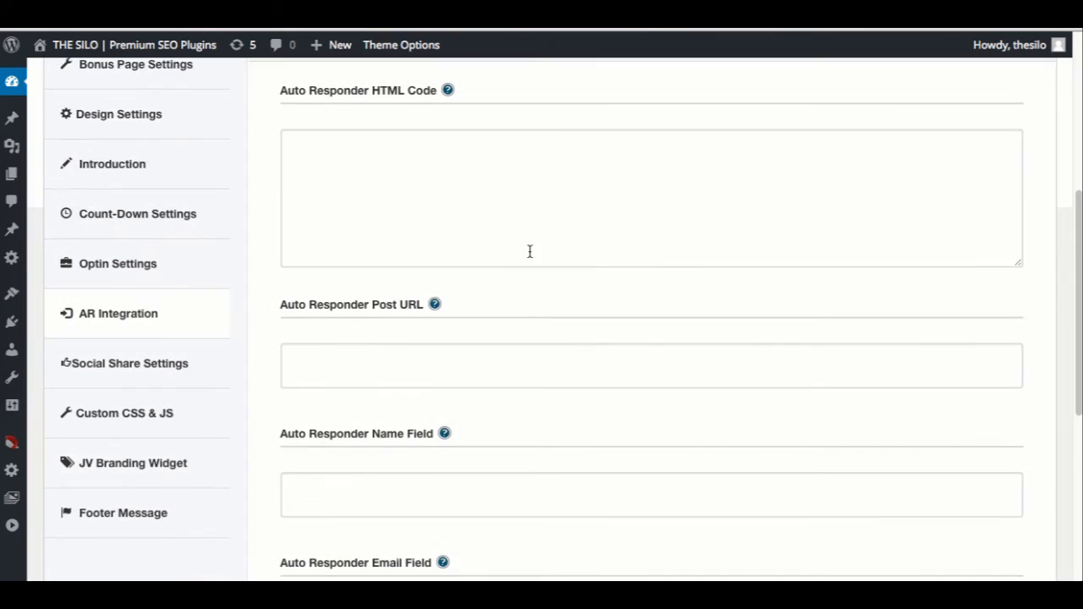
mouse_move(437, 304)
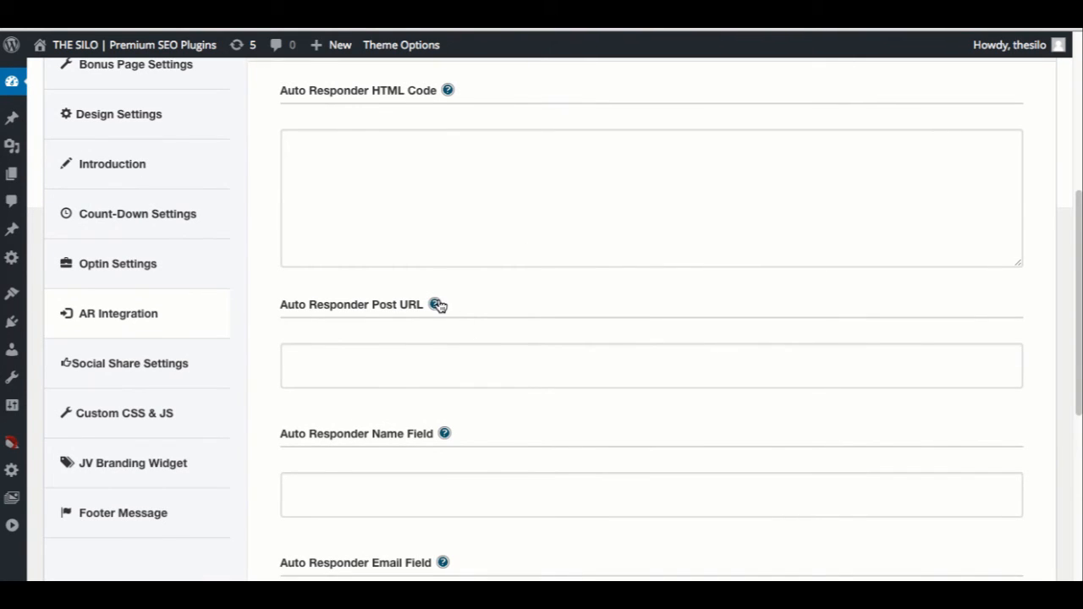
scroll("down", 3)
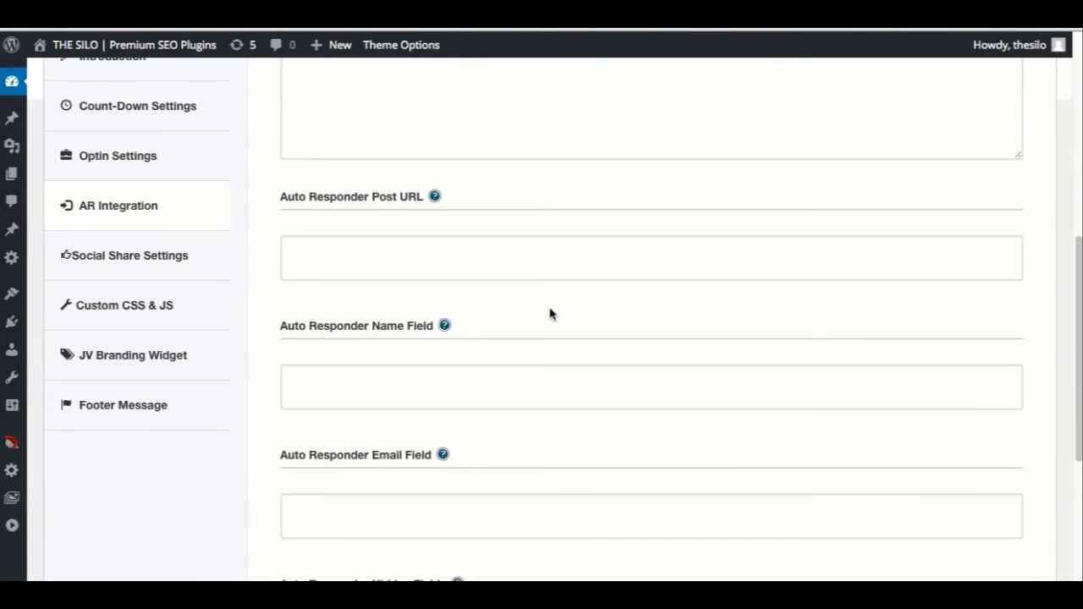
scroll("down", 3)
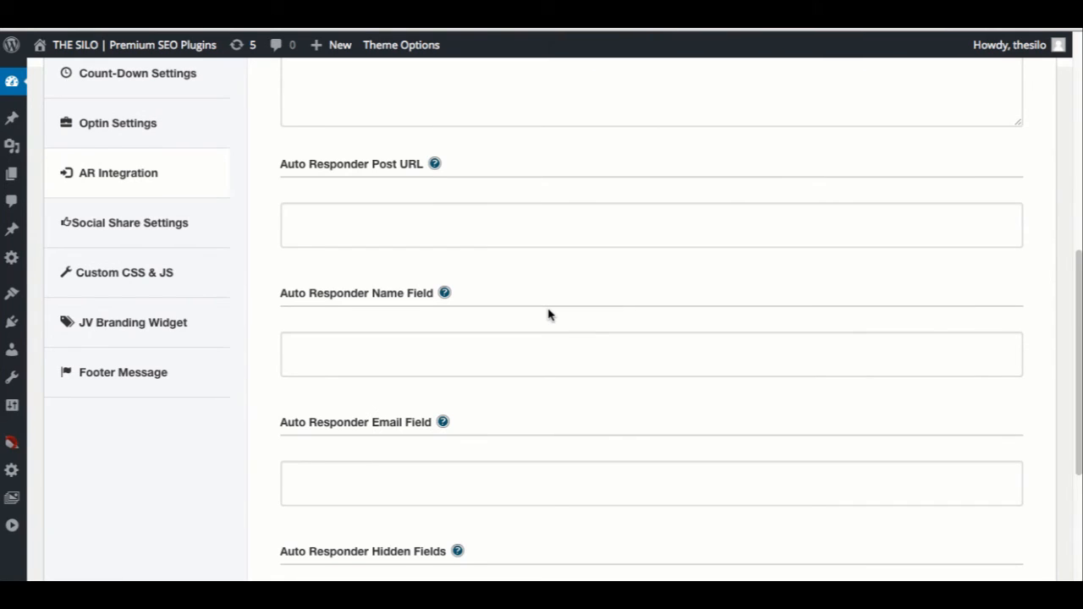
scroll("up", 3)
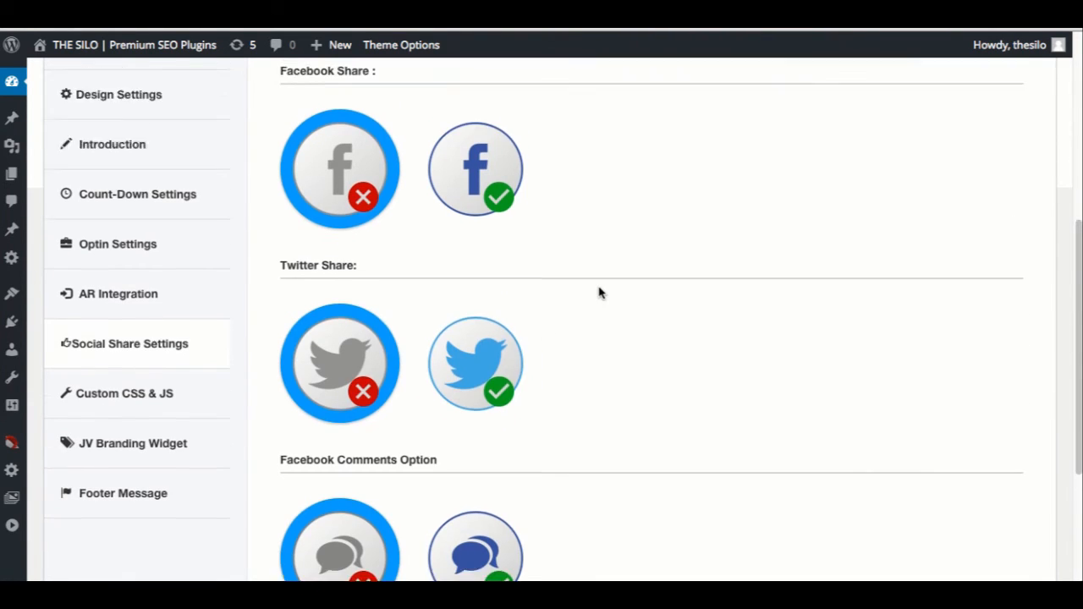
In Social Share Settings enable Twitter Share and Facebook Comments
scroll("up", 3)
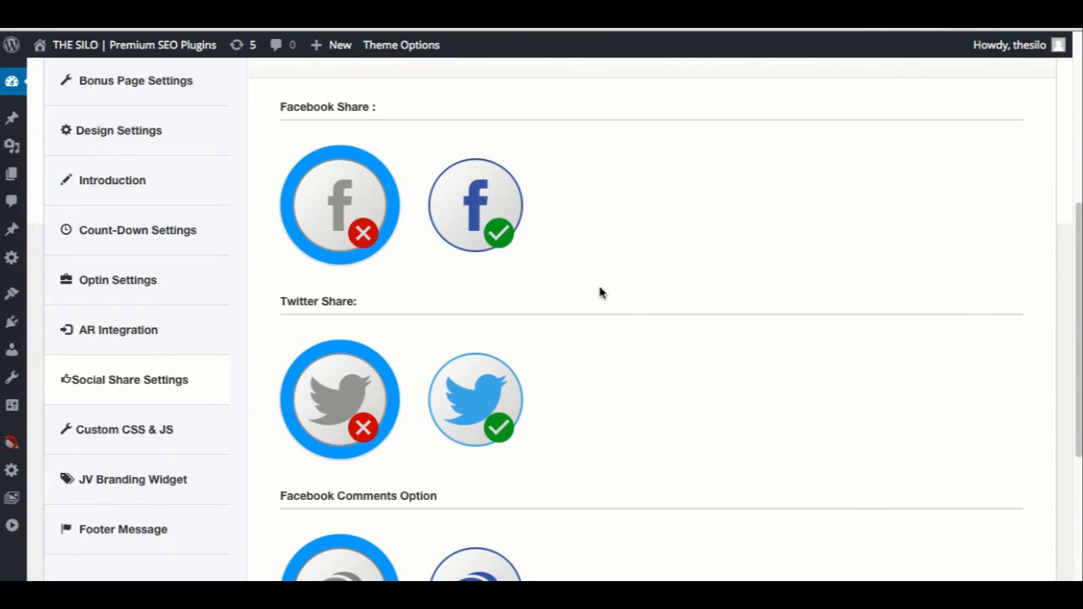
mouse_move(438, 291)
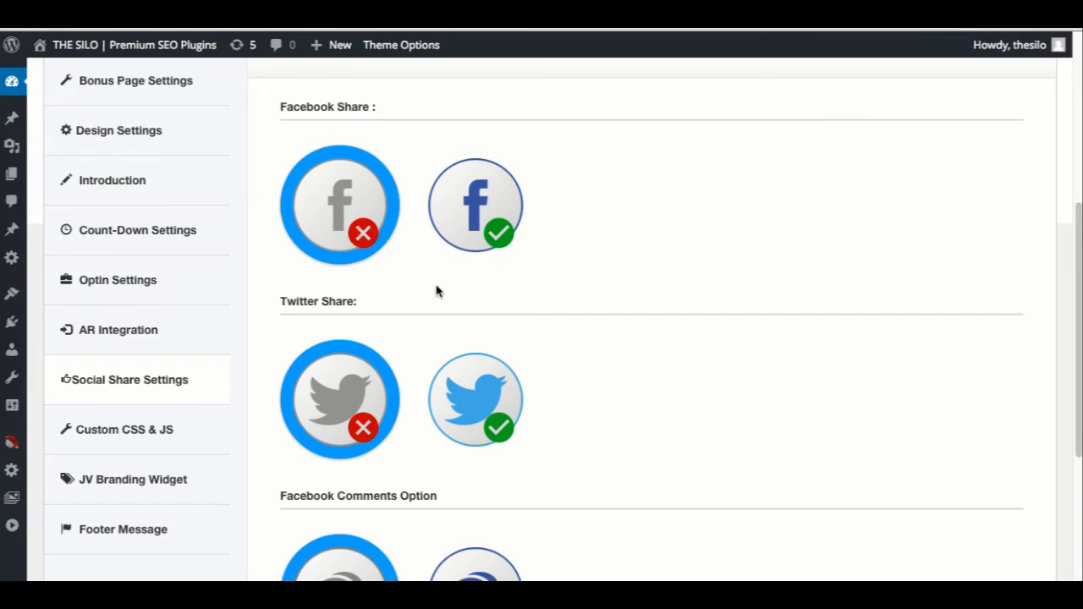
scroll("down", 3)
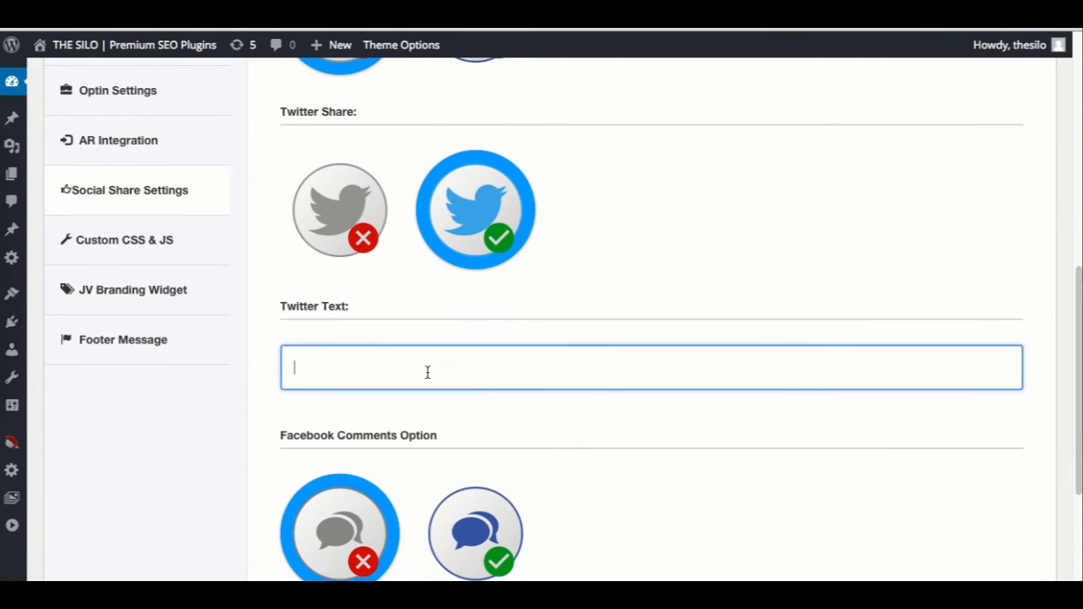
scroll("down", 3)
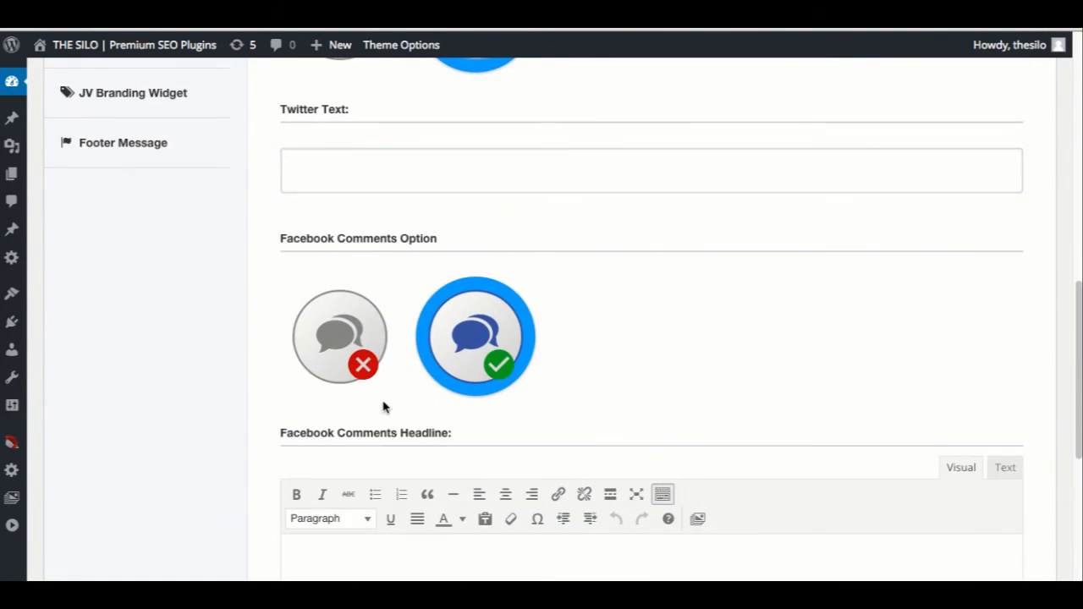
scroll("down", 3)
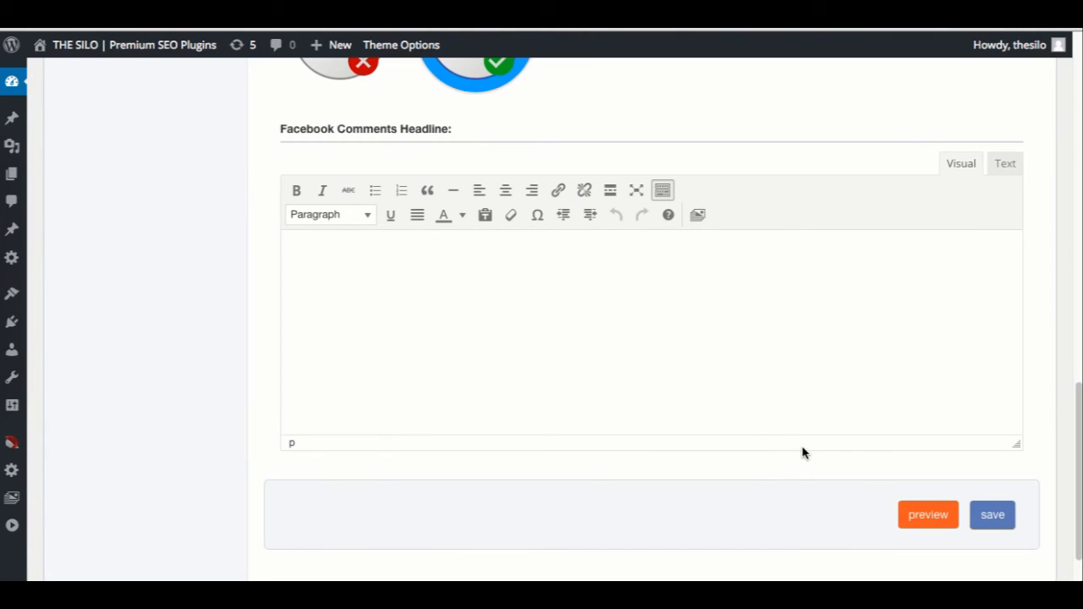
scroll("up", 3)
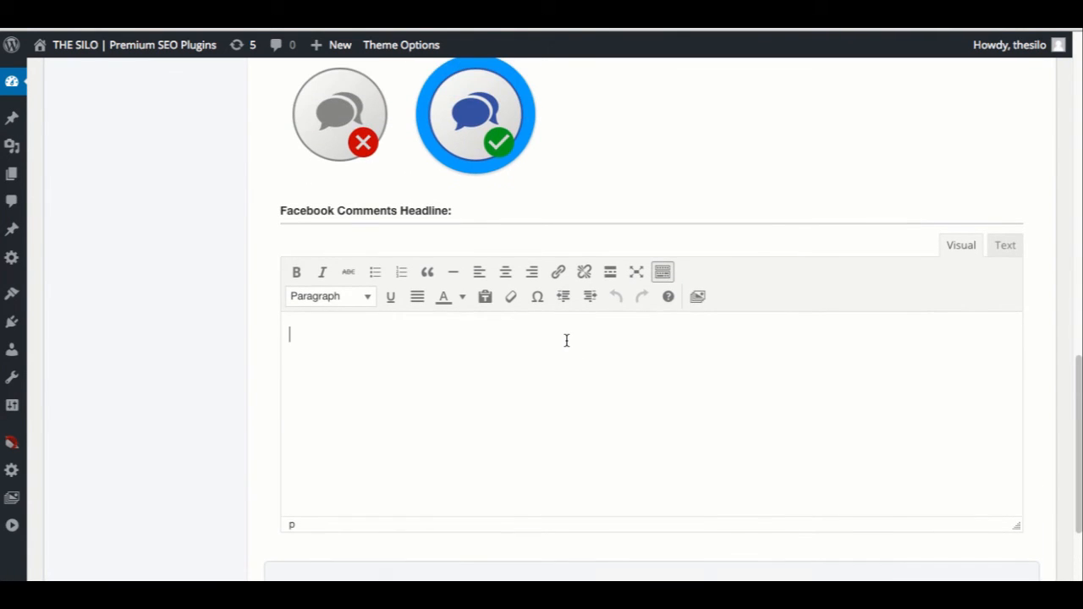
Set the Facebook comments headline to 'Dont Slip this offer' in red bold italic Heading 2 and save
type("Dont")
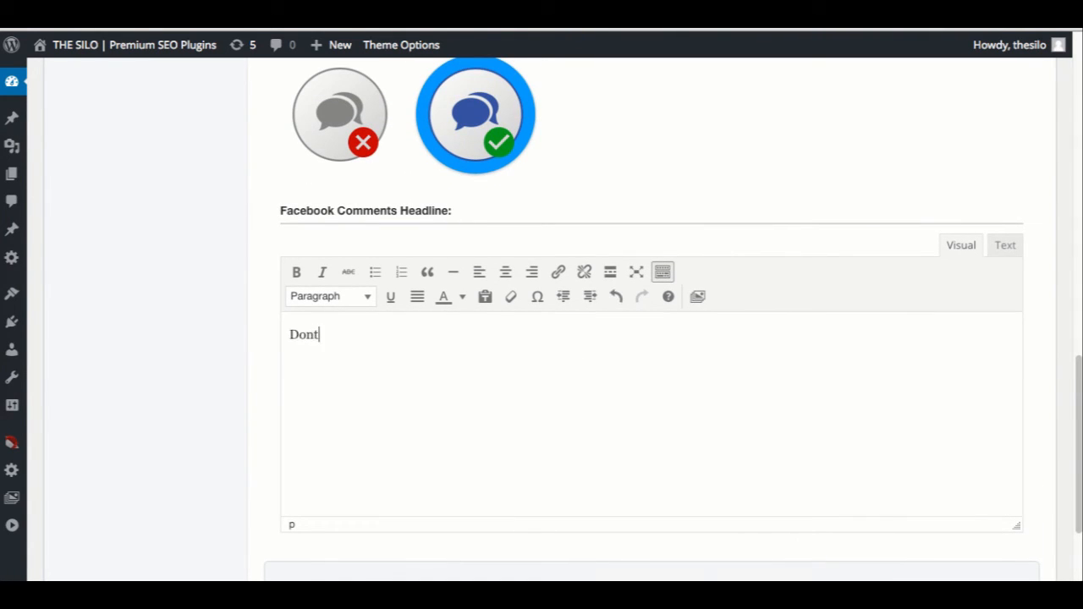
type("Slip this")
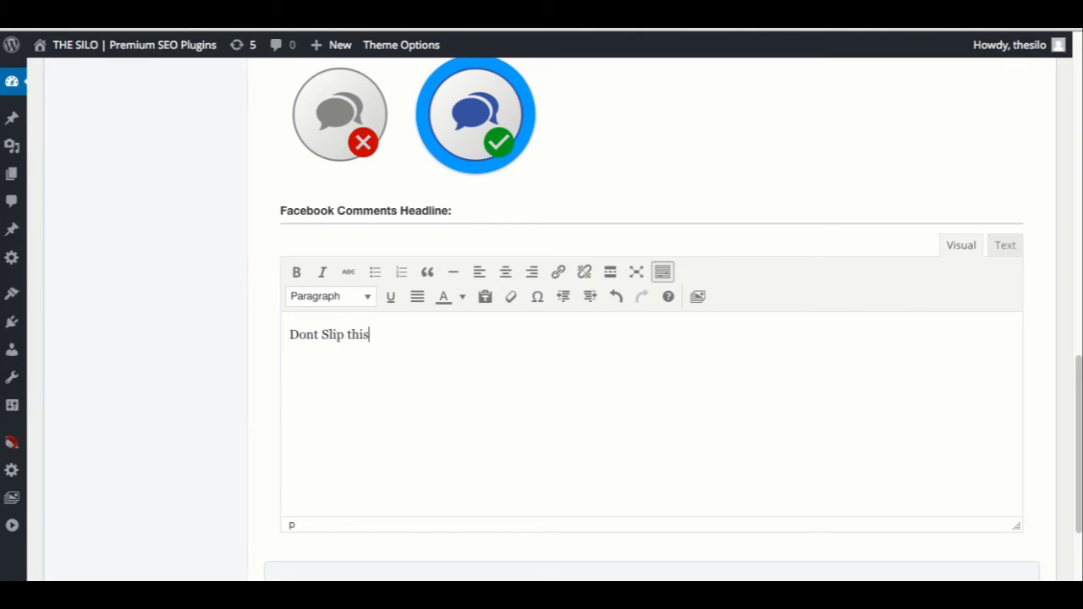
type("offer")
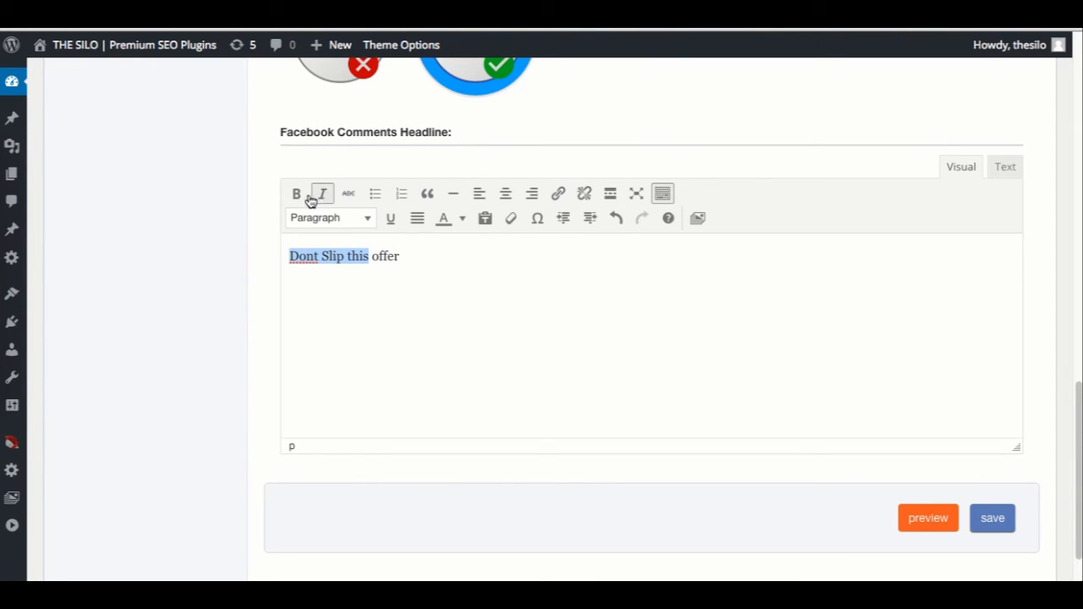
left_click(296, 193)
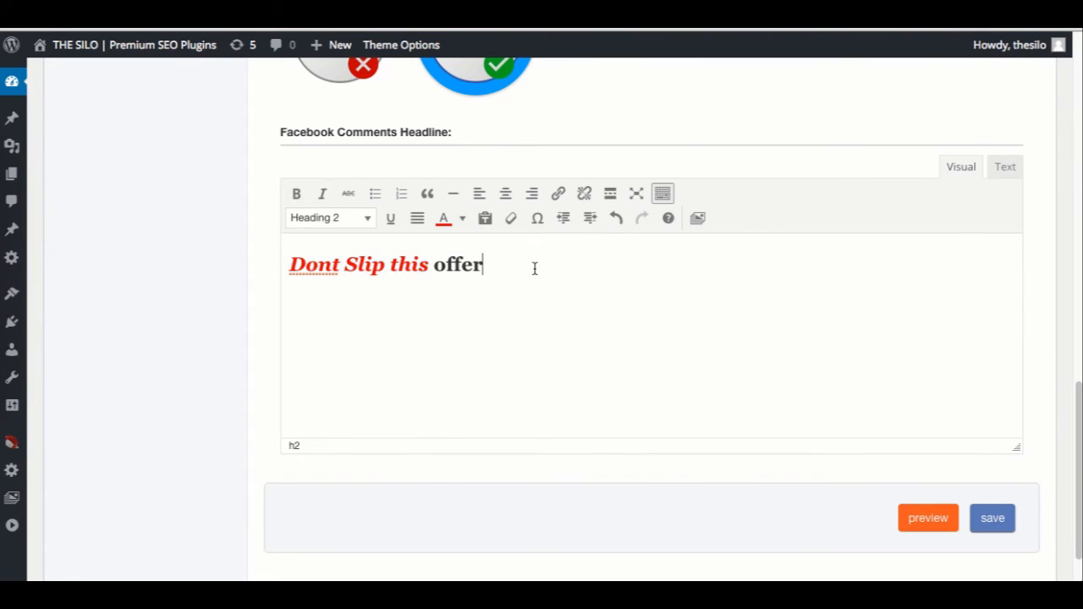
left_click(992, 517)
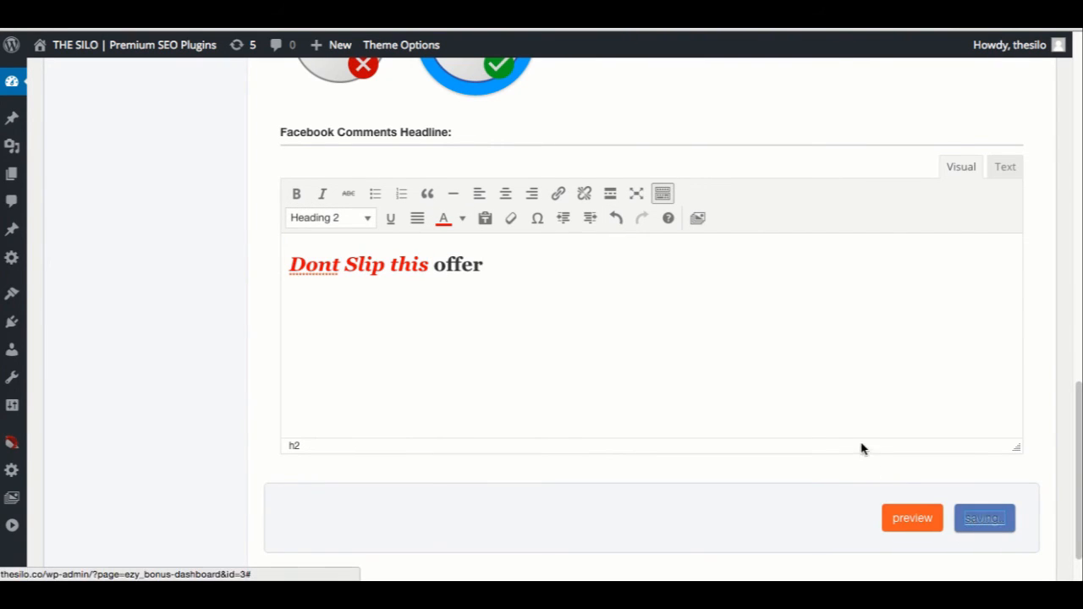
left_click(125, 393)
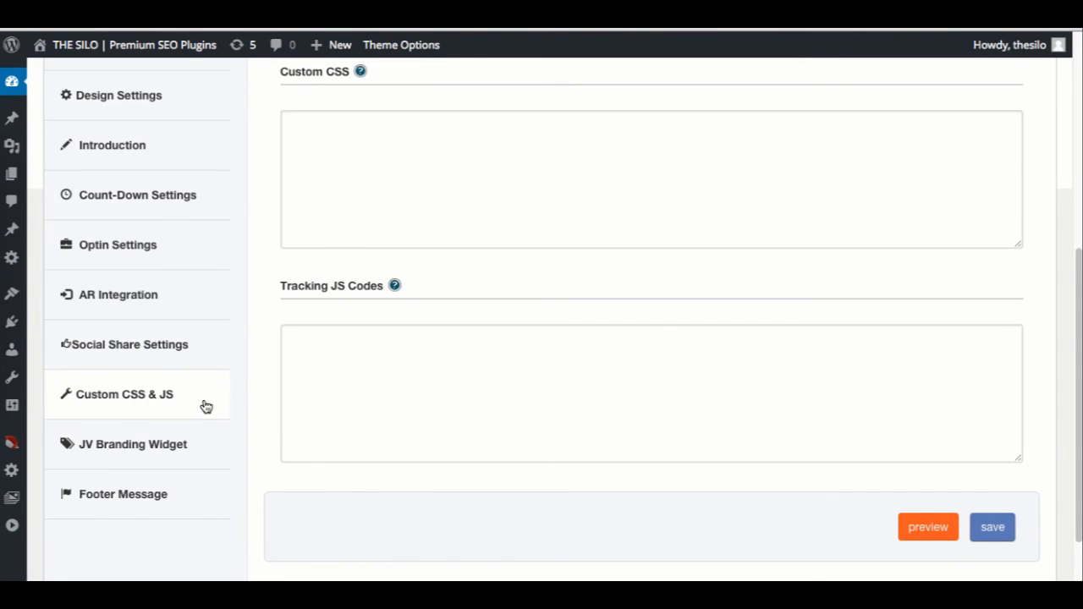
Leave Custom CSS & JS empty and go to the JV Branding Widget section
scroll("up", 3)
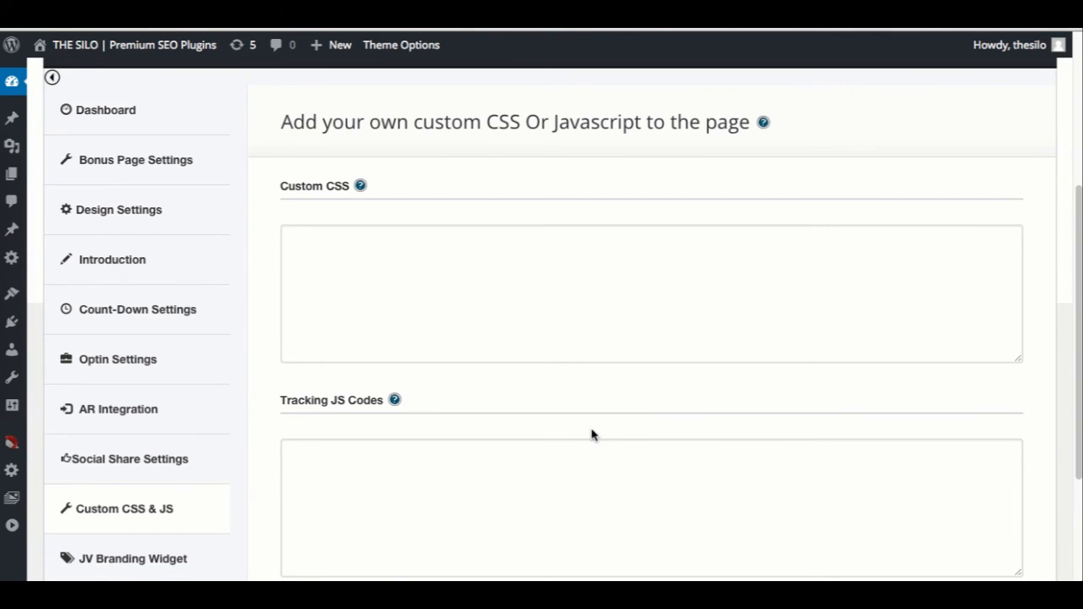
scroll("down", 3)
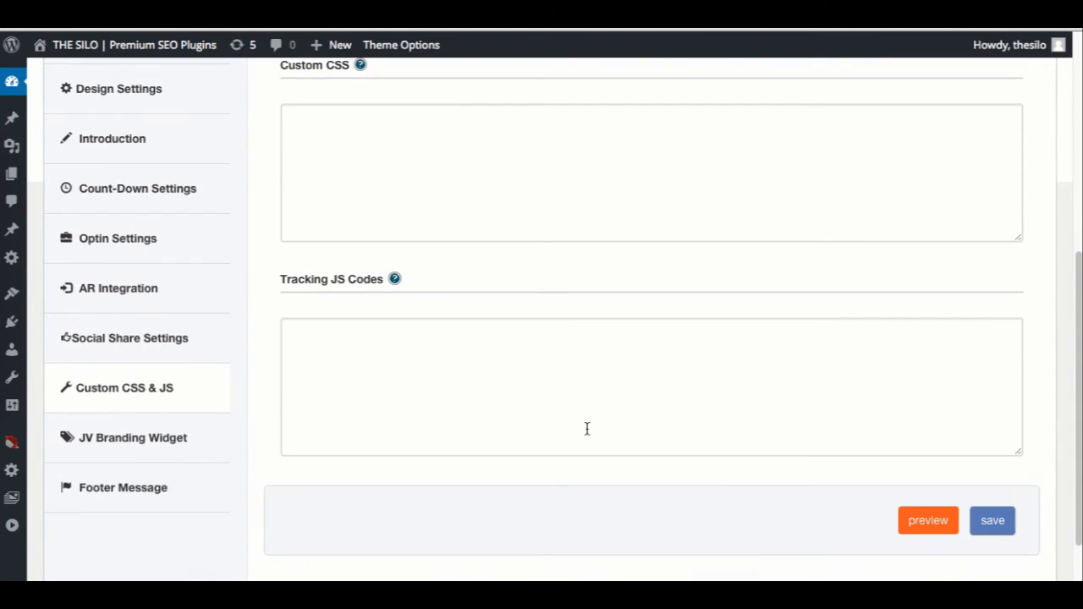
mouse_move(132, 437)
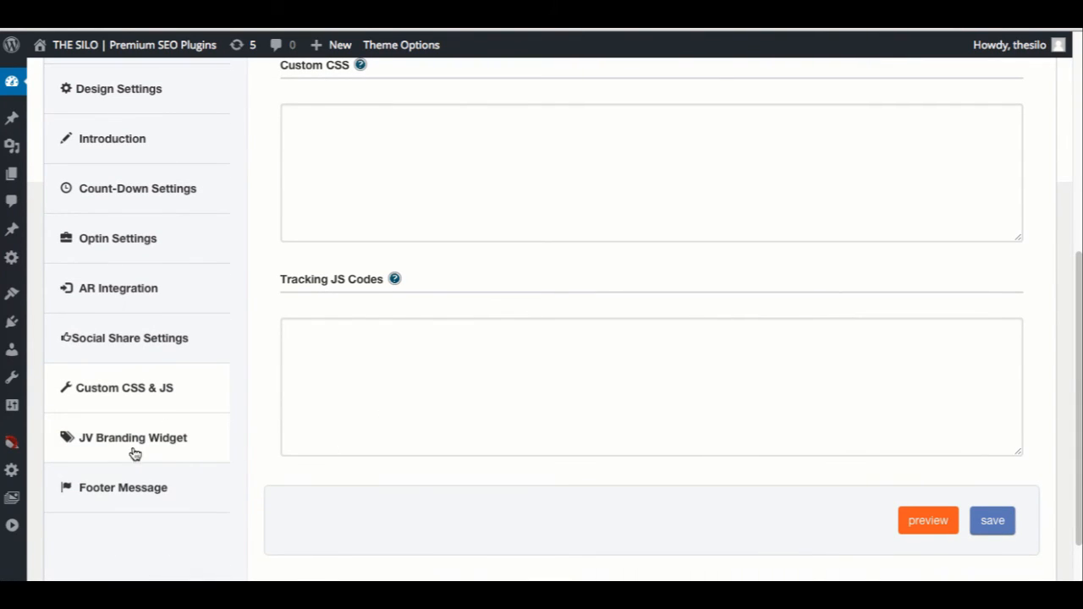
left_click(132, 436)
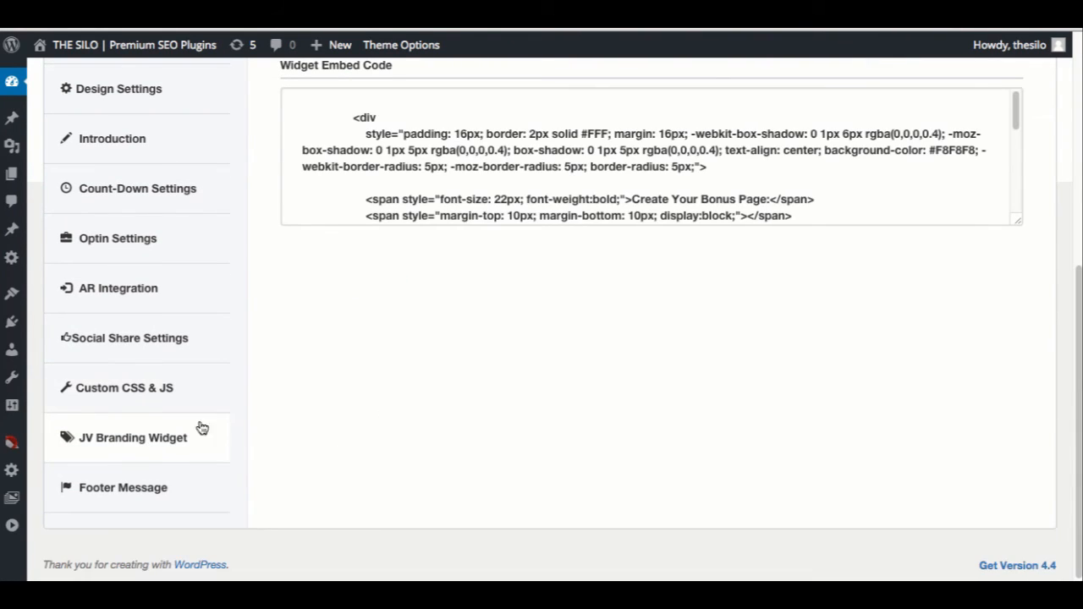
Select all of the JV Branding Widget embed code and copy it
left_click(533, 153)
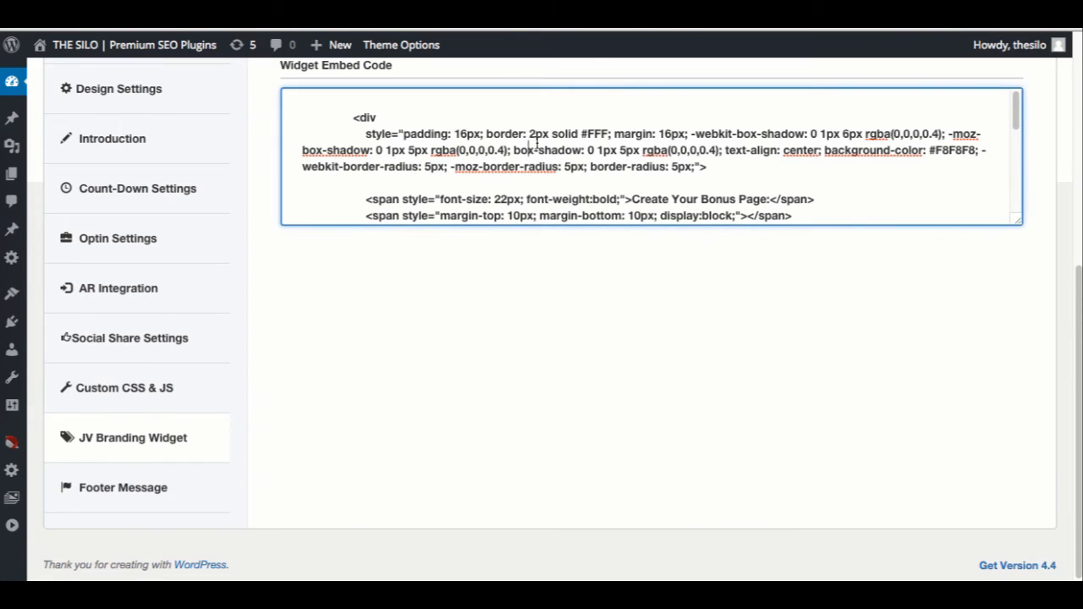
right_click(832, 143)
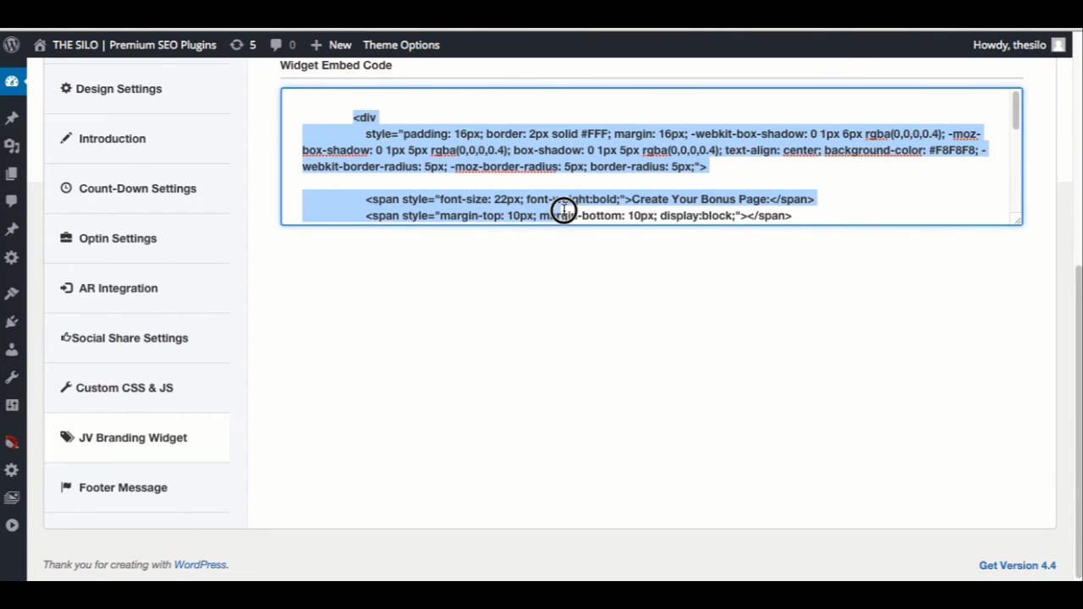
mouse_move(602, 237)
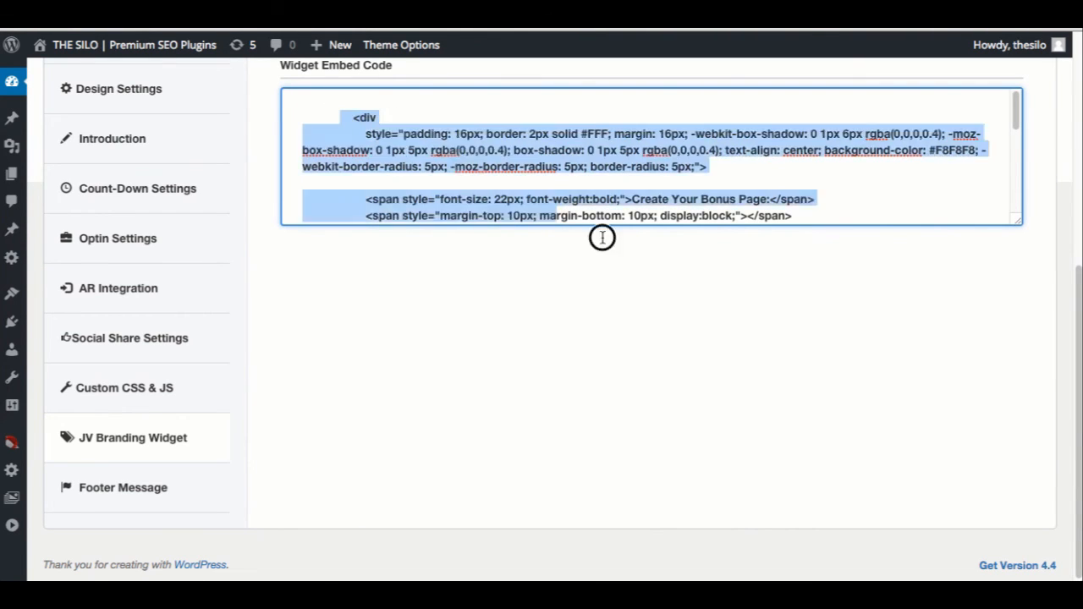
right_click(602, 236)
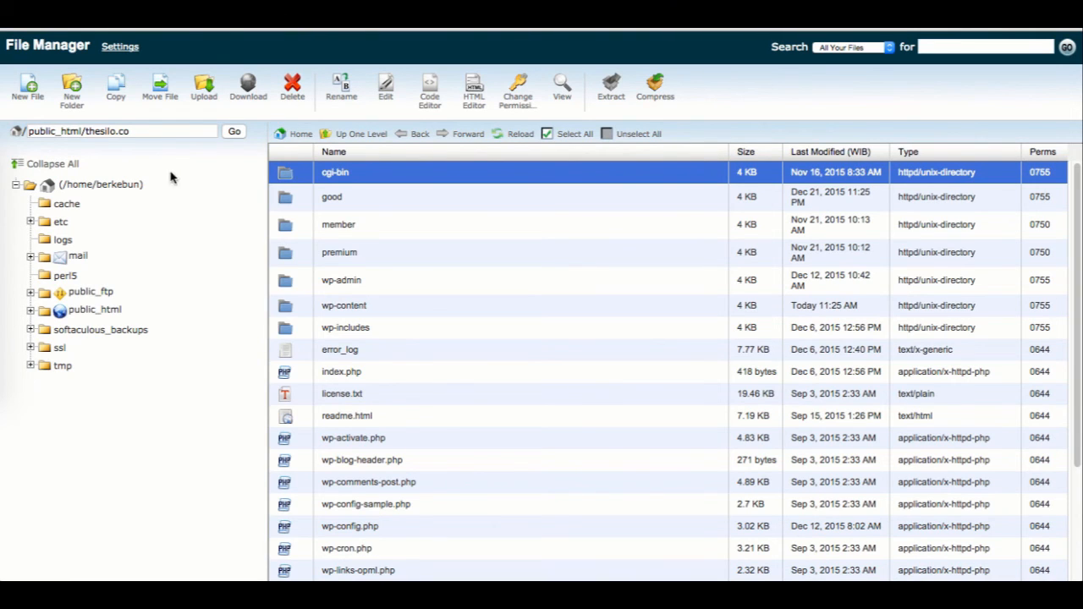
Create a new folder named jv in the site root and go into it
left_click(71, 88)
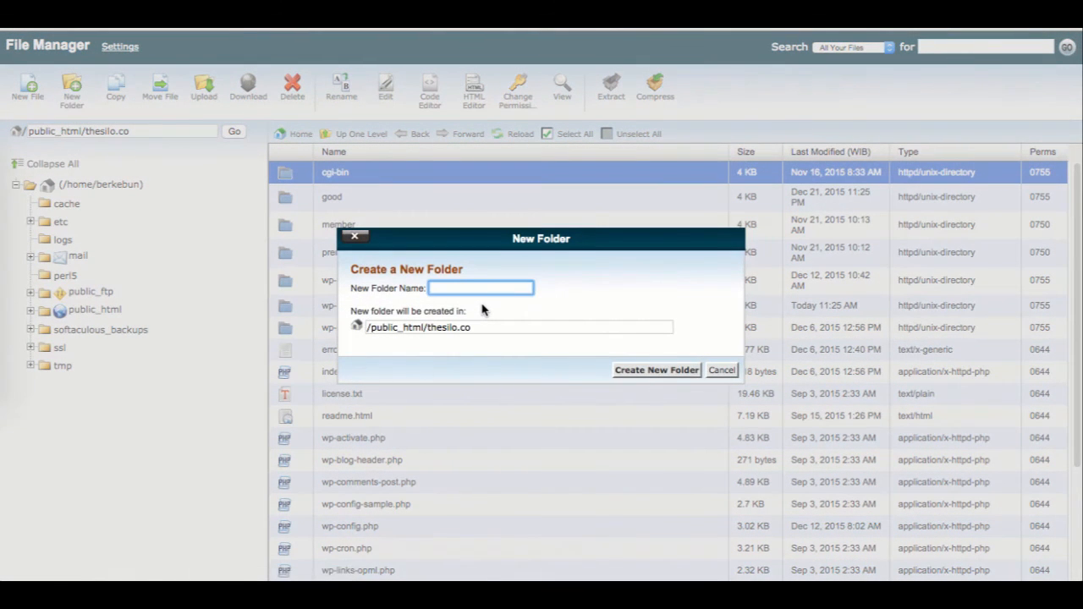
type("jv")
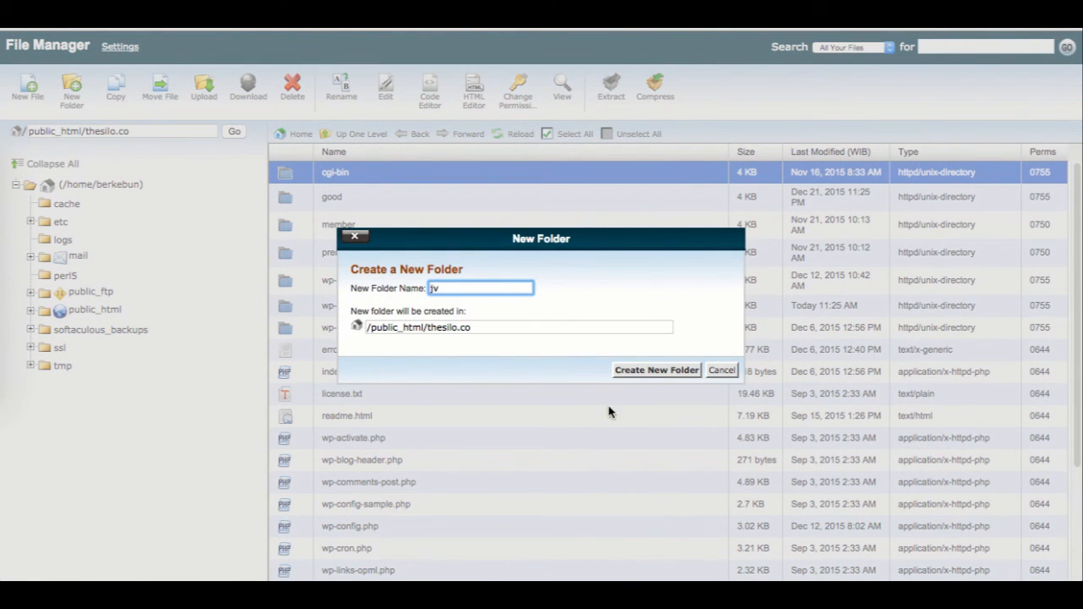
left_click(656, 368)
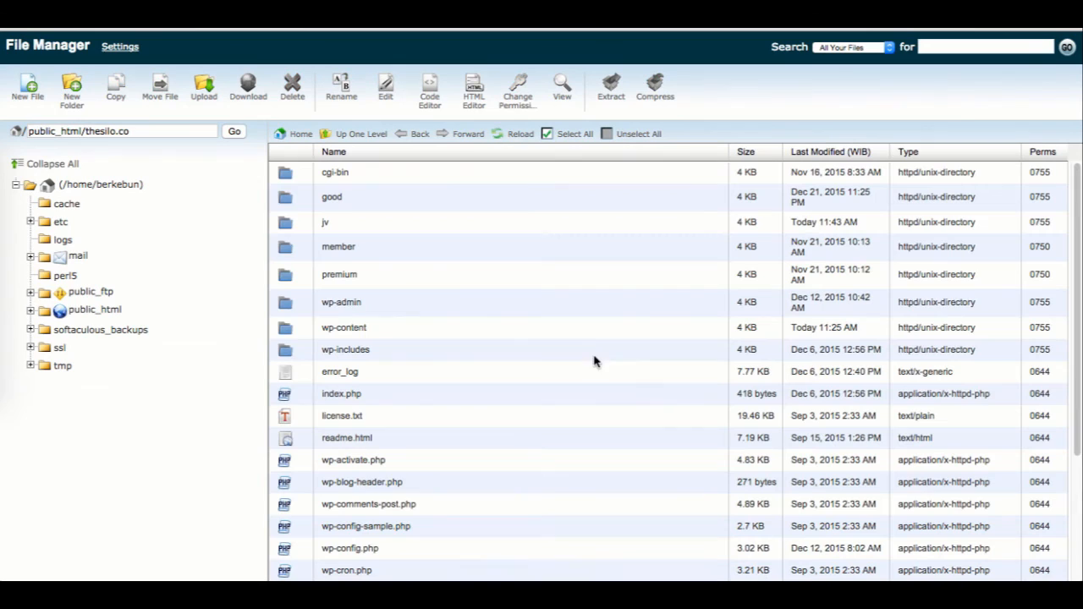
left_click(338, 221)
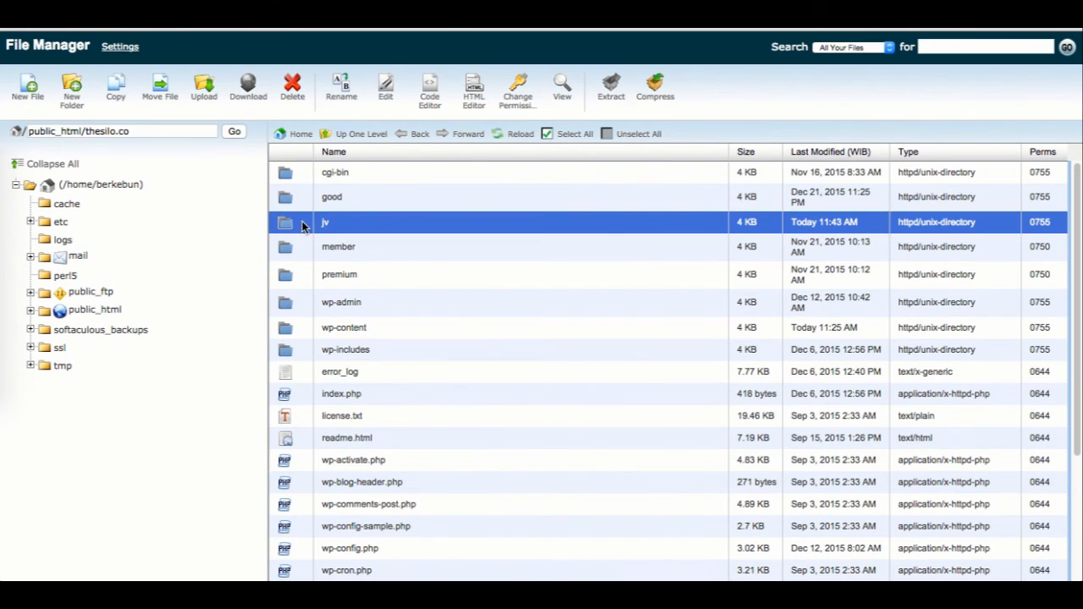
double_click(325, 222)
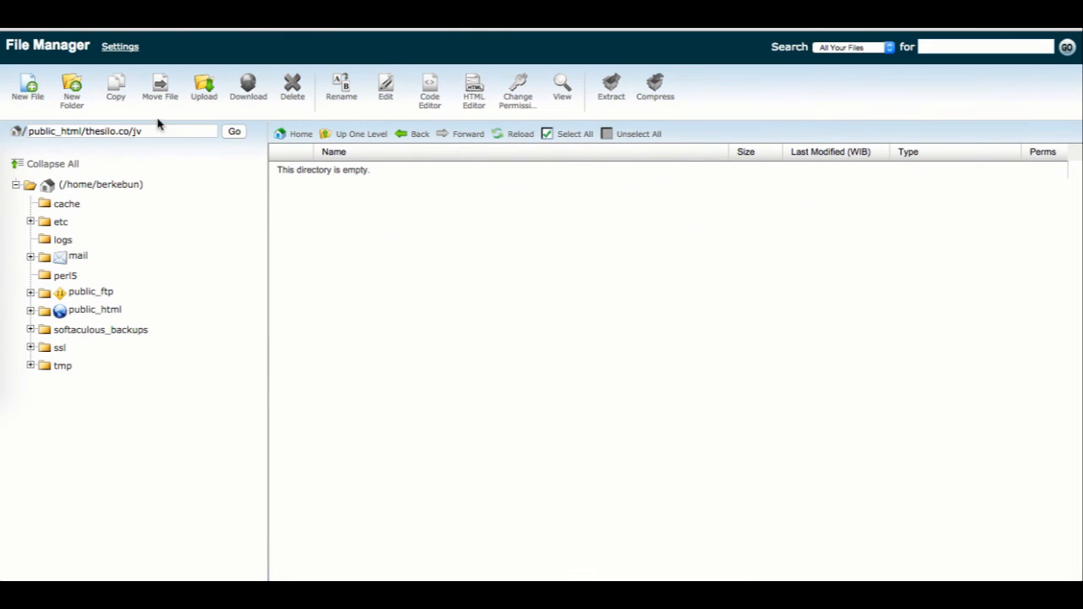
Create an empty index.html file inside the jv folder and select it
left_click(27, 88)
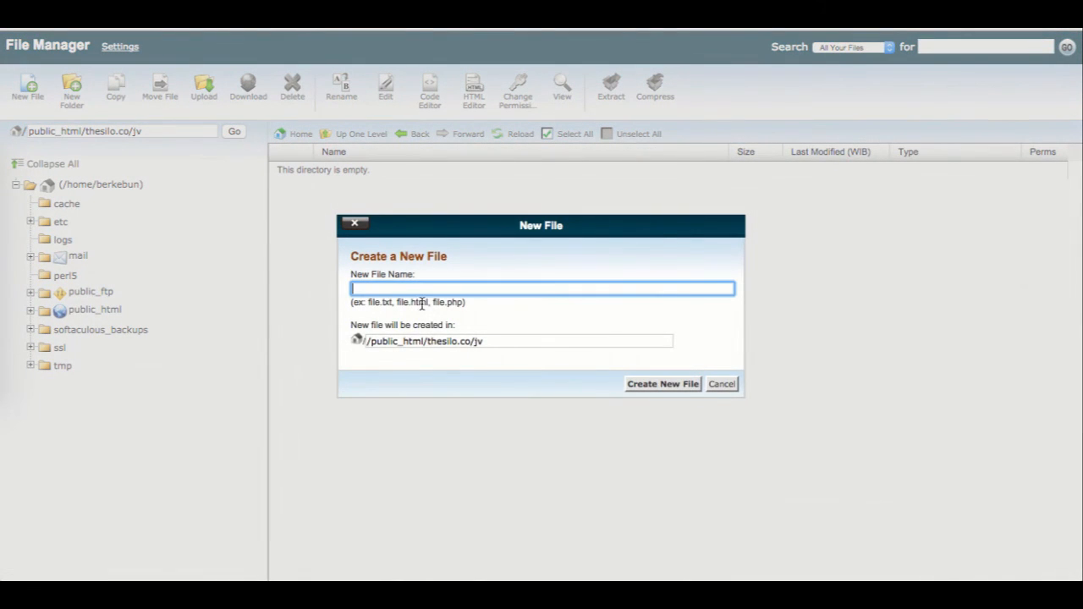
type("ide")
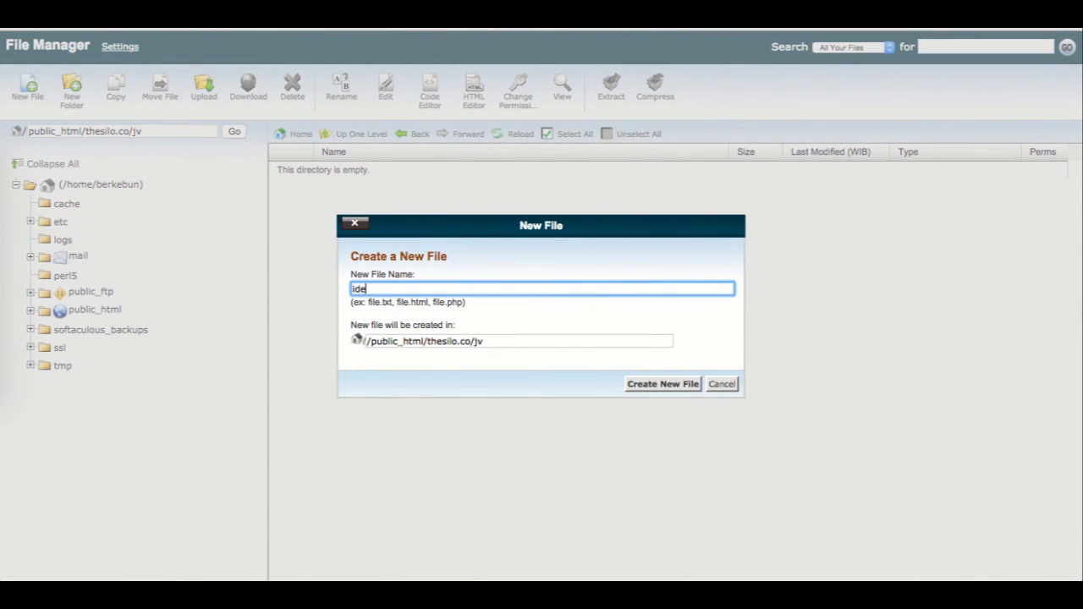
type("ndex.html")
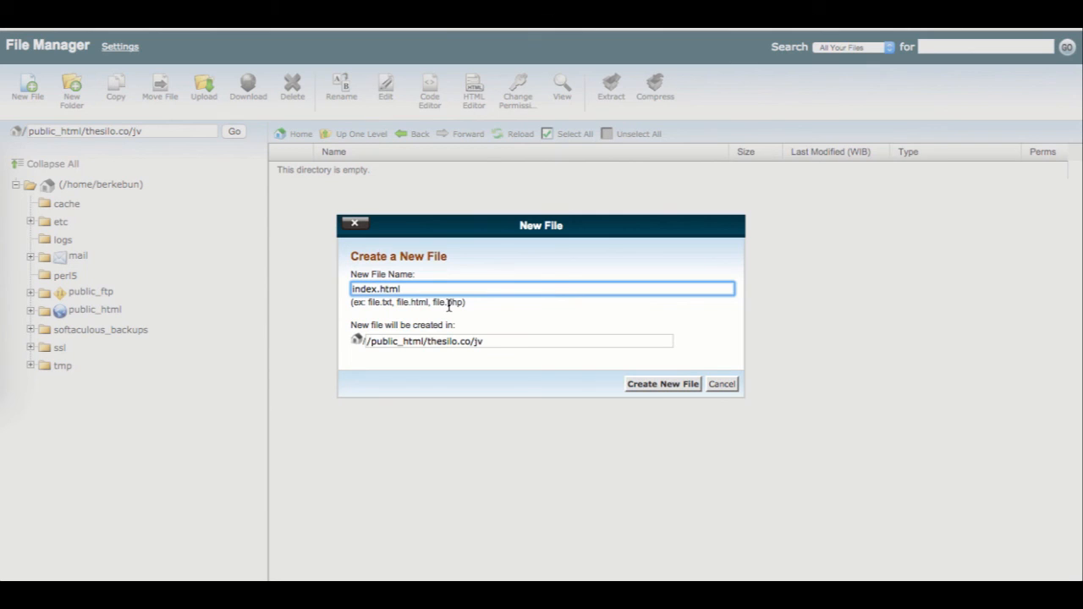
left_click(663, 382)
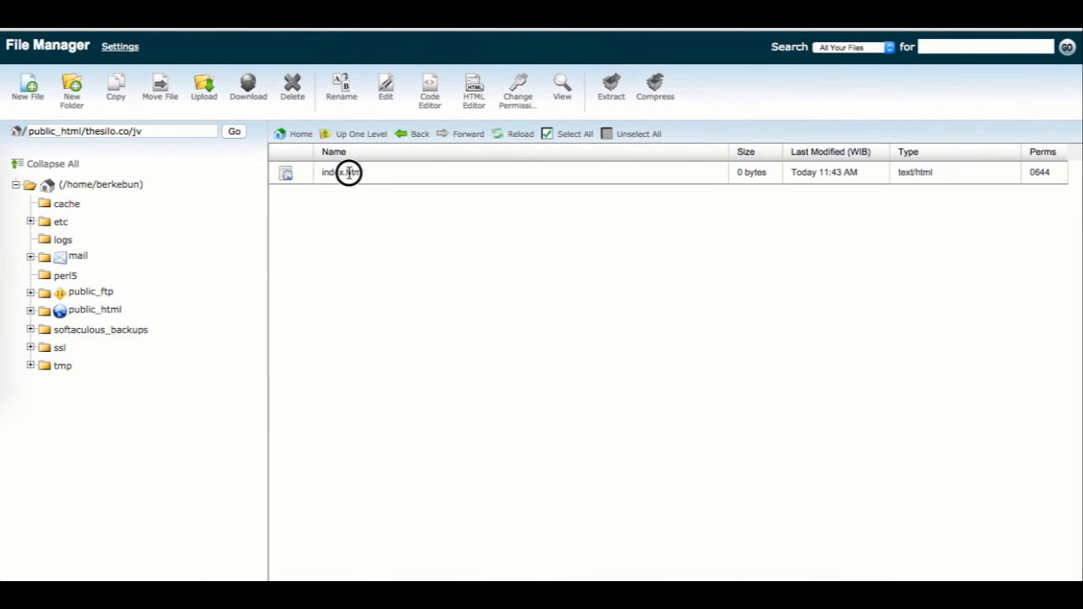
left_click(385, 88)
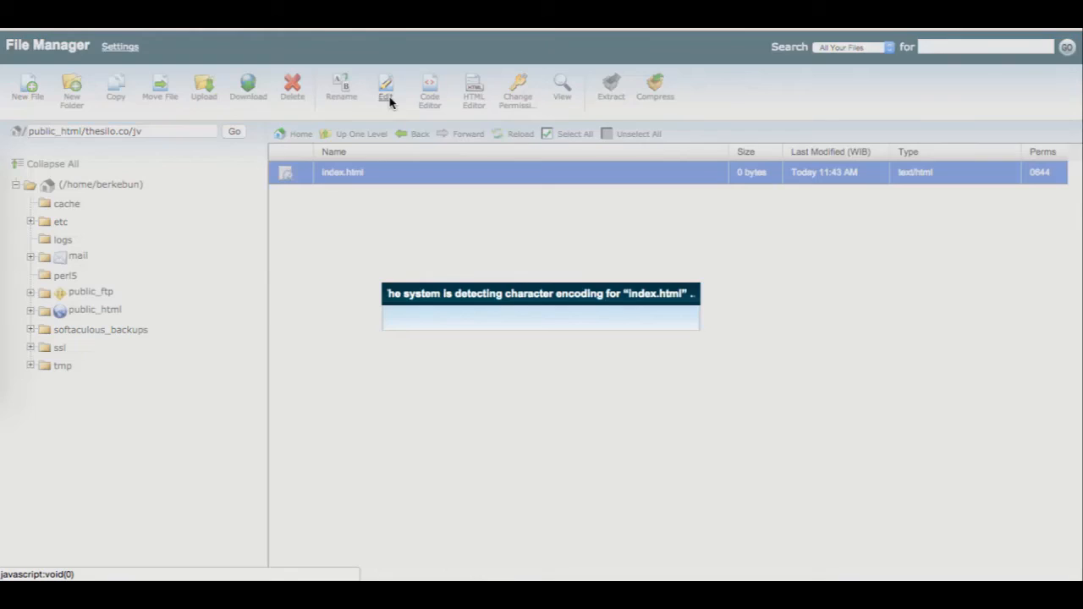
Paste the copied JV branding widget code into index.html and save the file
left_click(386, 88)
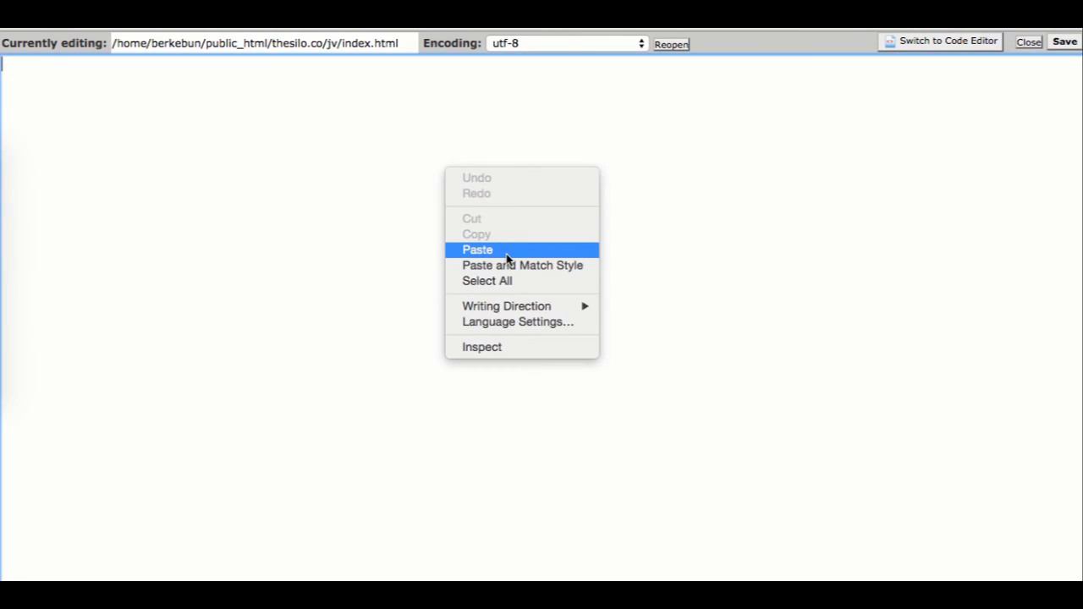
left_click(477, 250)
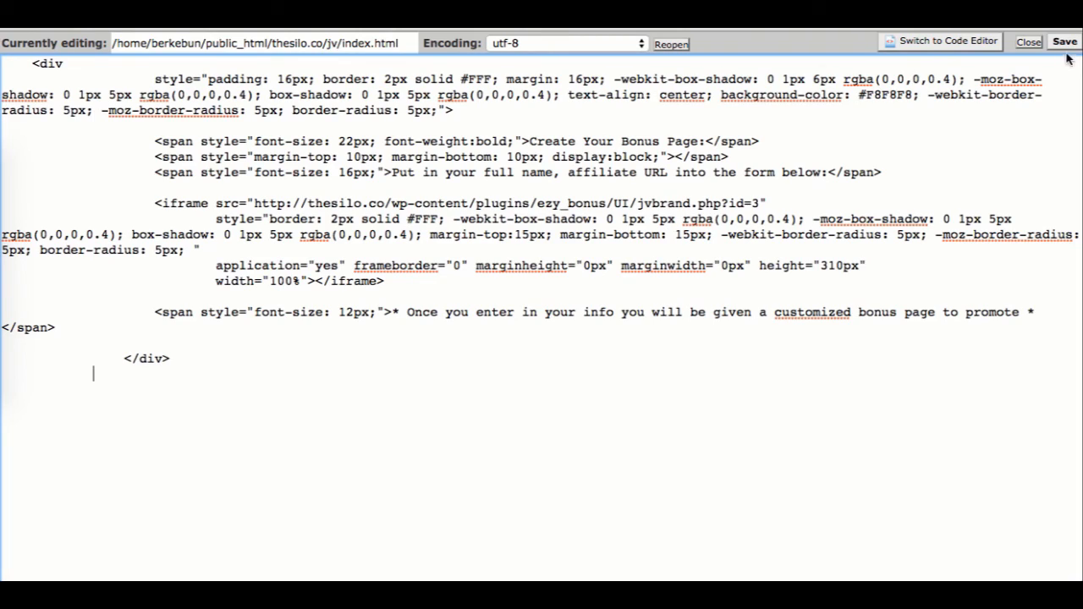
left_click(1062, 41)
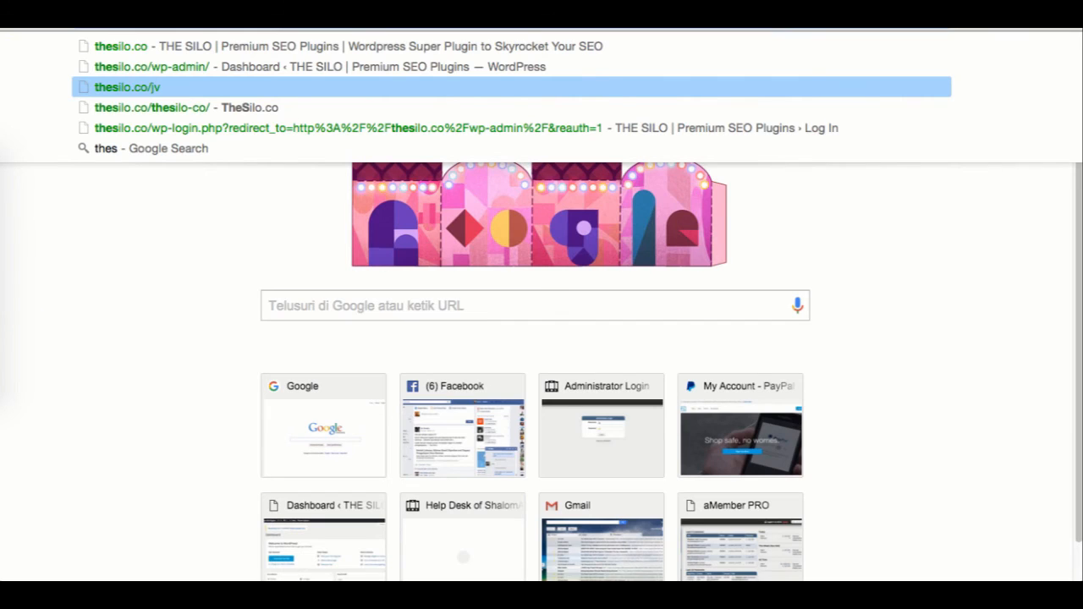
left_click(126, 87)
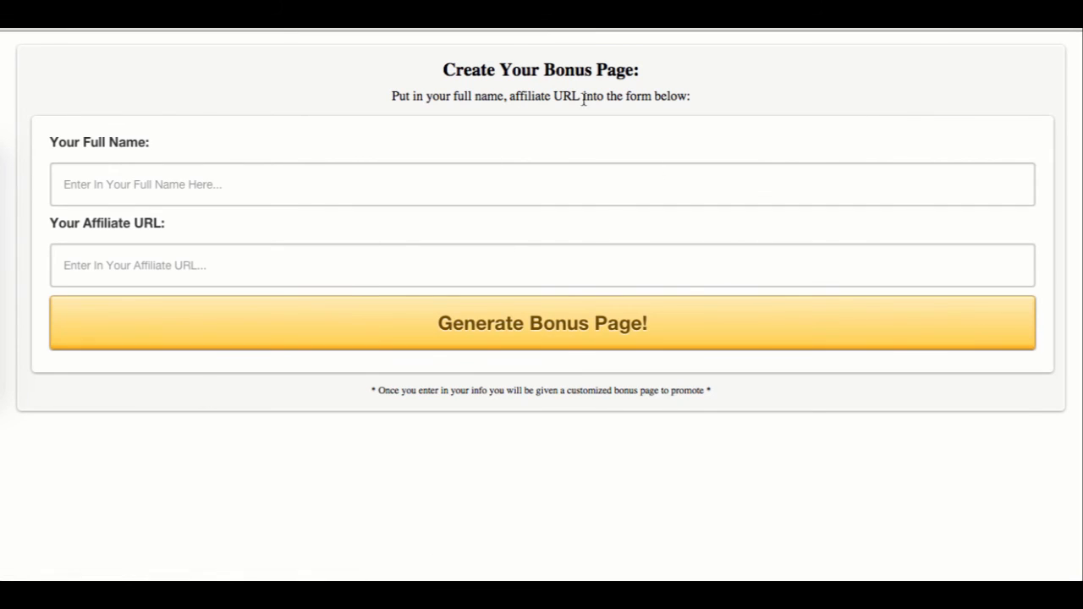
left_click(541, 183)
type("Heri")
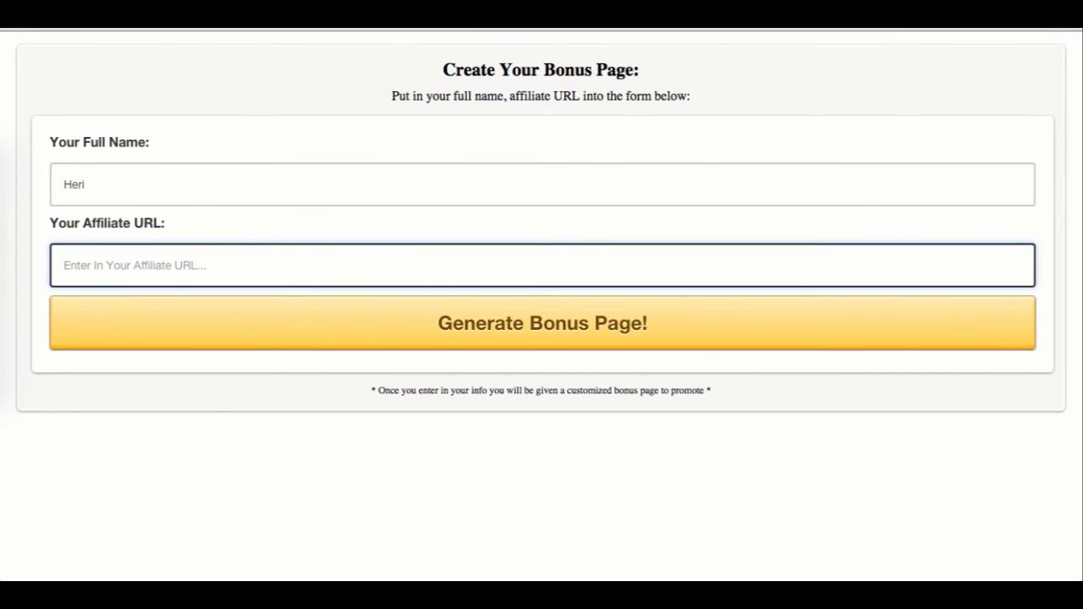
type("http://thisisyouraffliateurl.com/123/xyz")
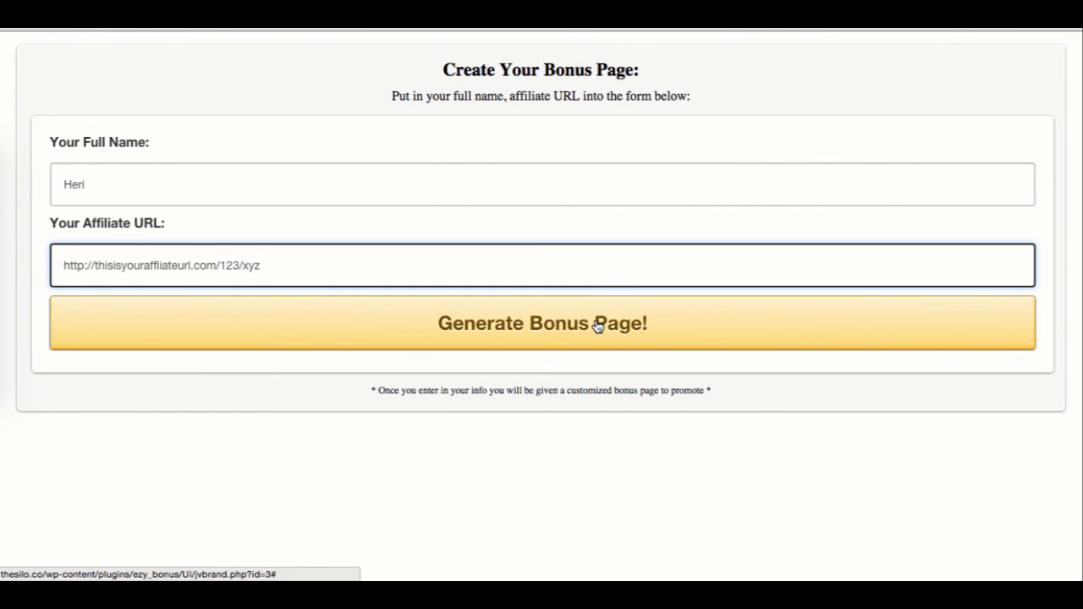
left_click(542, 323)
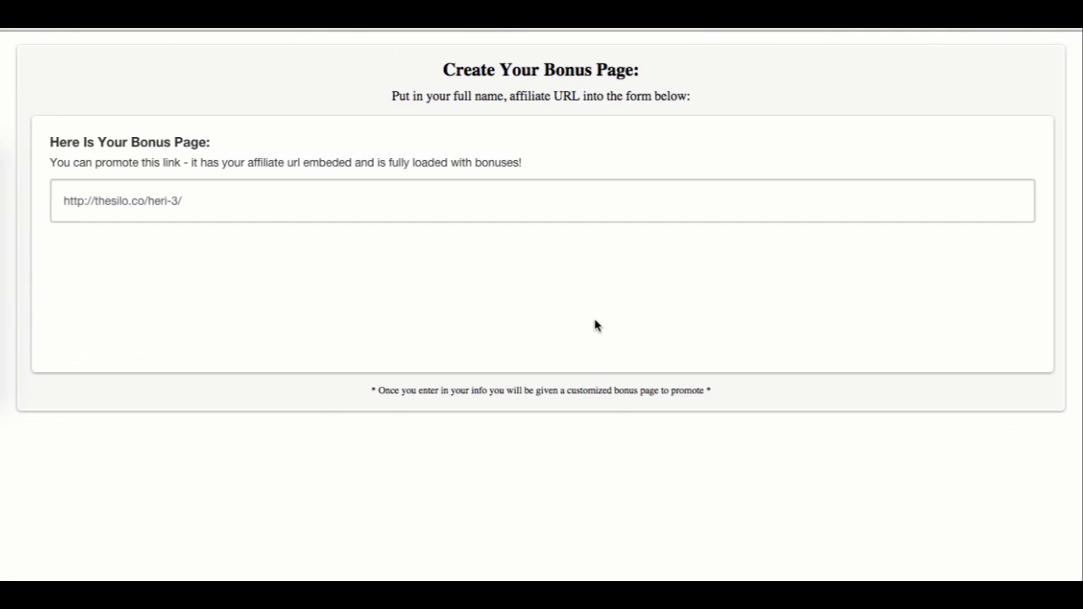
mouse_move(589, 327)
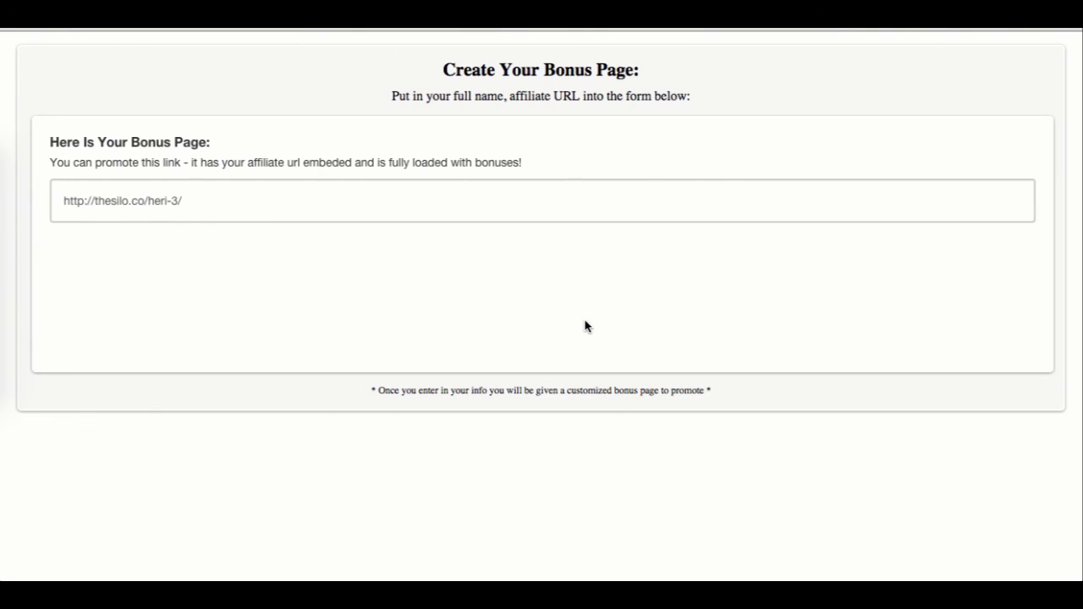
mouse_move(147, 210)
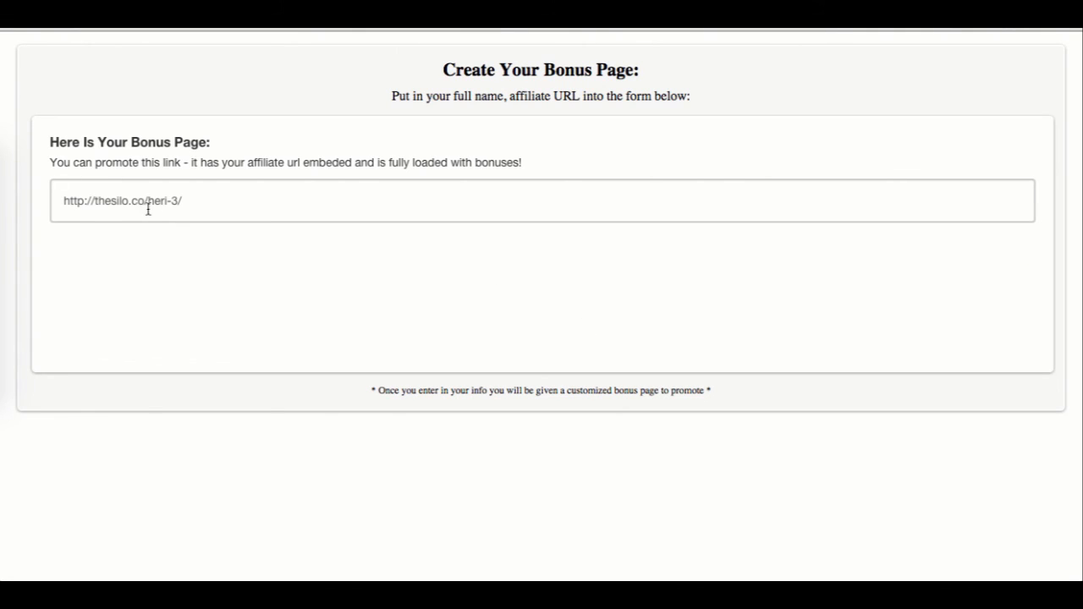
Follow the generated link to load Heri's personalised EZY Bonus page
right_click(127, 200)
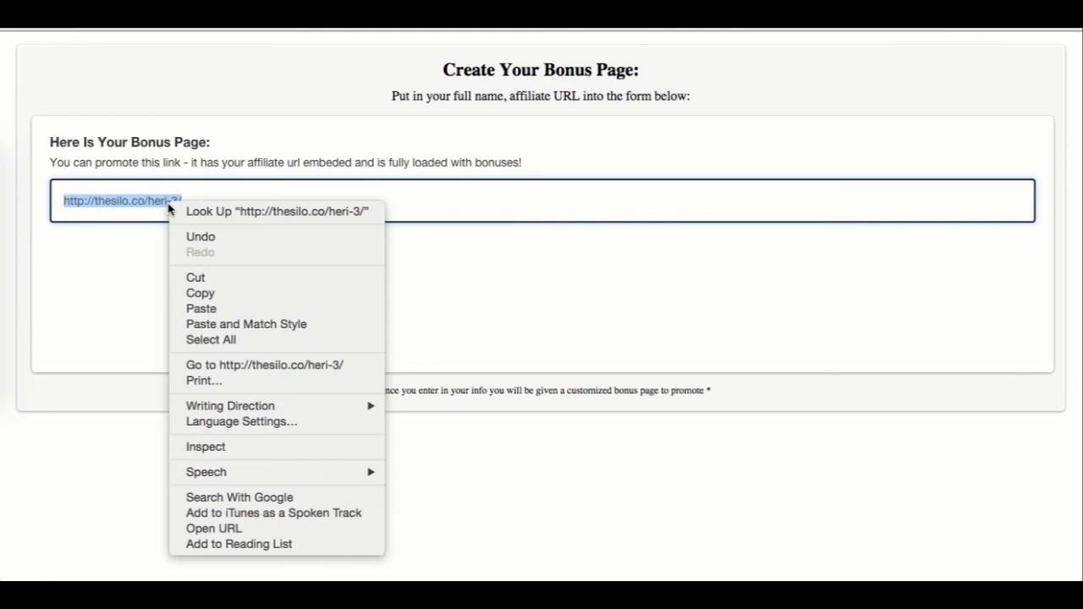
mouse_move(258, 372)
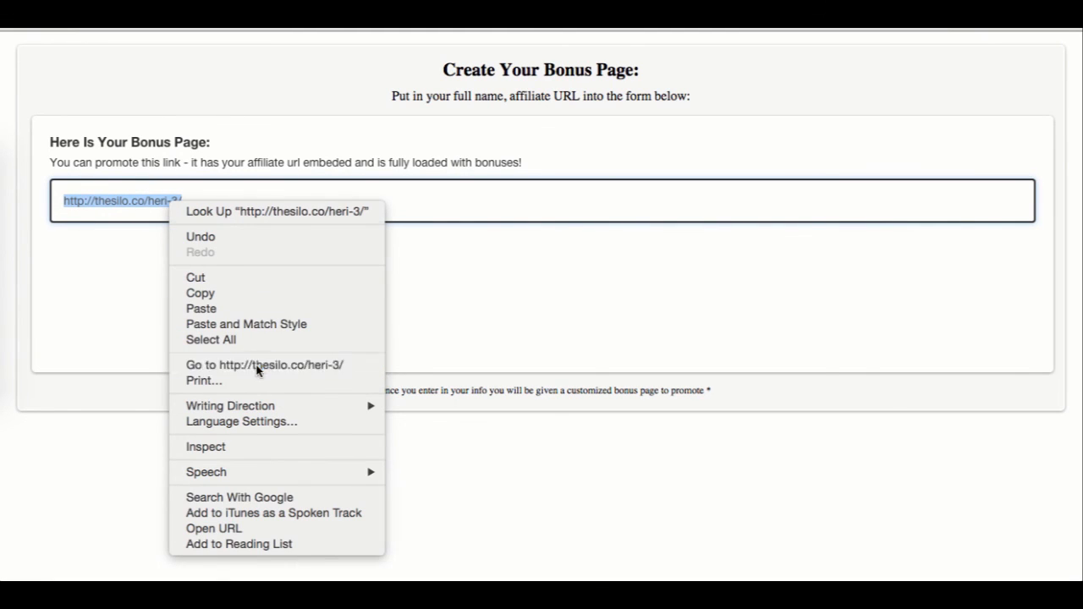
left_click(264, 365)
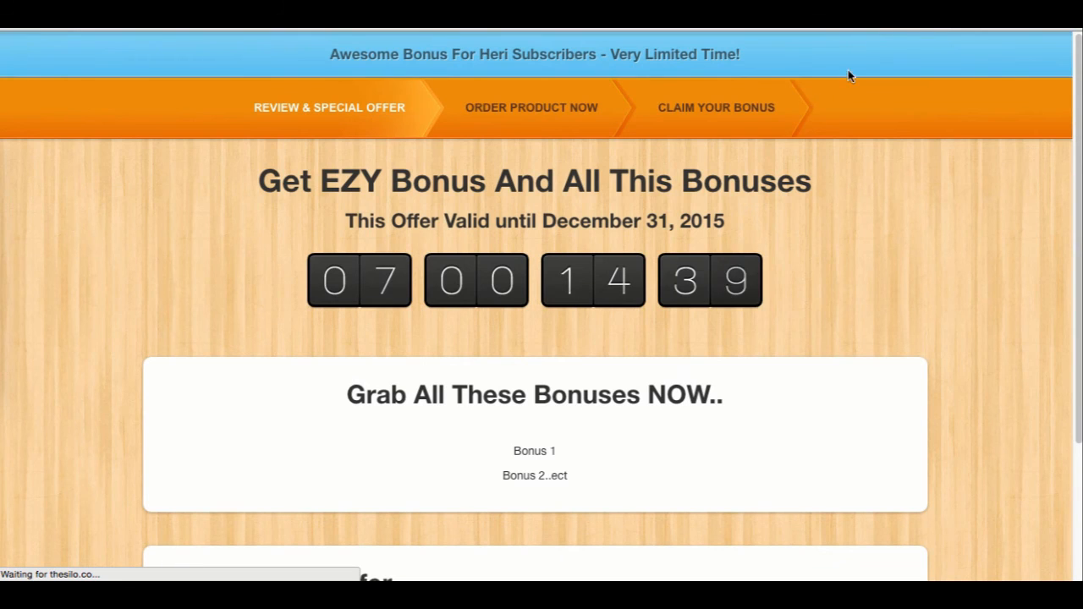